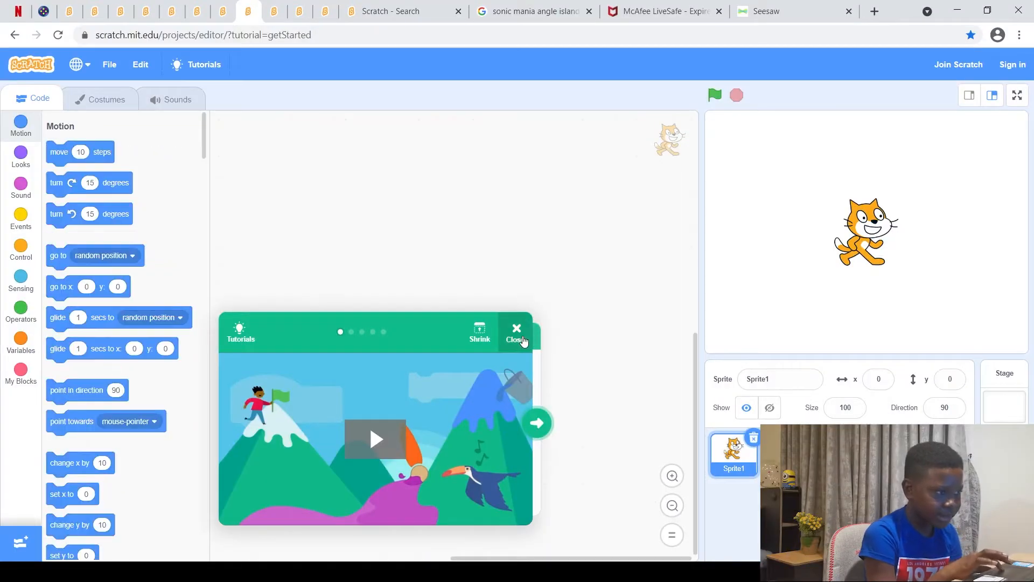
# - Dismiss the tutorial and delete Sprite1's cat drawing, leaving a blank costume in the editor
pyautogui.click(516, 327)
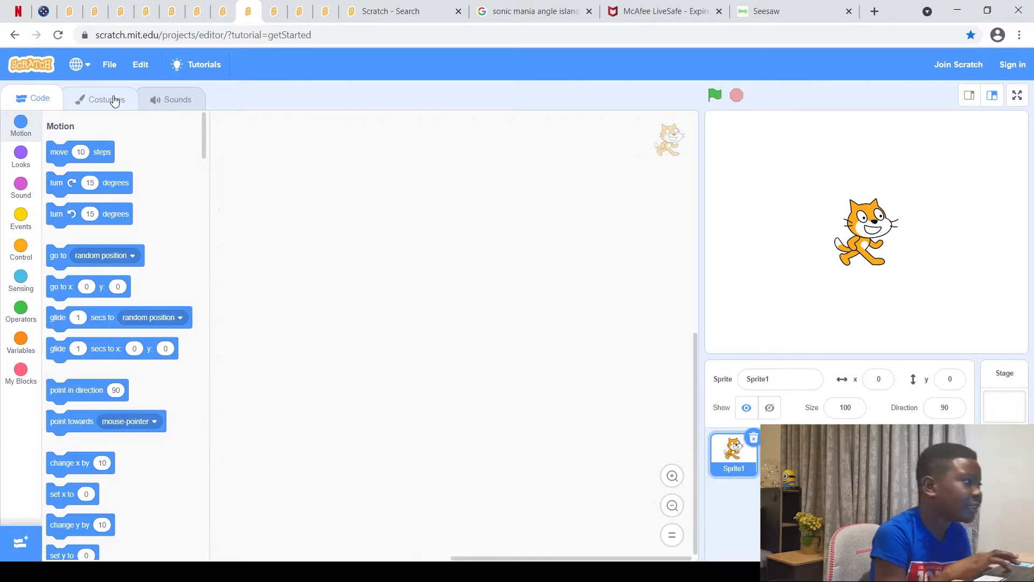
pyautogui.click(115, 99)
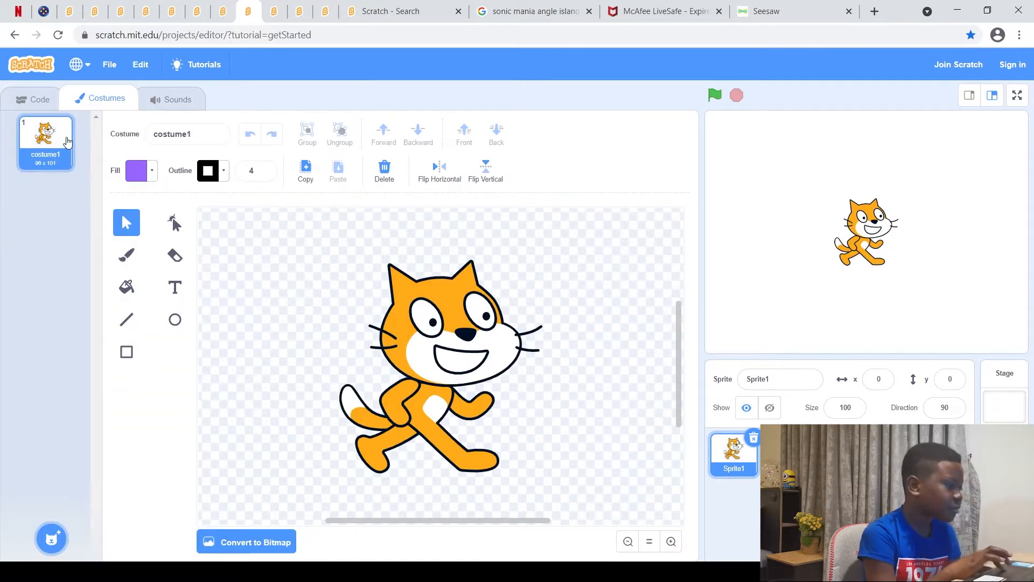
pyautogui.click(383, 168)
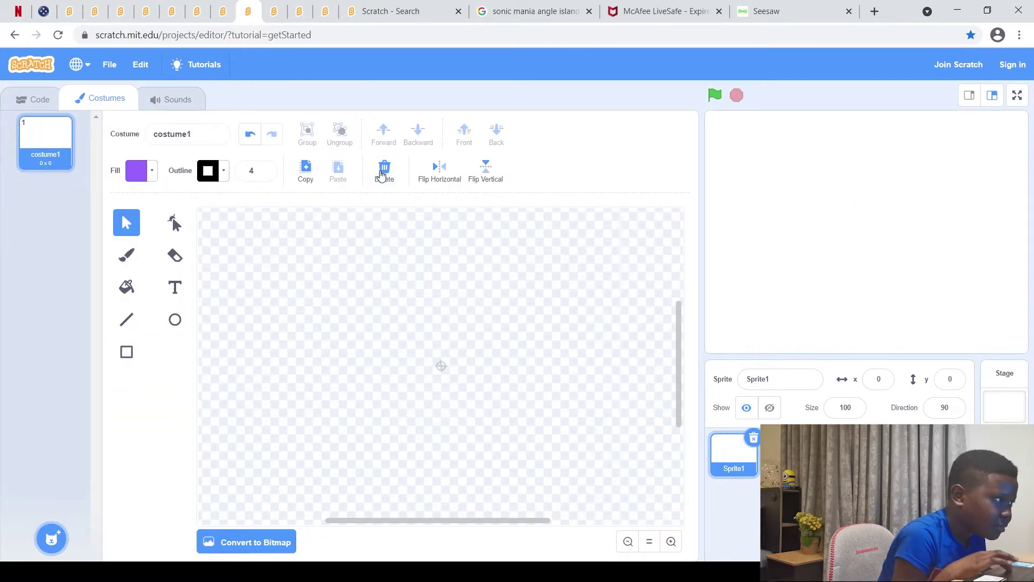
pyautogui.click(38, 98)
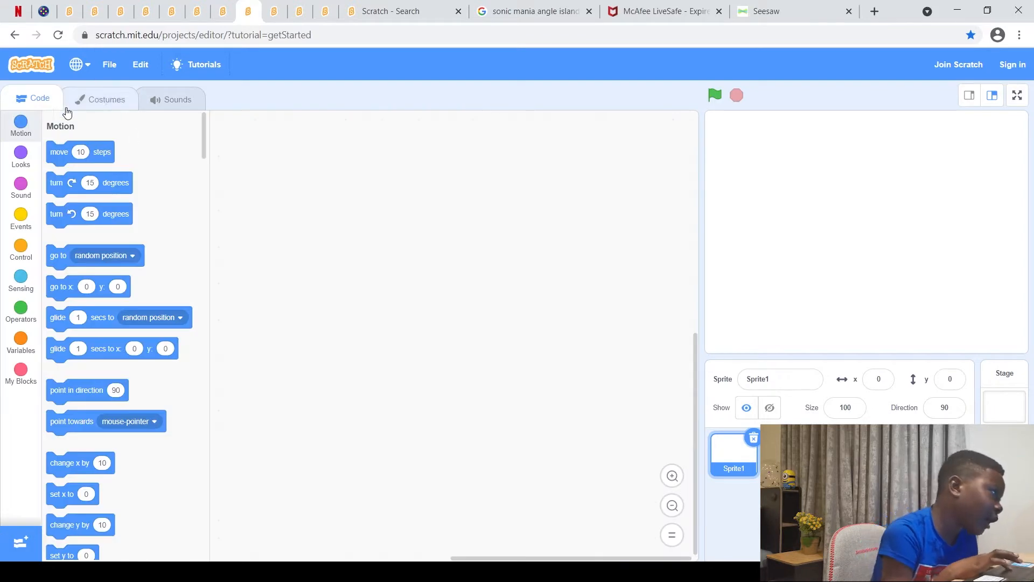
pyautogui.moveTo(120, 99)
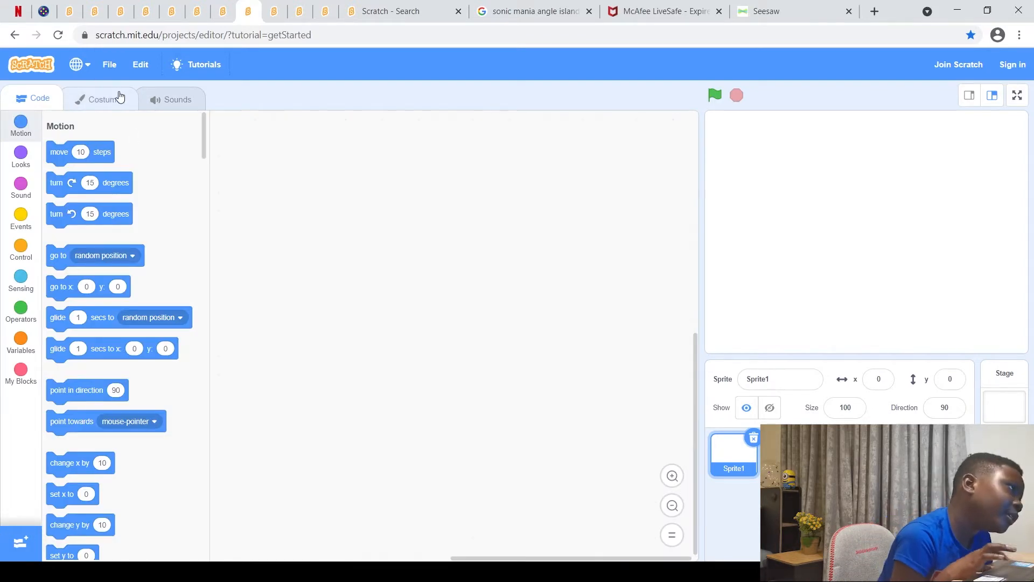
pyautogui.click(106, 98)
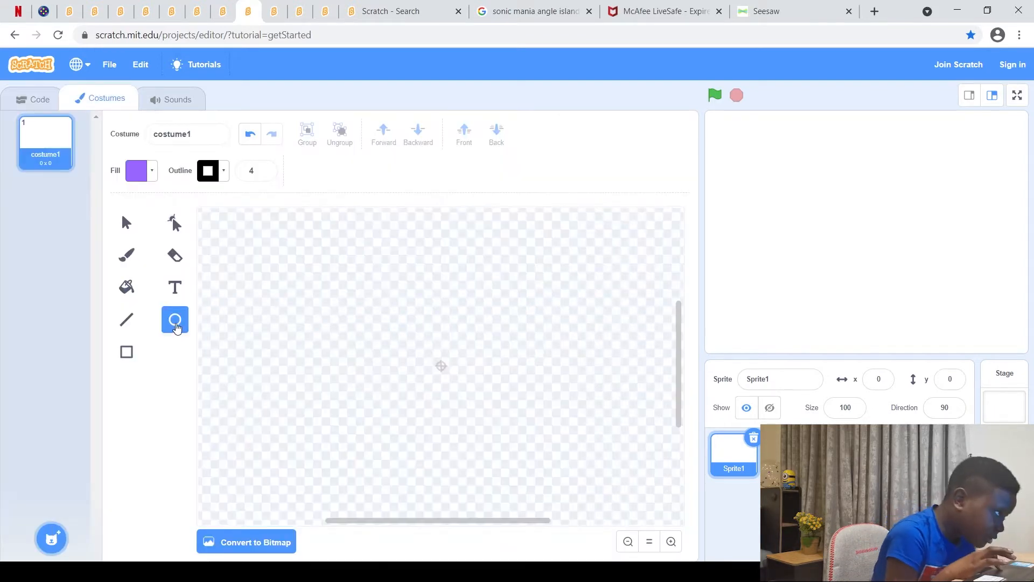
# - Draw a black-outlined circle near the canvas centre with a fully saturated orange fill
pyautogui.click(136, 170)
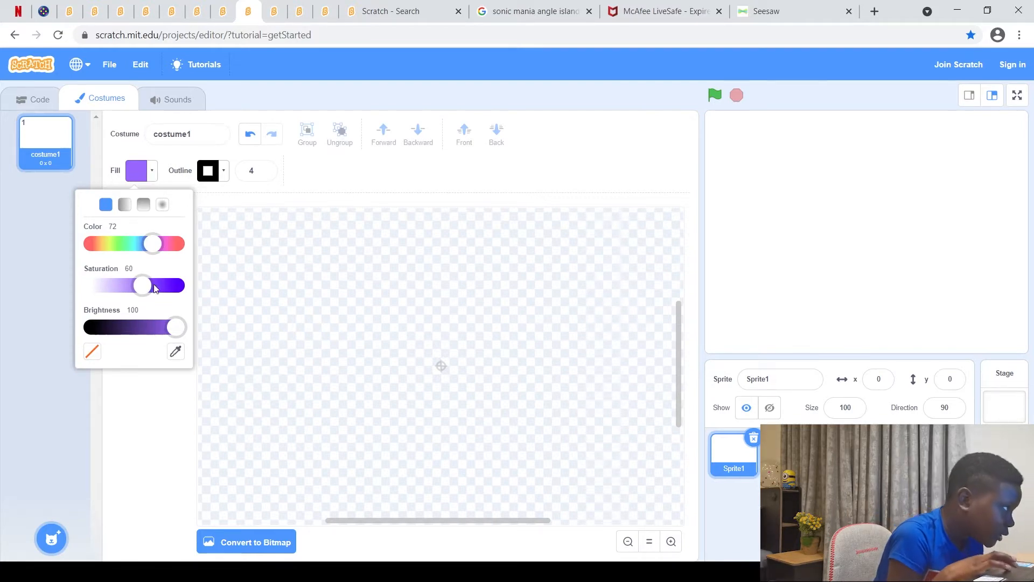
pyautogui.moveTo(144, 284); pyautogui.dragTo(177, 284)
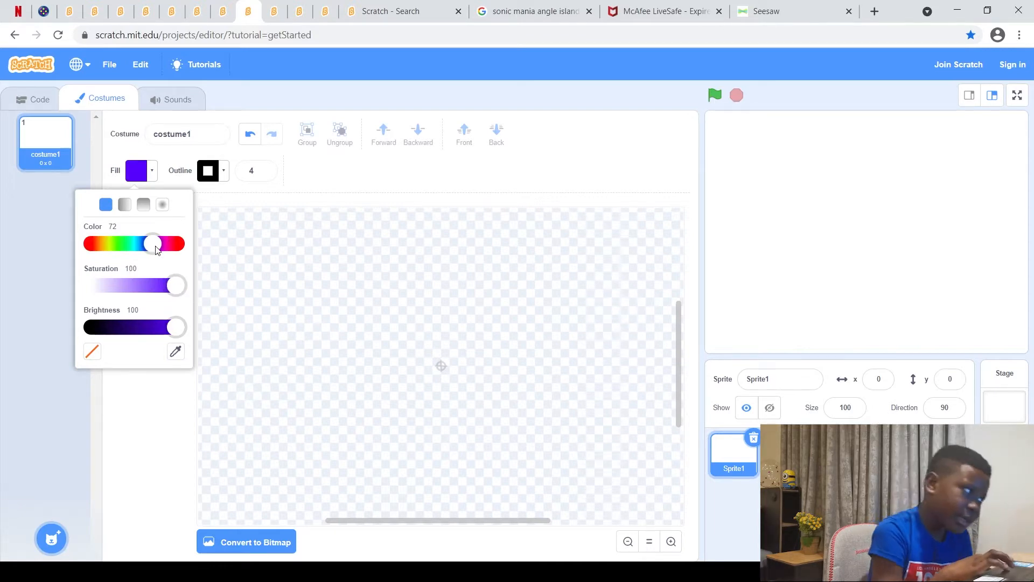
pyautogui.moveTo(154, 243); pyautogui.dragTo(104, 242)
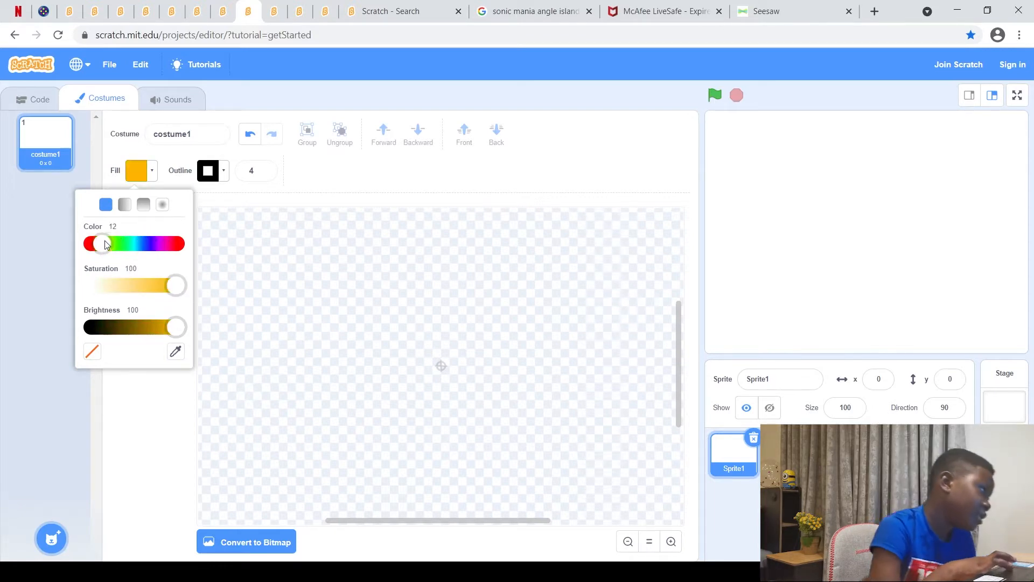
pyautogui.moveTo(104, 243); pyautogui.dragTo(99, 243)
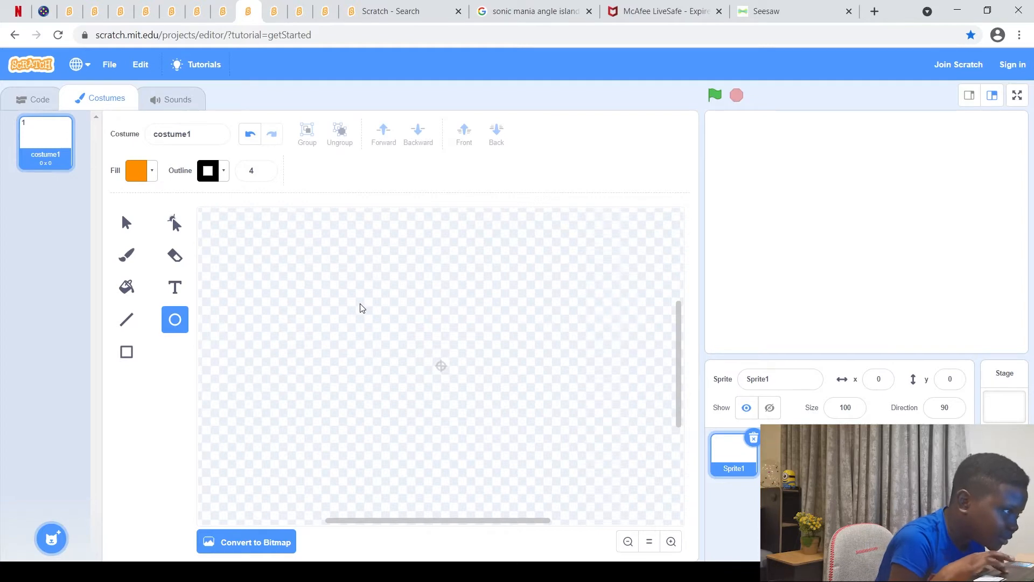
pyautogui.moveTo(360, 307); pyautogui.dragTo(445, 389)
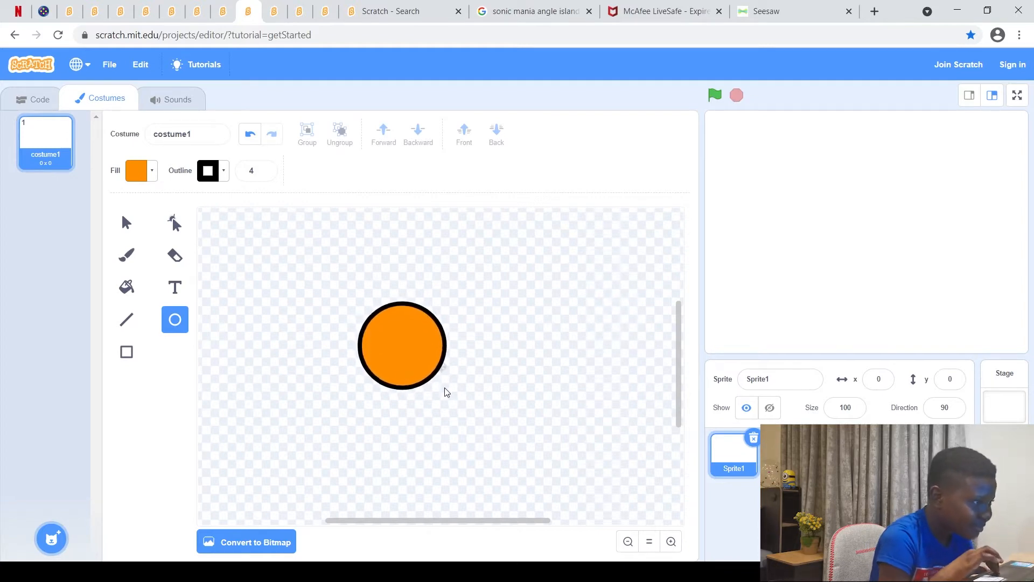
# - Darken the circle's fill to brown (brightness about 55) and nudge it slightly right
pyautogui.click(135, 170)
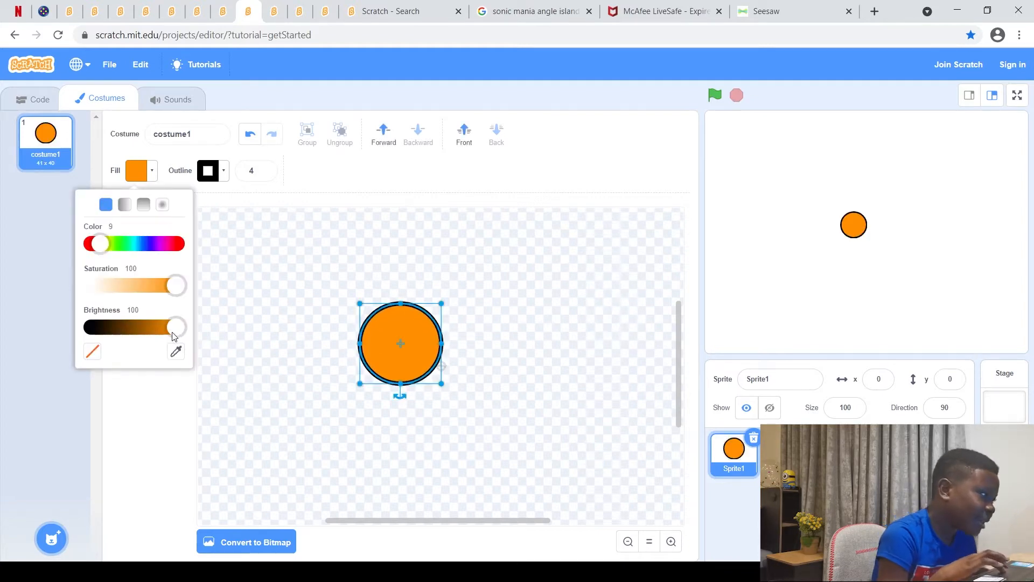
pyautogui.moveTo(175, 326); pyautogui.dragTo(159, 327)
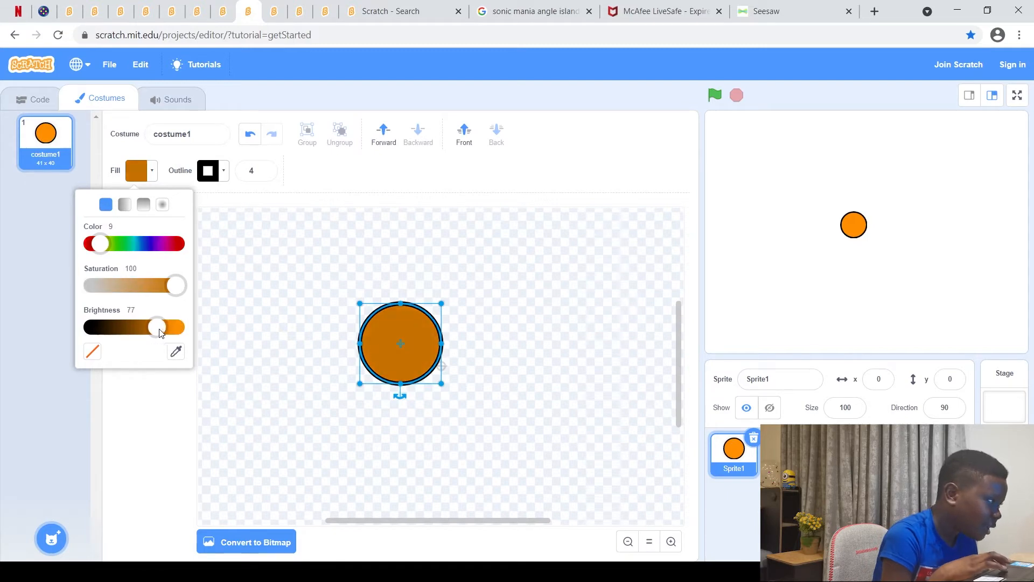
pyautogui.moveTo(159, 327); pyautogui.dragTo(137, 327)
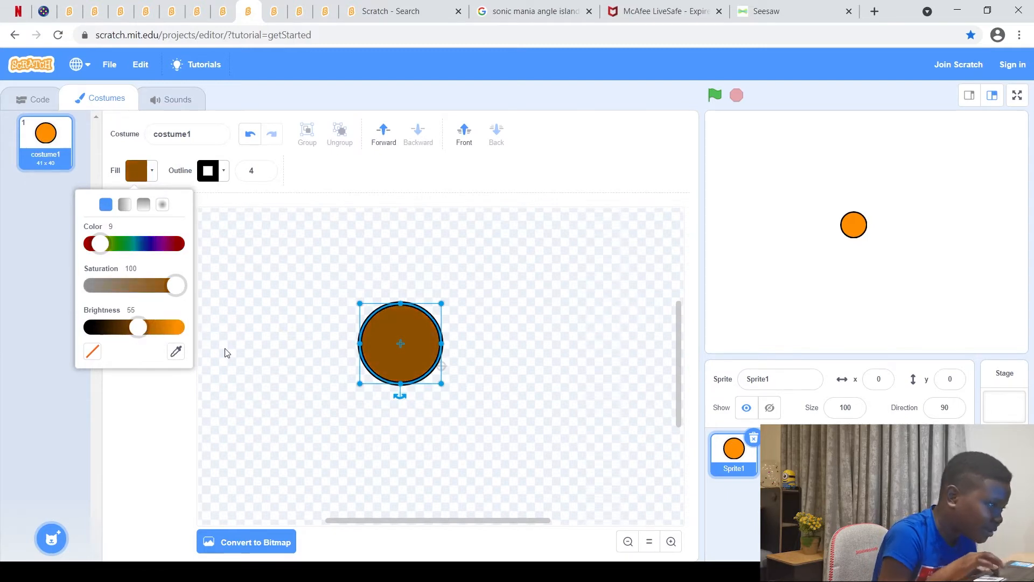
pyautogui.moveTo(401, 343); pyautogui.dragTo(413, 343)
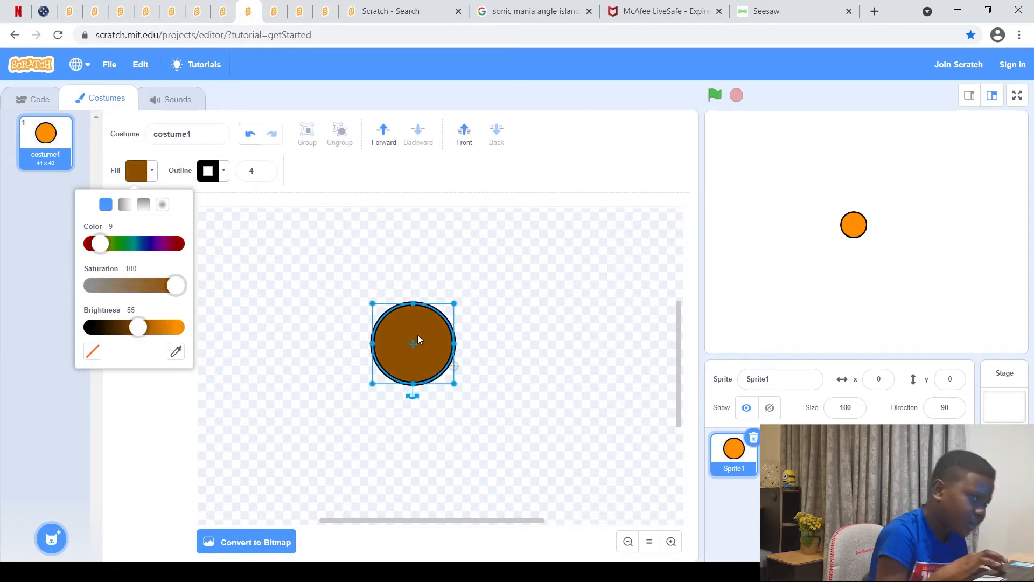
# - Paste a copy of the brown circle and erase it into a crescent shape
pyautogui.click(464, 378)
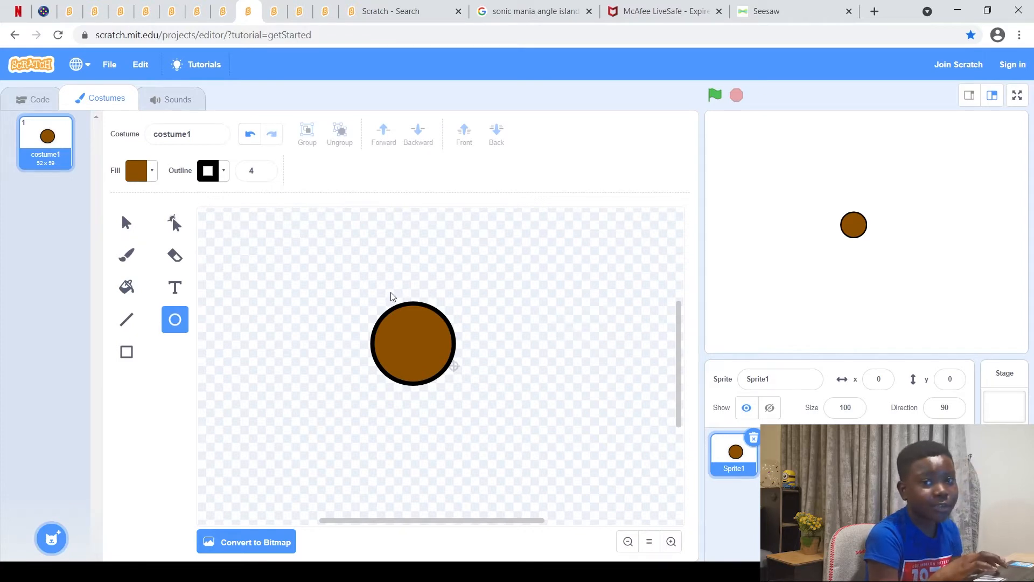
pyautogui.moveTo(441, 338)
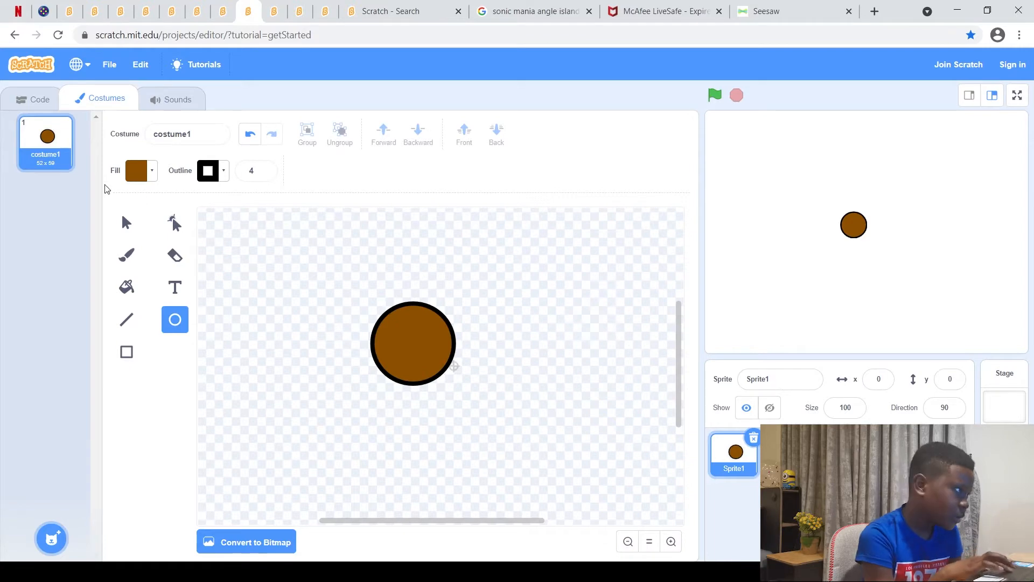
pyautogui.click(126, 222)
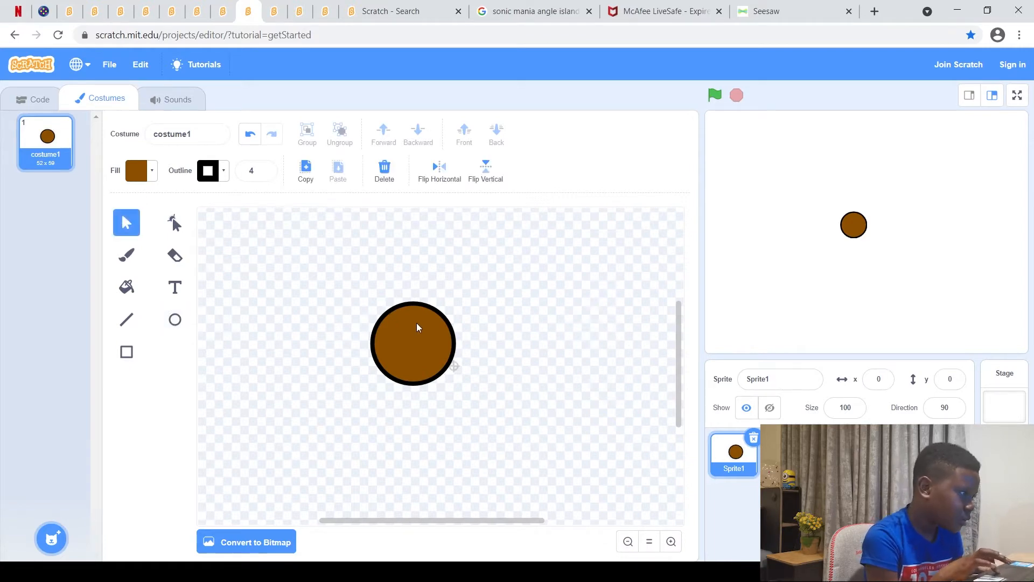
pyautogui.click(413, 344)
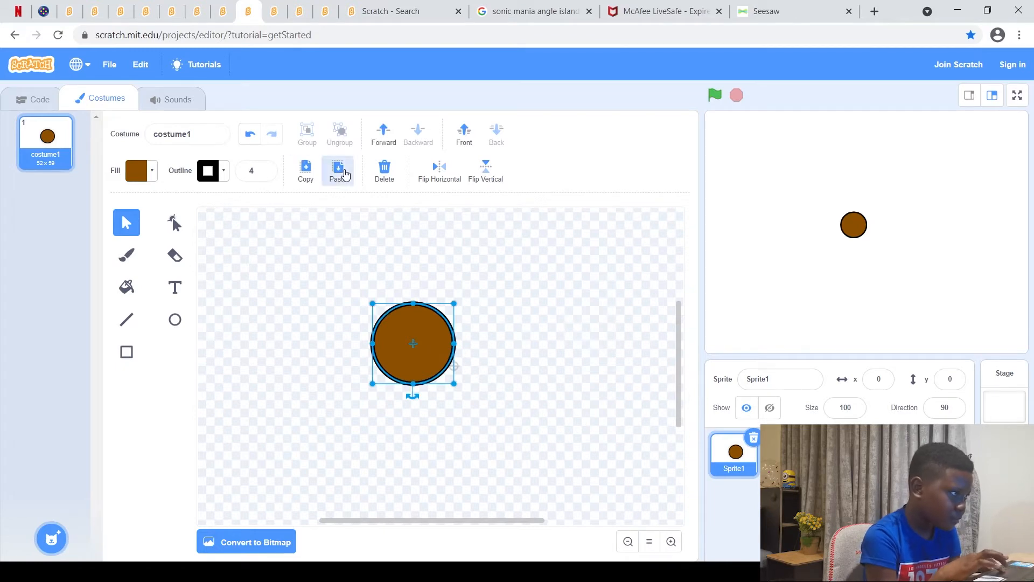
pyautogui.click(338, 170)
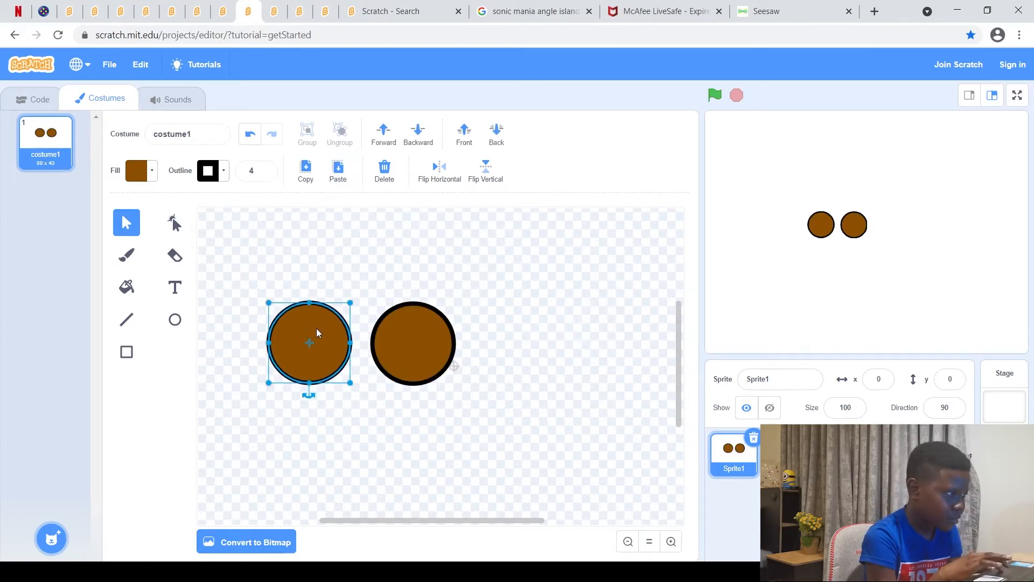
pyautogui.click(174, 254)
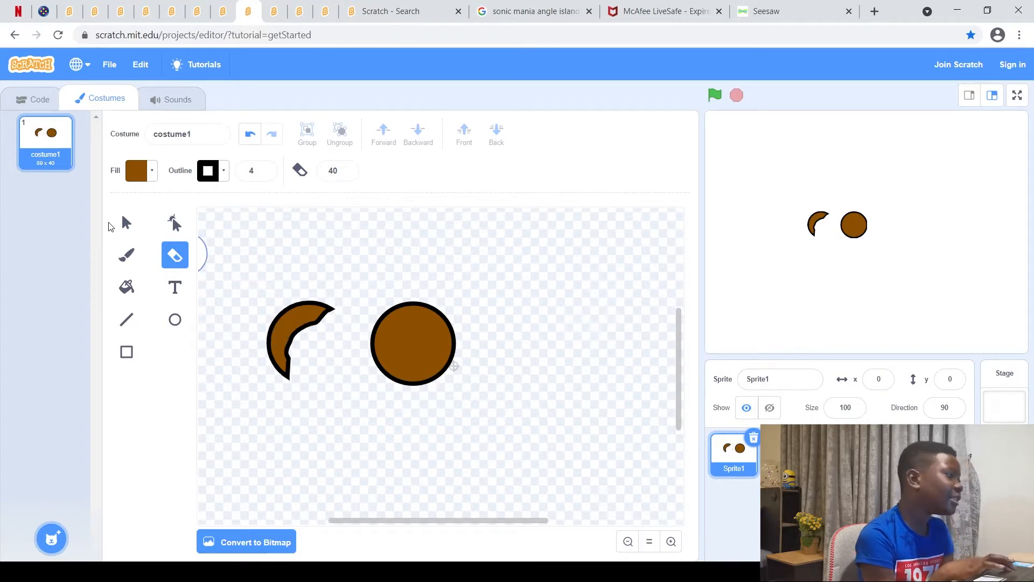
# - Place the crescent over the head's upper left and turn its fill black as hair
pyautogui.click(126, 222)
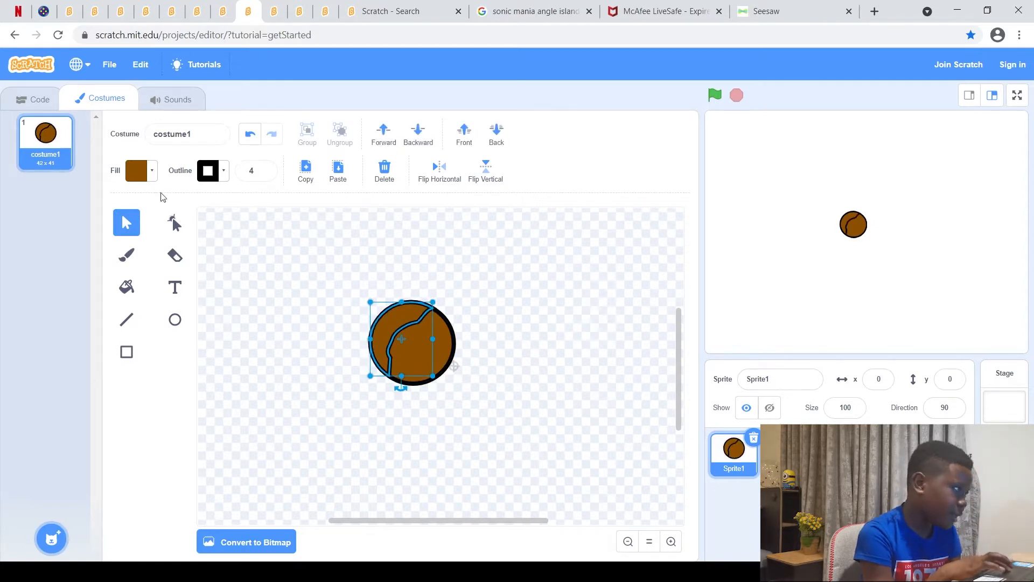
pyautogui.click(136, 170)
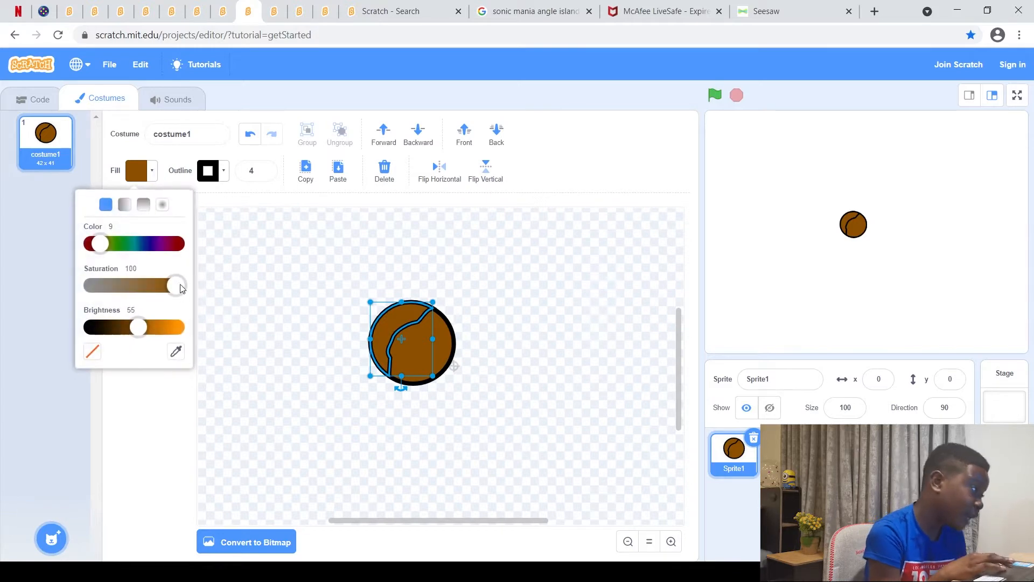
pyautogui.moveTo(137, 328); pyautogui.dragTo(110, 327)
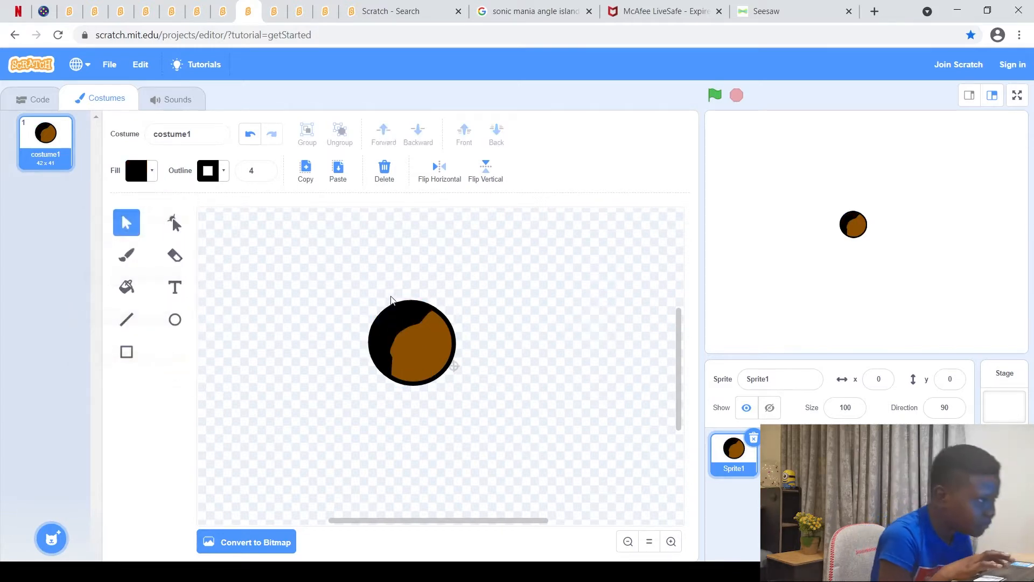
pyautogui.click(412, 342)
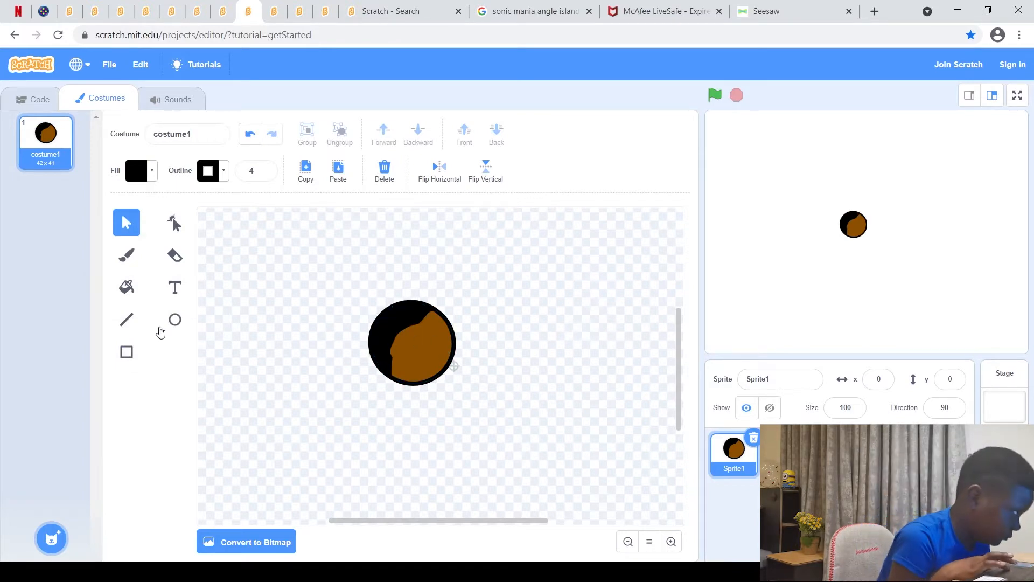
pyautogui.moveTo(139, 326)
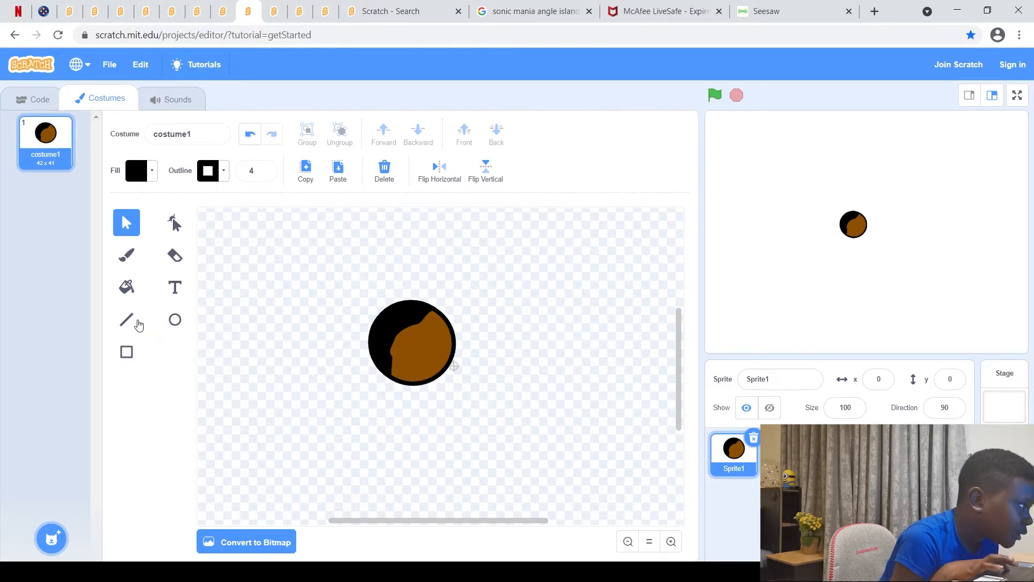
# - Draw a small black ear loop on the head's right side with the Line tool
pyautogui.click(127, 319)
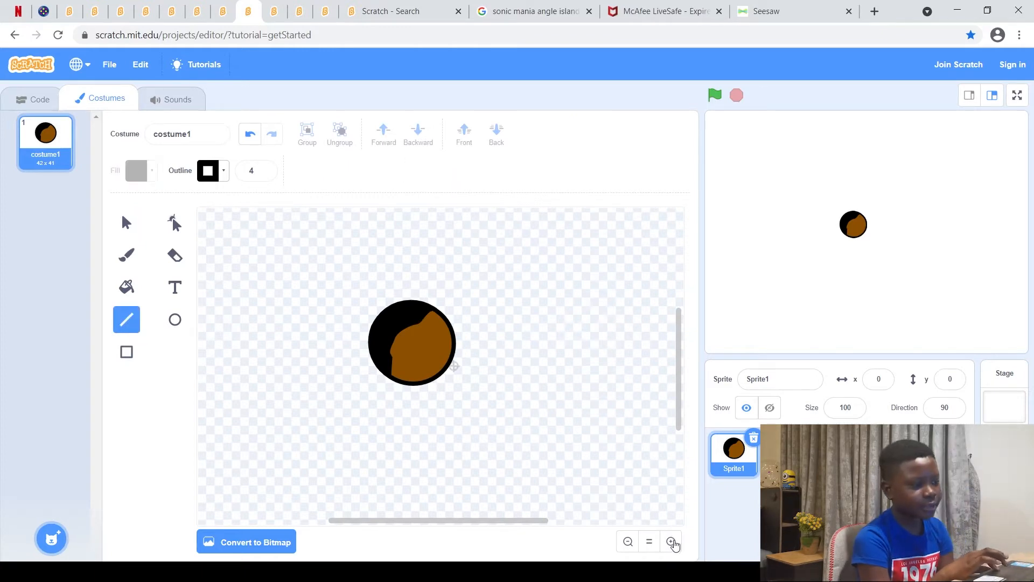
pyautogui.click(670, 541)
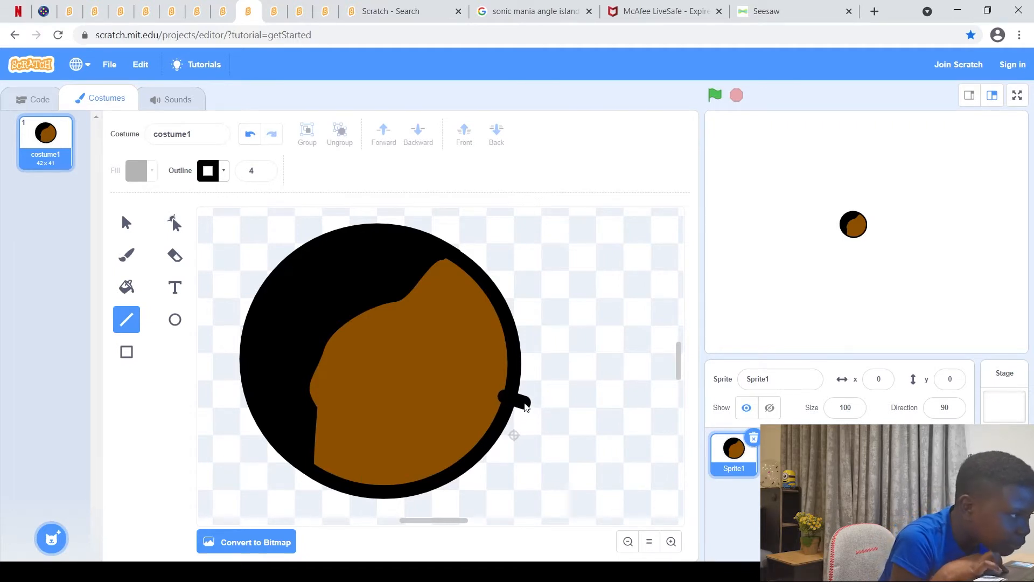
pyautogui.moveTo(524, 402); pyautogui.dragTo(534, 416)
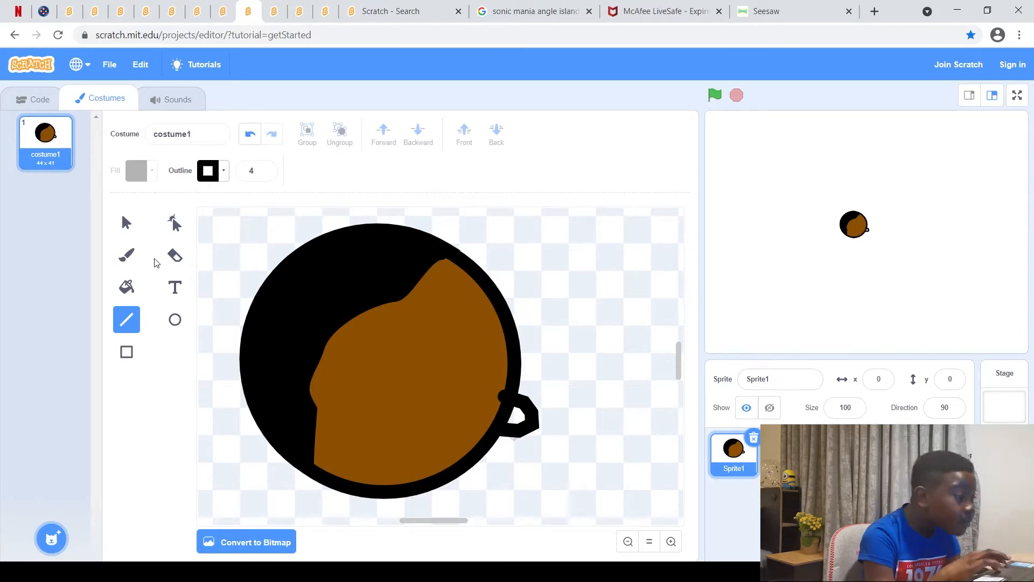
pyautogui.moveTo(438, 299)
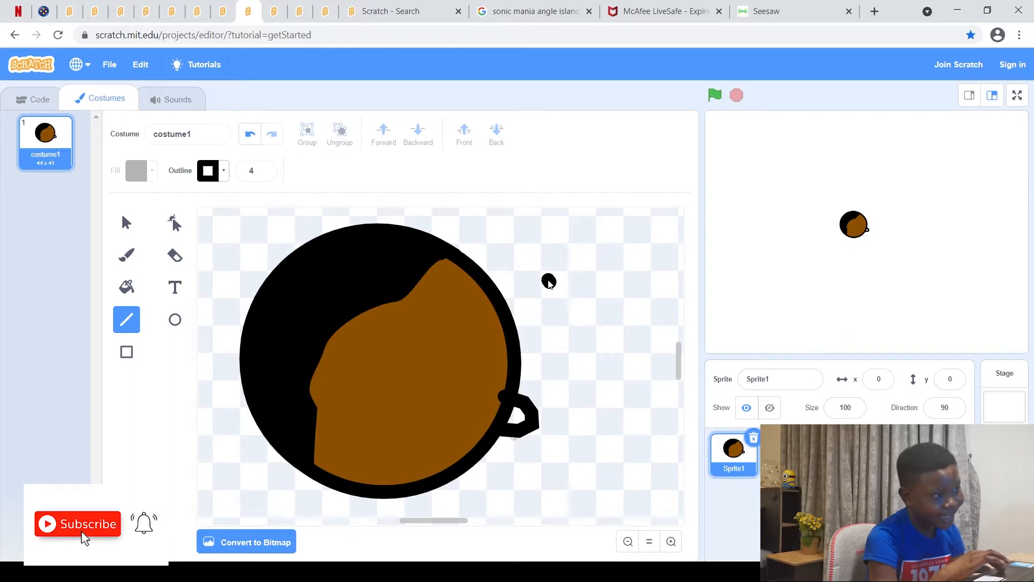
# - Draw a thick black two-legged angled stroke to the right of the head
pyautogui.moveTo(545, 284); pyautogui.dragTo(577, 287)
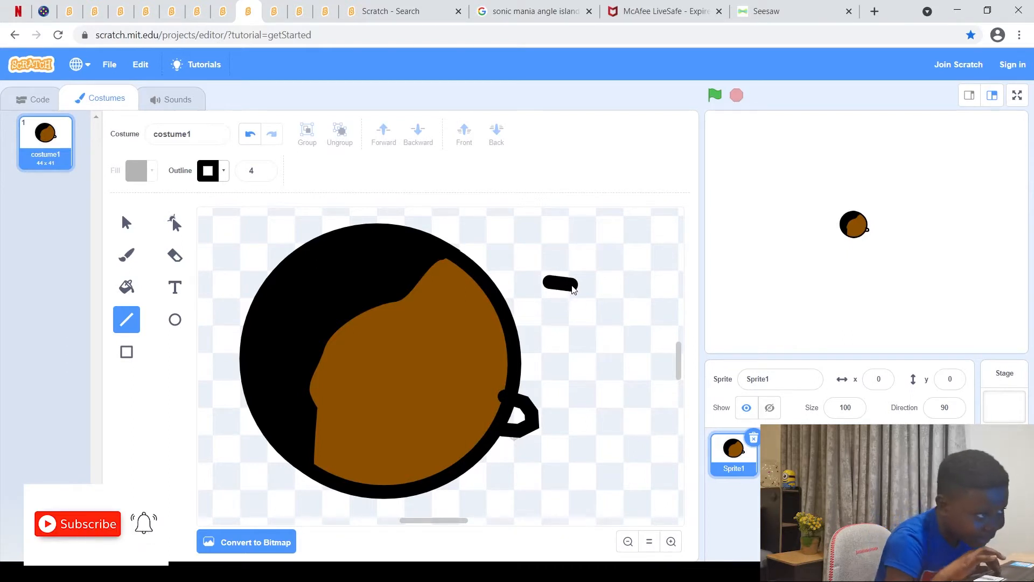
pyautogui.moveTo(544, 278); pyautogui.dragTo(657, 401)
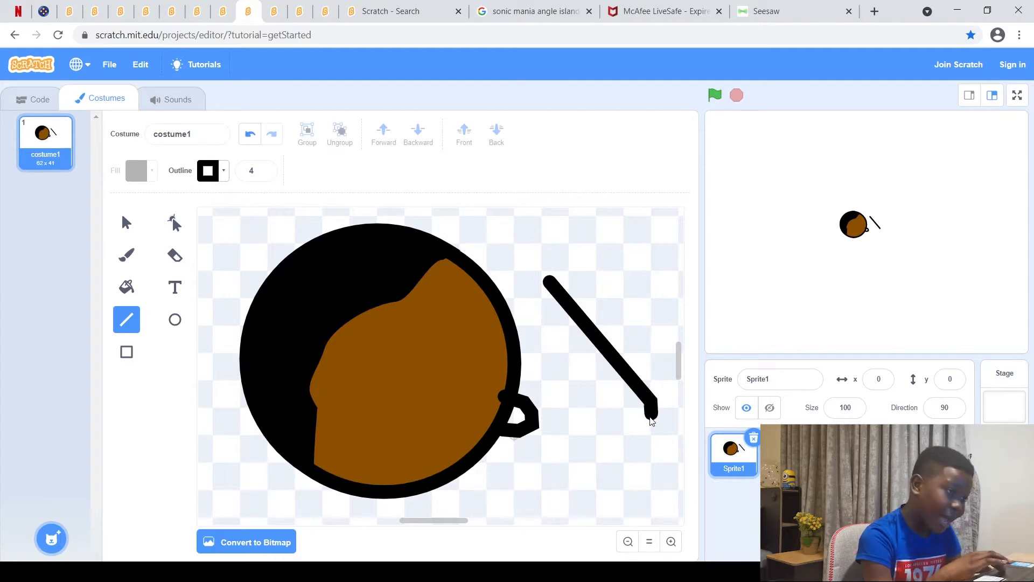
pyautogui.moveTo(656, 409); pyautogui.dragTo(575, 481)
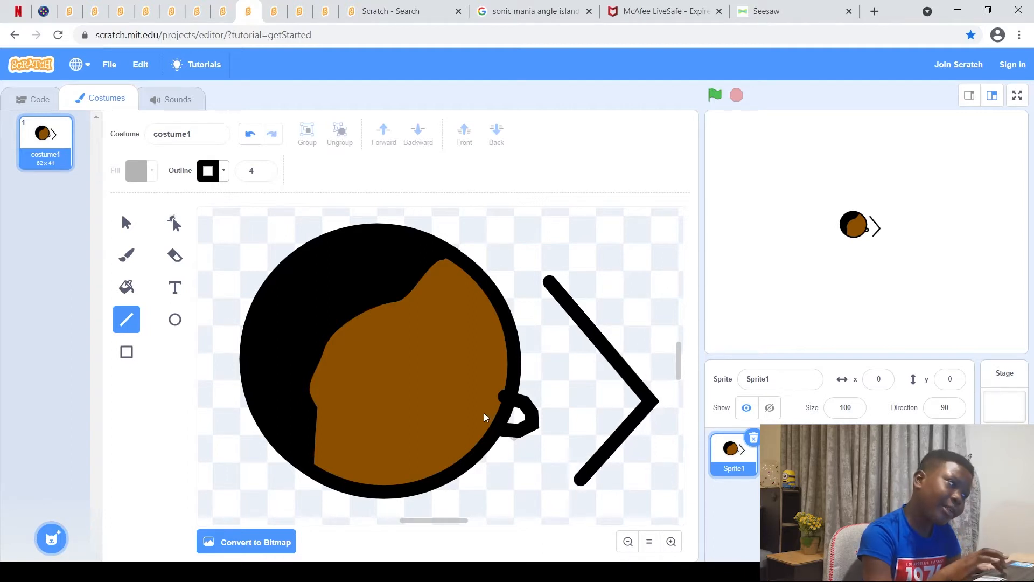
# - Delete the angled stroke and zoom out to see the whole costume
pyautogui.click(127, 222)
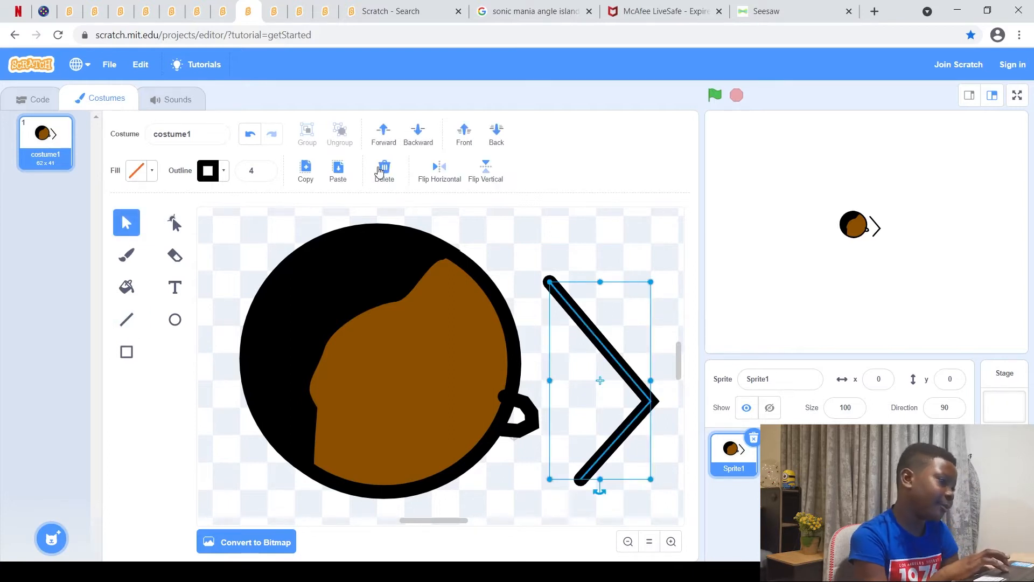
pyautogui.click(384, 167)
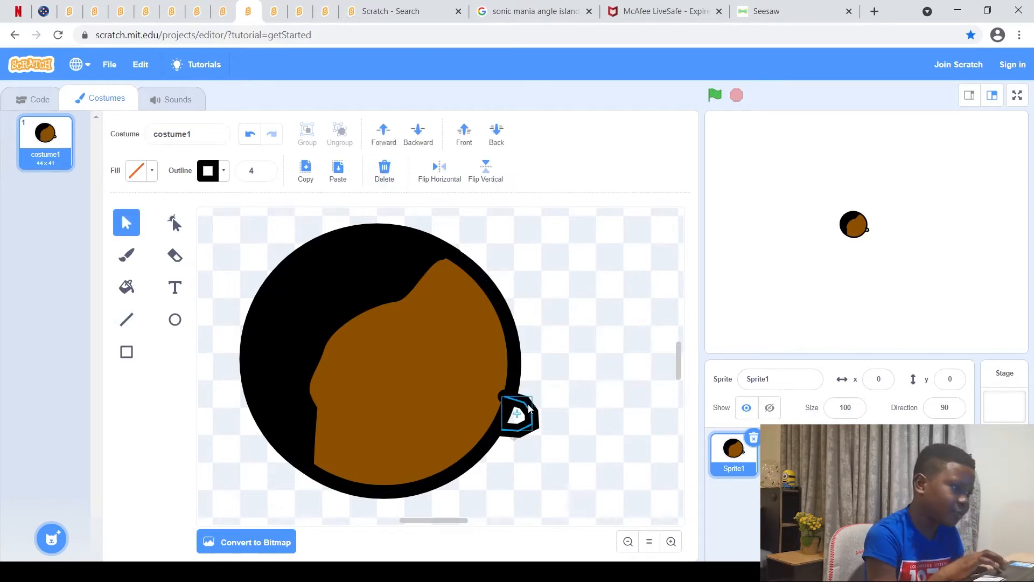
pyautogui.click(141, 171)
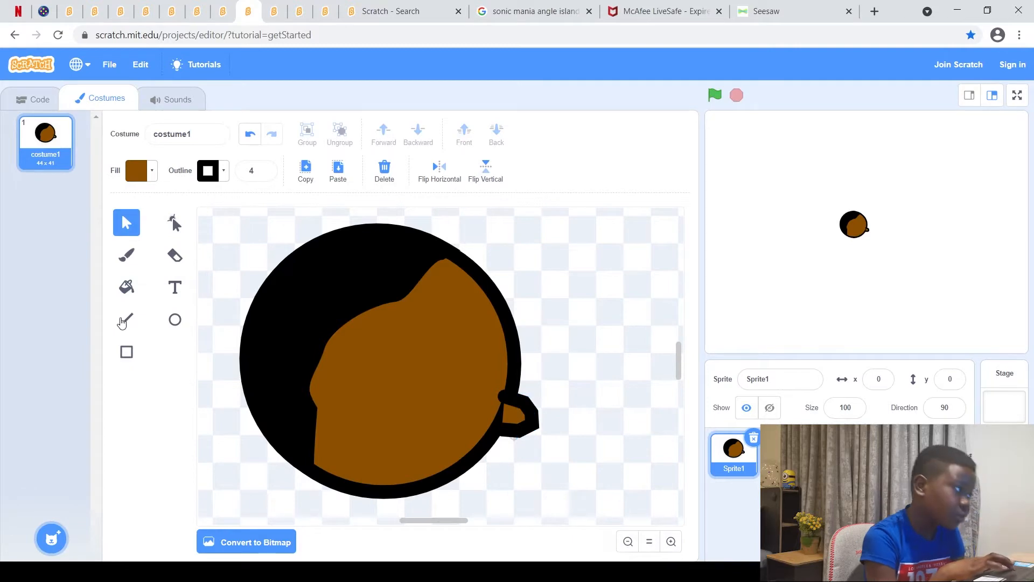
pyautogui.click(126, 319)
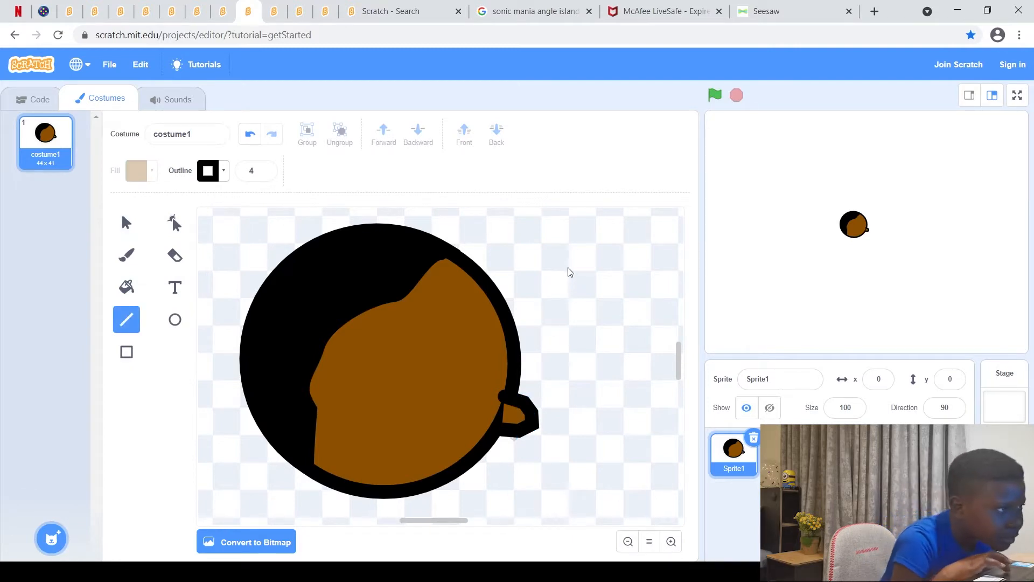
pyautogui.click(649, 541)
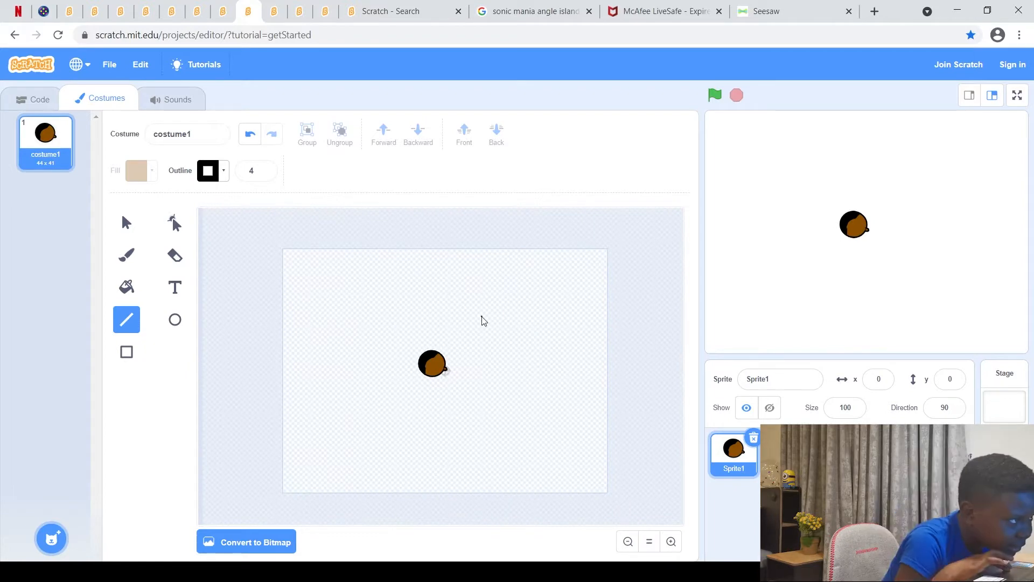
# - Draw a thin multi-segment open U-shaped outline and flip it to extend left of the head
pyautogui.moveTo(480, 319); pyautogui.dragTo(561, 343)
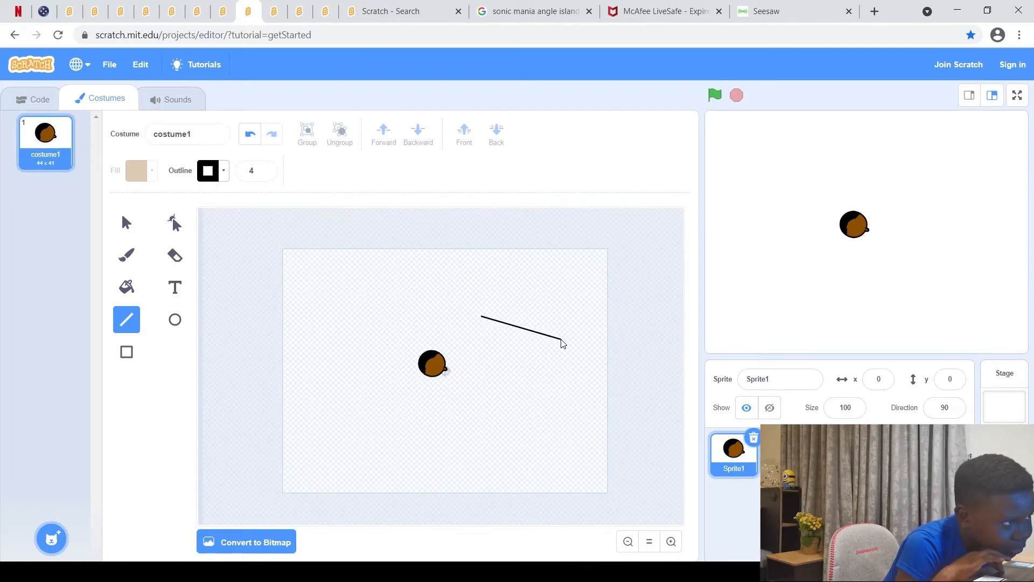
pyautogui.moveTo(480, 318); pyautogui.dragTo(566, 351)
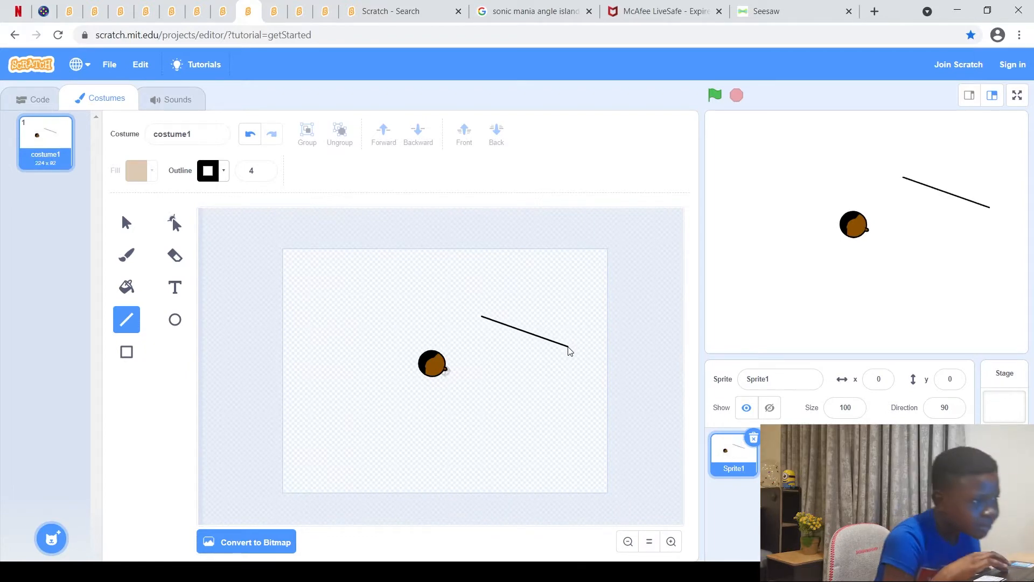
pyautogui.moveTo(569, 351); pyautogui.dragTo(572, 388)
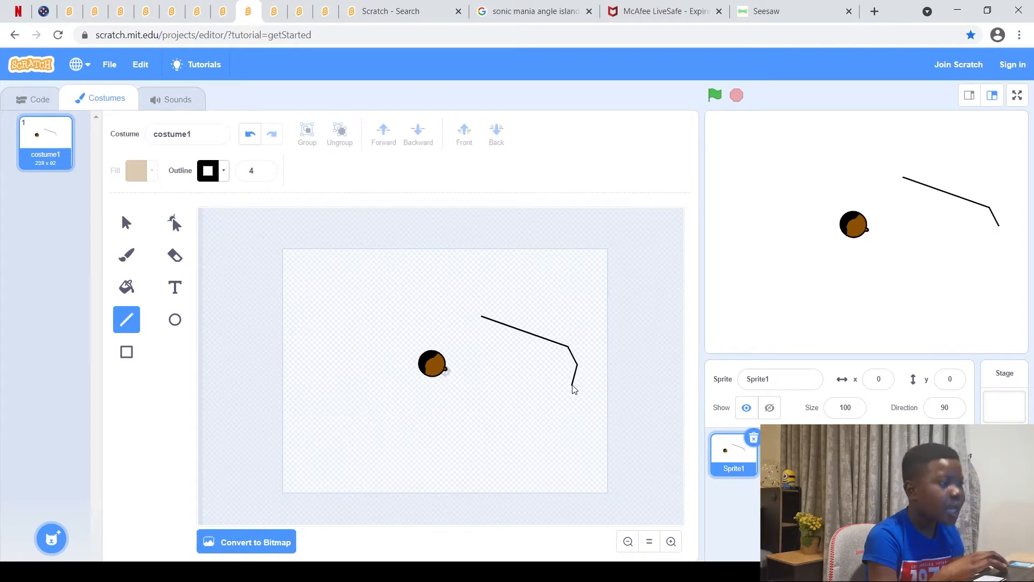
pyautogui.moveTo(578, 384)
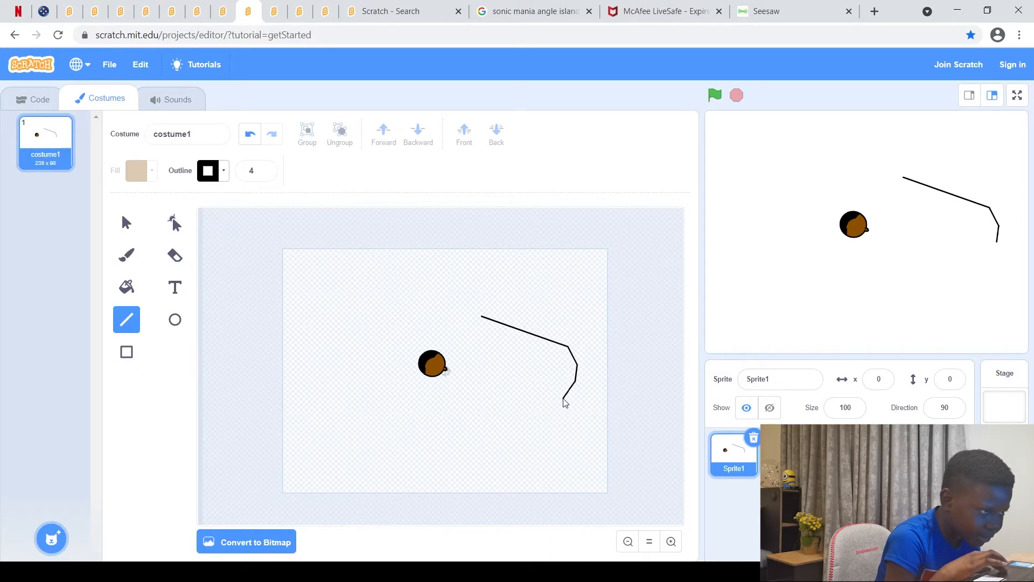
pyautogui.moveTo(576, 376); pyautogui.dragTo(515, 425)
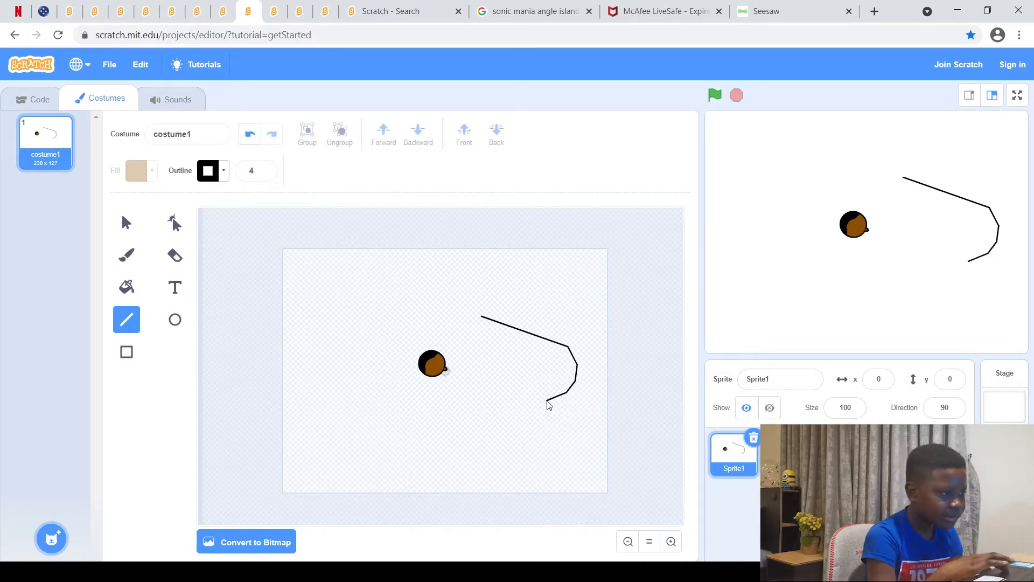
pyautogui.moveTo(550, 404); pyautogui.dragTo(481, 366)
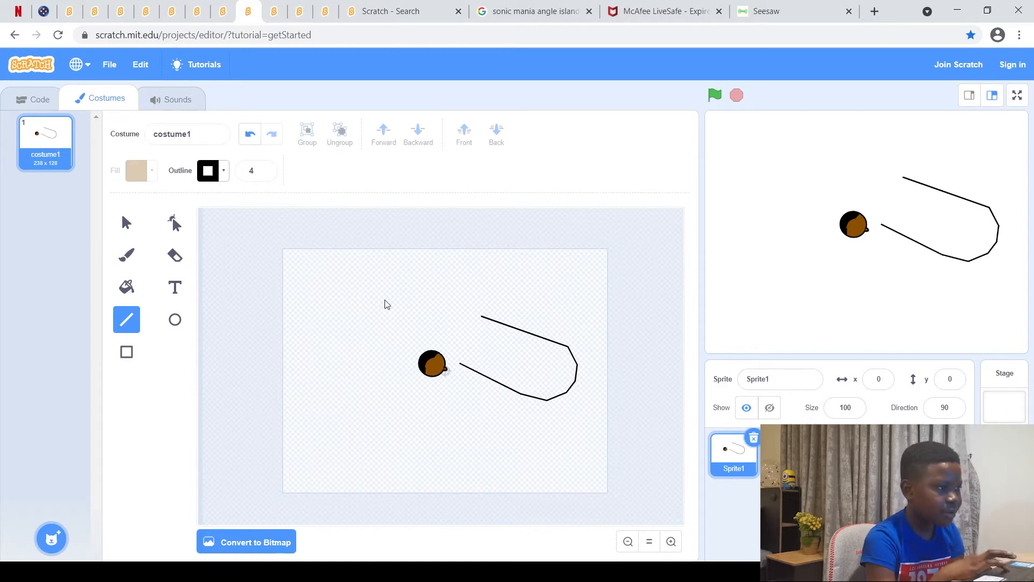
pyautogui.click(126, 222)
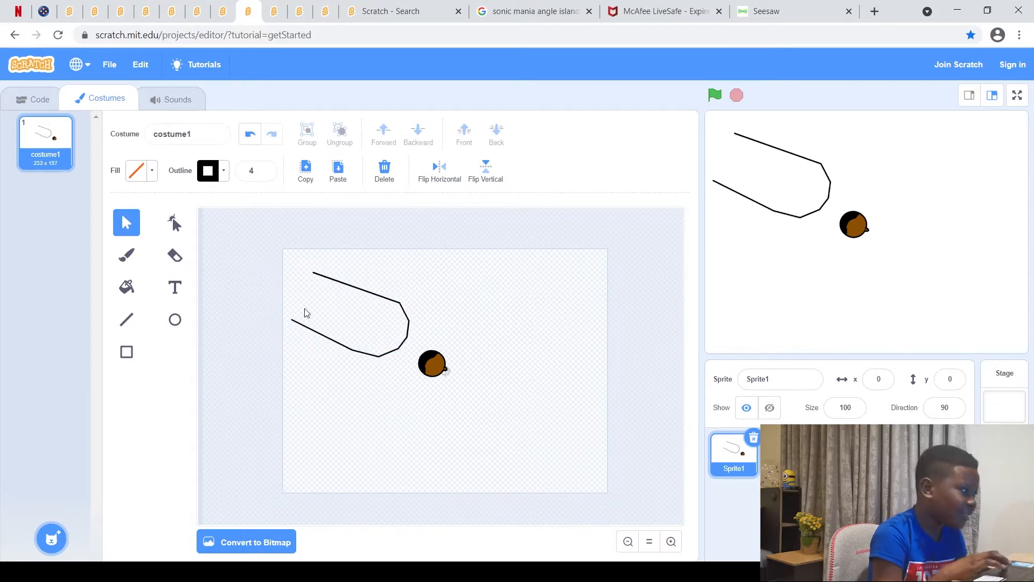
pyautogui.moveTo(498, 311)
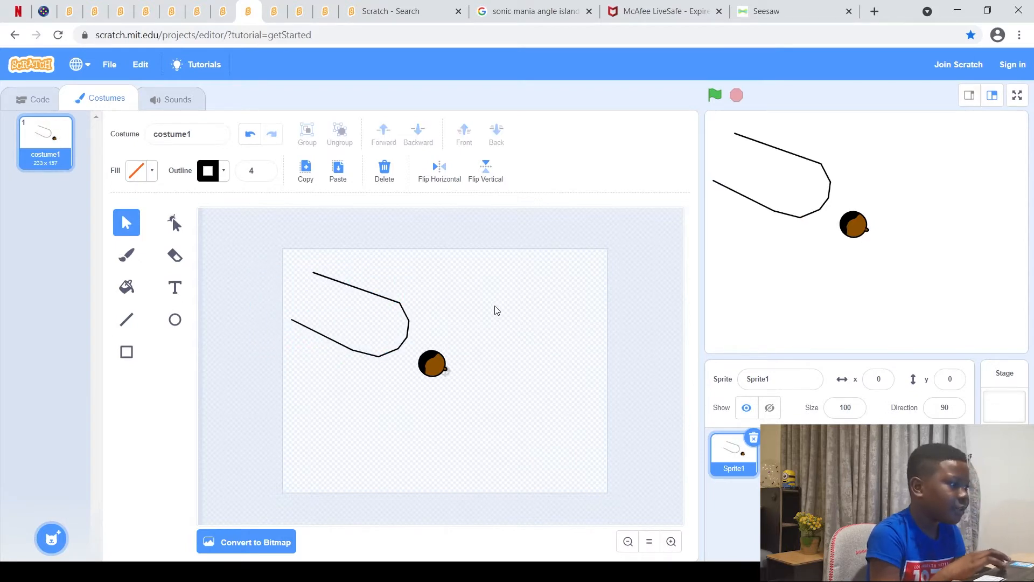
pyautogui.click(396, 304)
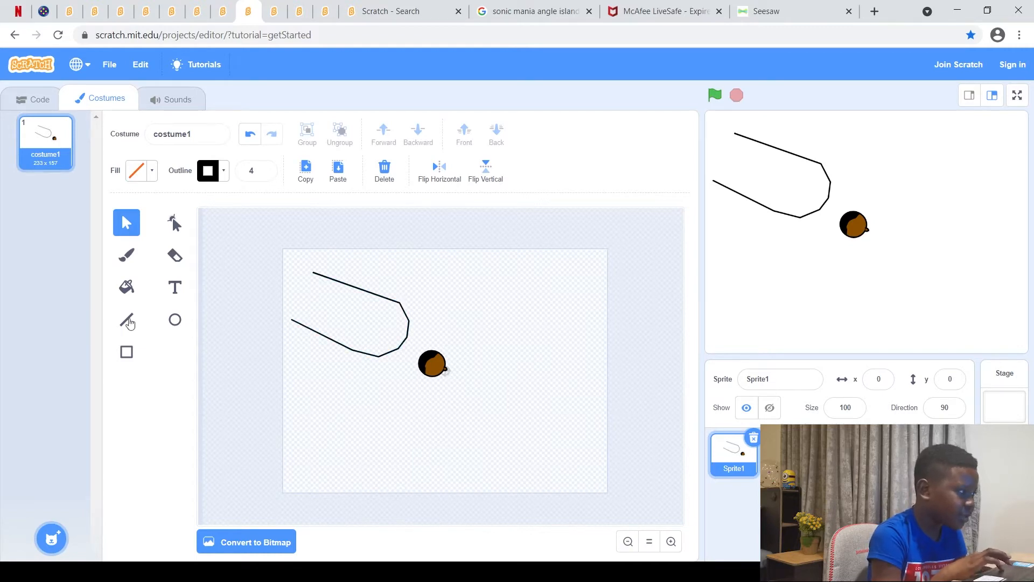
pyautogui.click(127, 319)
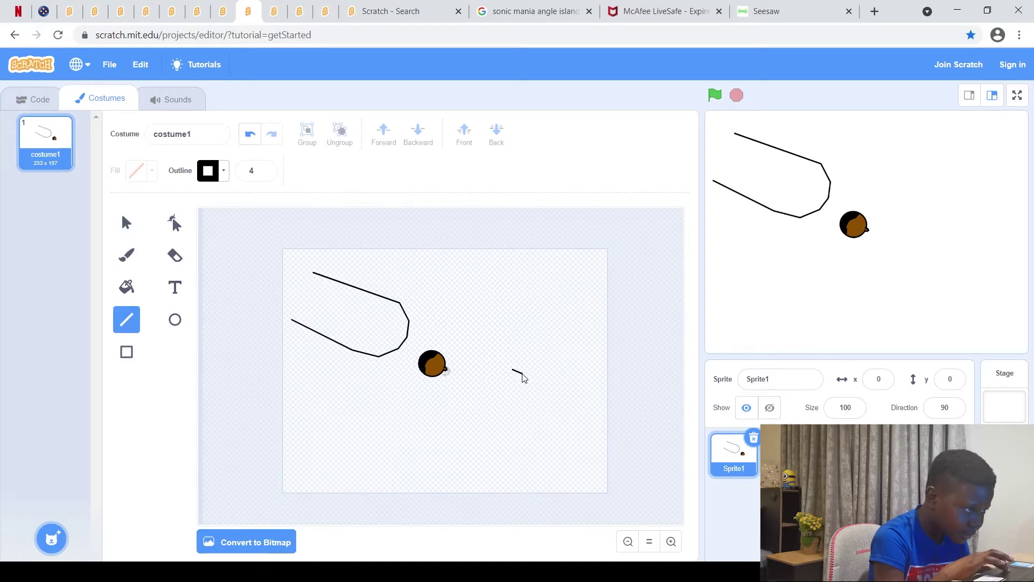
# - Draw a small hook right of the head, reposition the ear, and fill them brown
pyautogui.moveTo(511, 370); pyautogui.dragTo(524, 385)
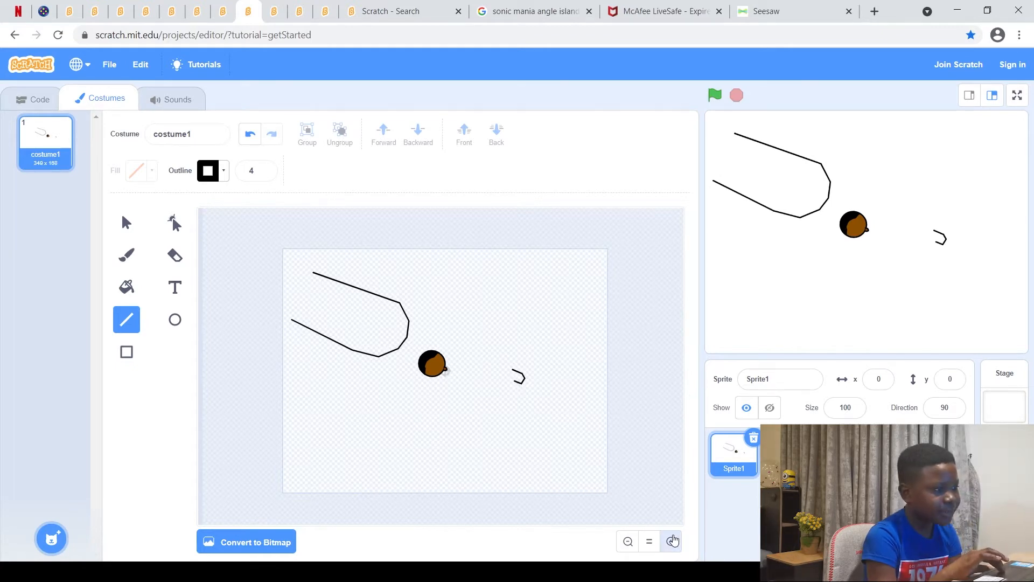
pyautogui.click(649, 540)
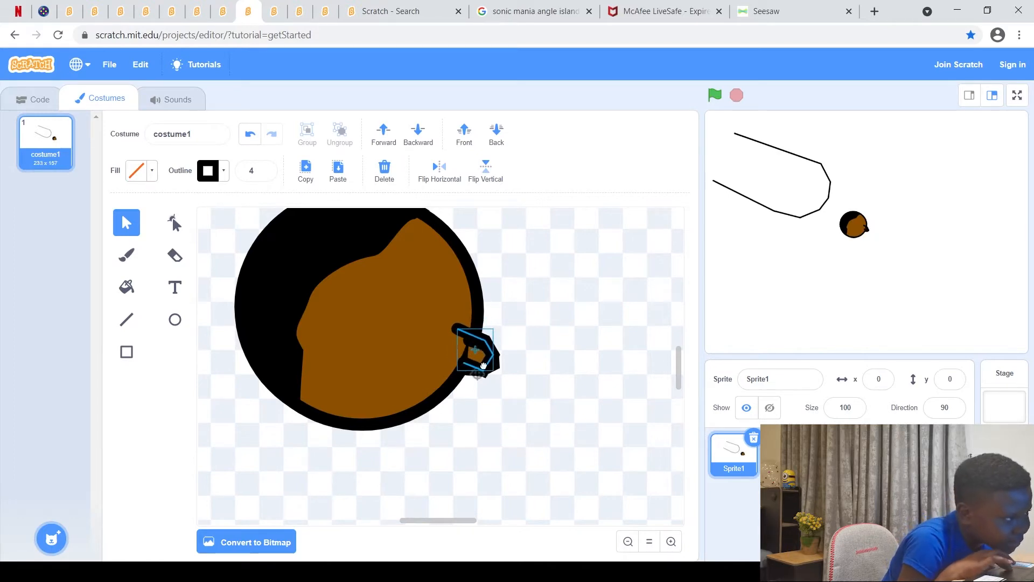
pyautogui.moveTo(474, 349); pyautogui.dragTo(603, 462)
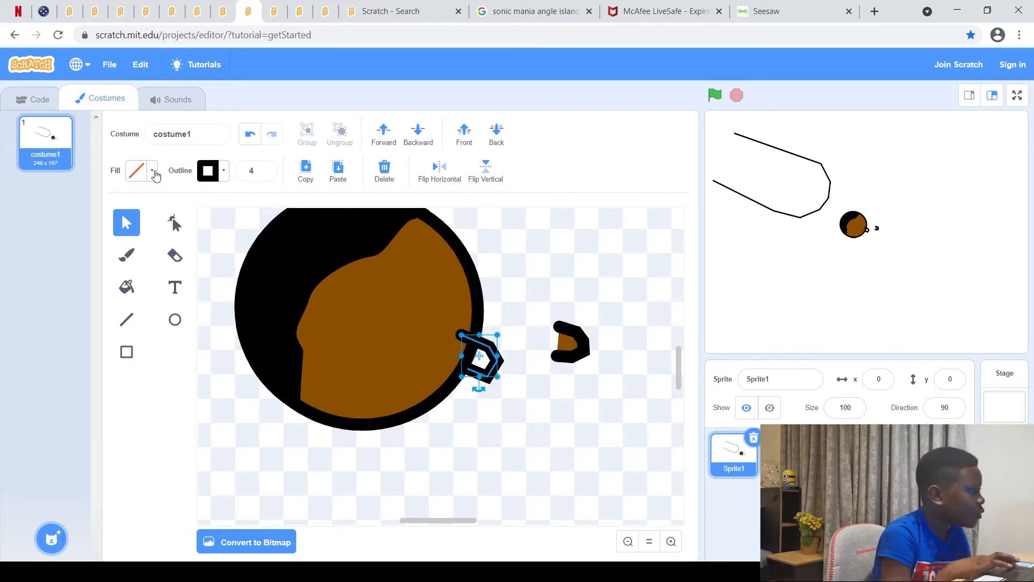
pyautogui.click(155, 170)
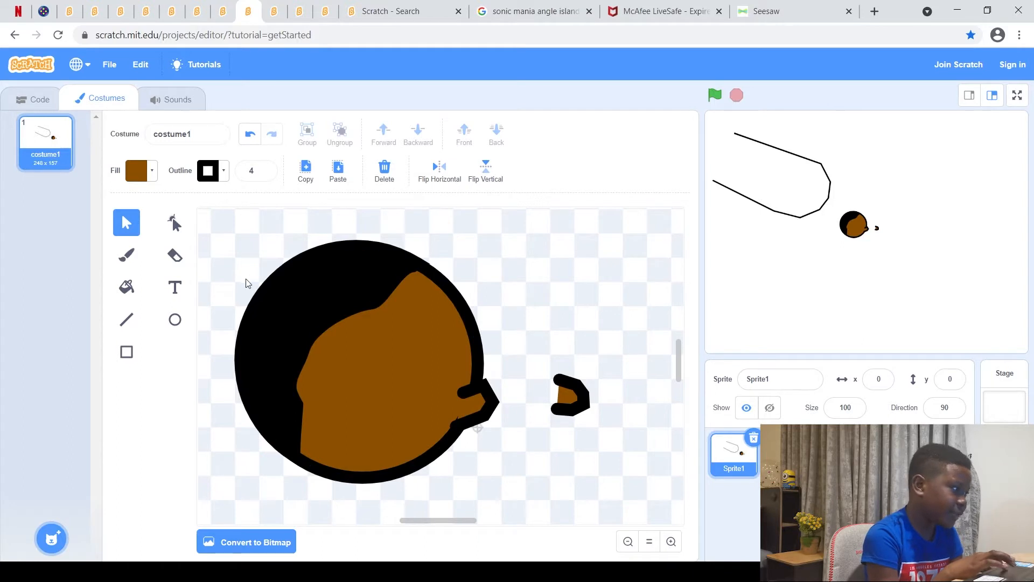
pyautogui.click(175, 319)
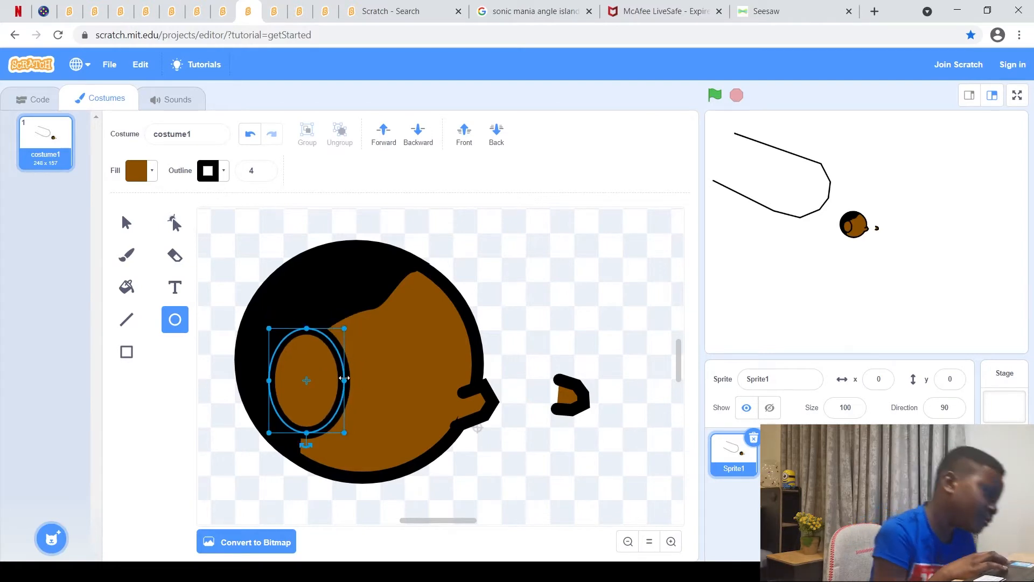
# - Draw a brown black-outlined oval ear on the face's left side and blend it with the brush
pyautogui.moveTo(305, 380); pyautogui.dragTo(322, 377)
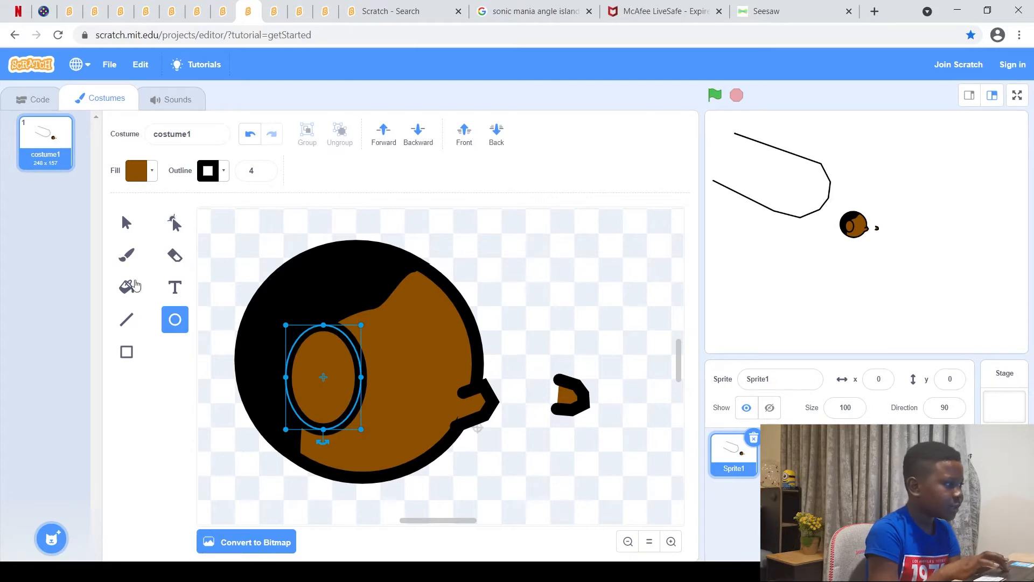
pyautogui.click(127, 255)
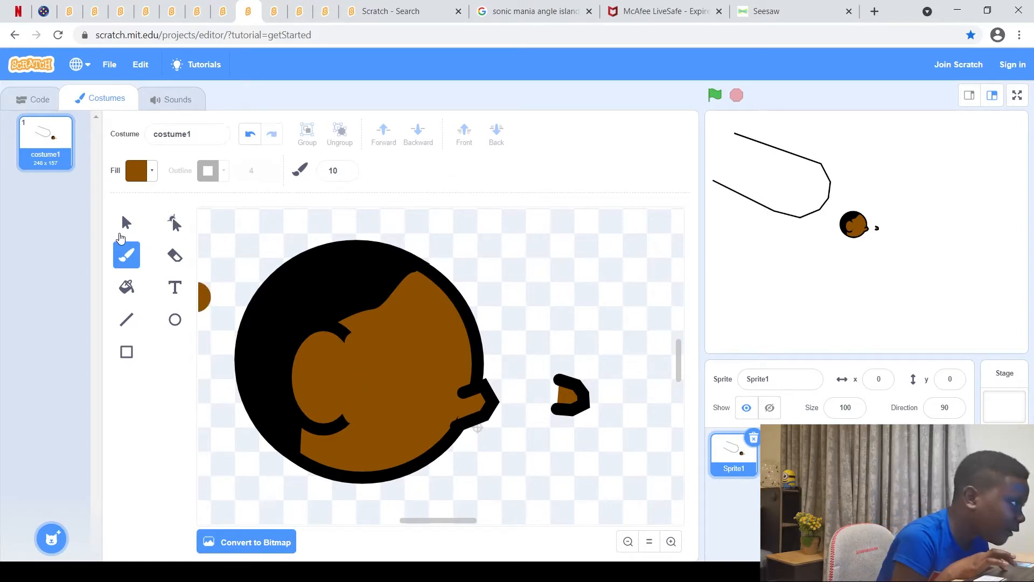
pyautogui.click(126, 221)
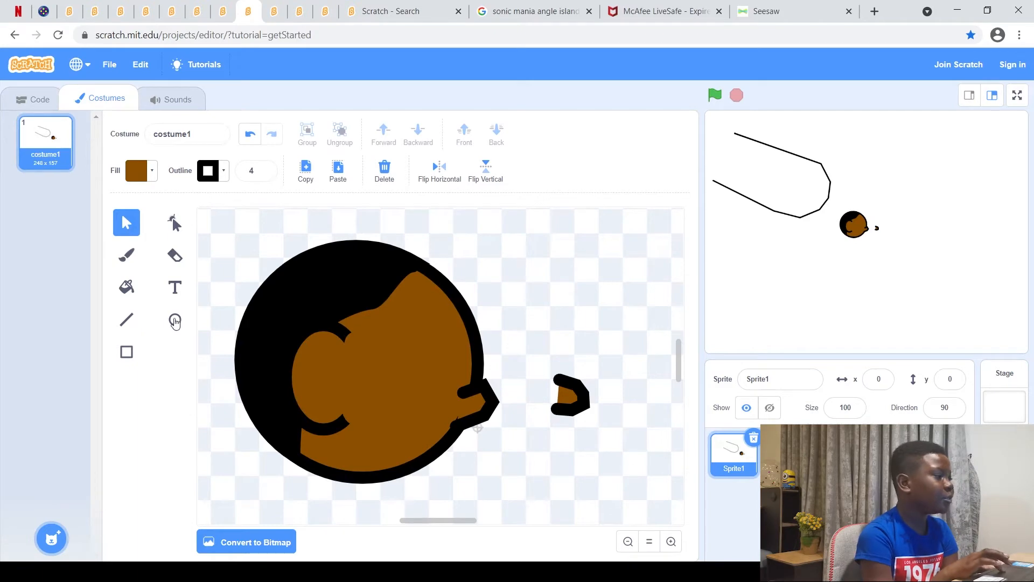
# - Draw a pale white oval eye on the face with a small black-filled pupil inside it
pyautogui.click(136, 171)
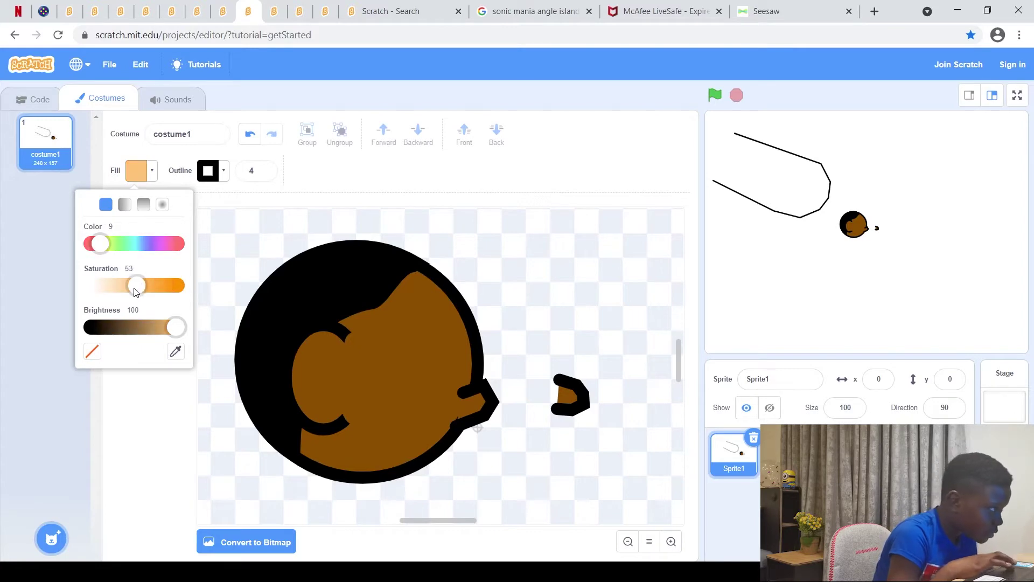
pyautogui.moveTo(136, 285); pyautogui.dragTo(91, 284)
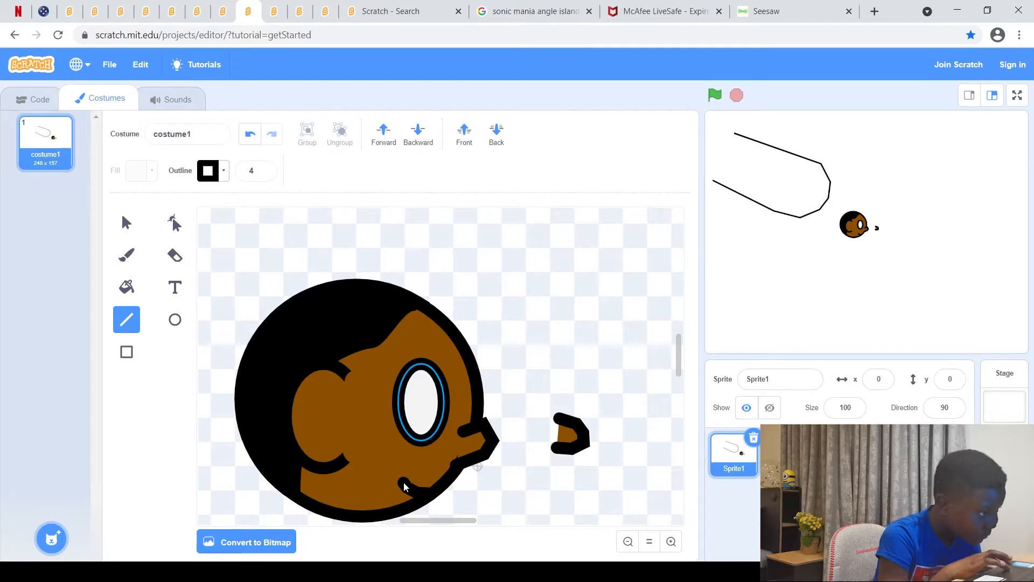
pyautogui.click(126, 222)
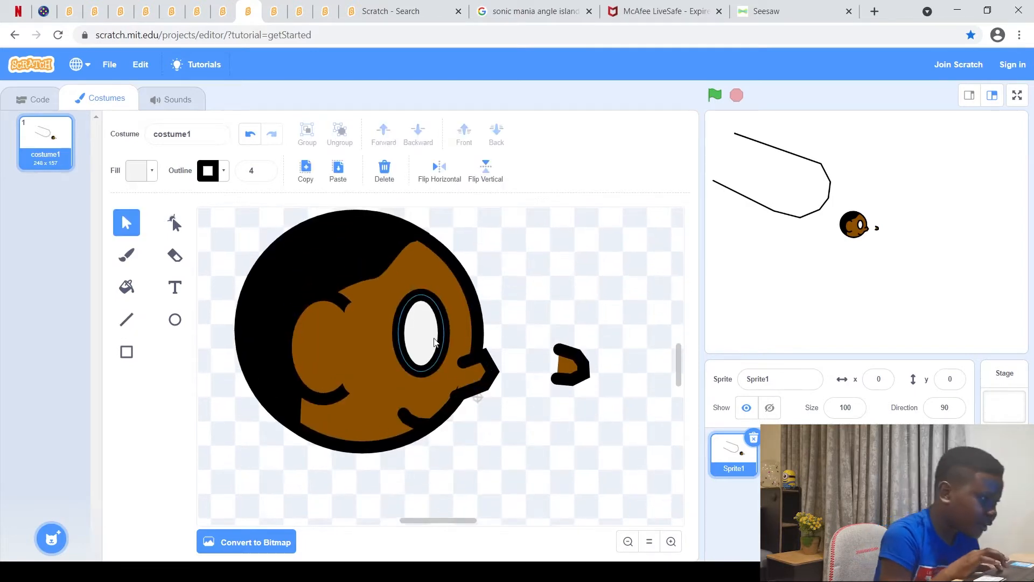
pyautogui.click(421, 343)
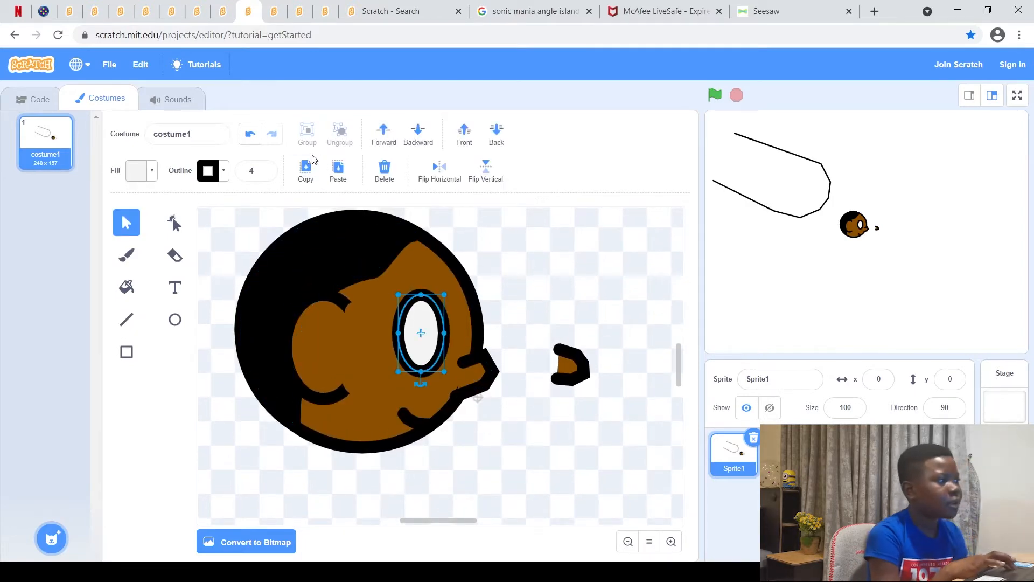
pyautogui.moveTo(420, 333); pyautogui.dragTo(450, 363)
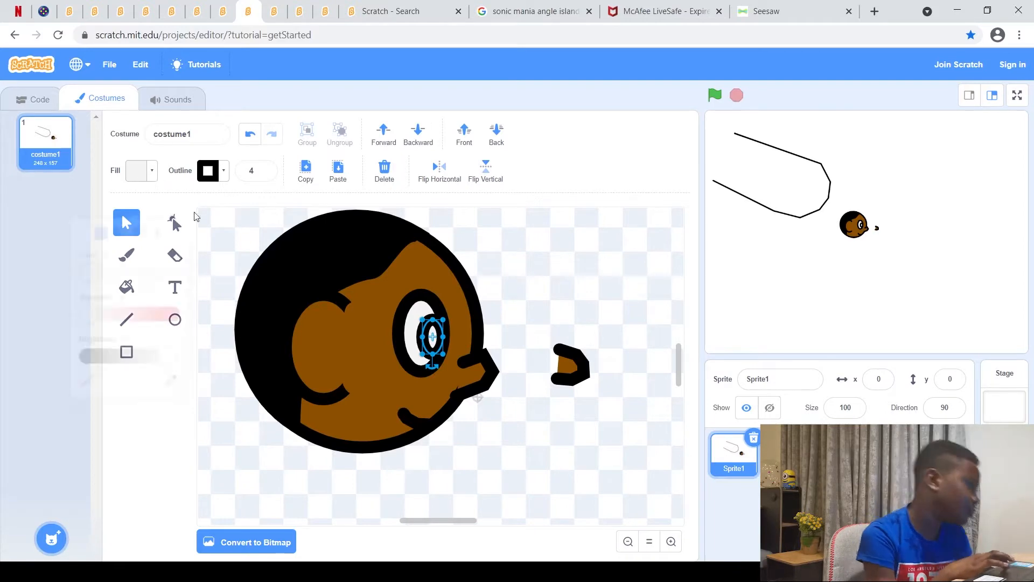
pyautogui.click(139, 170)
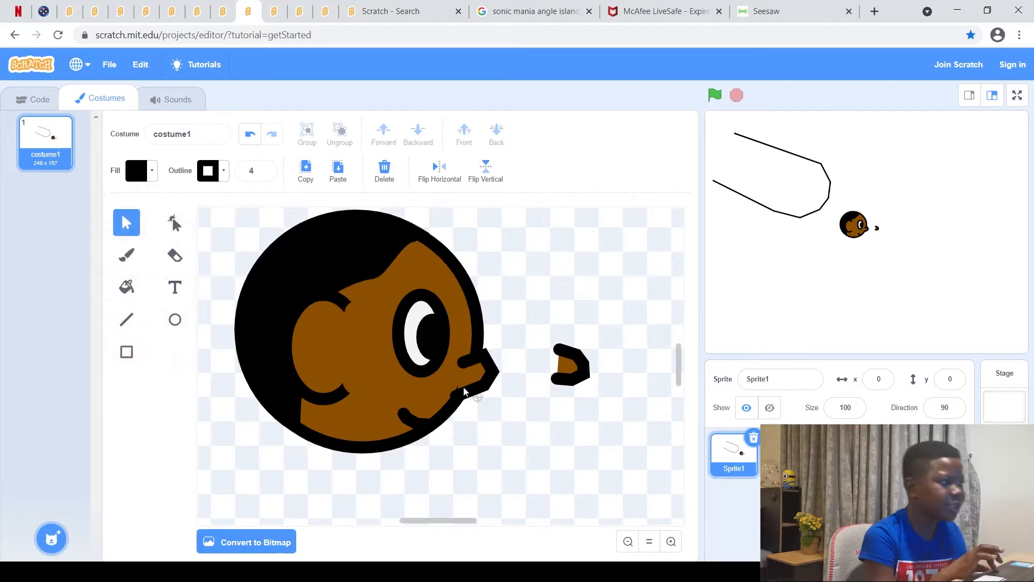
pyautogui.moveTo(481, 259)
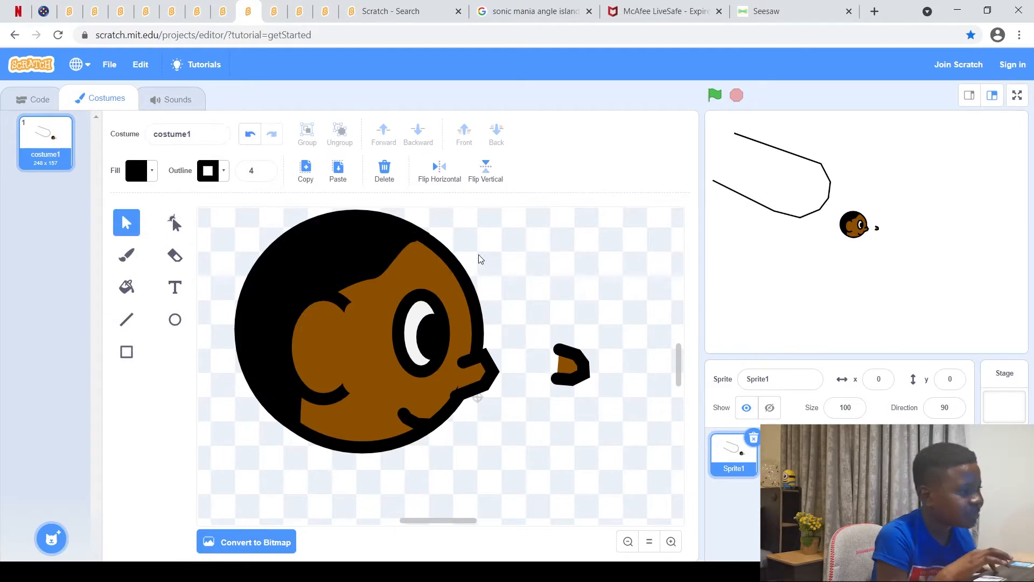
pyautogui.click(649, 541)
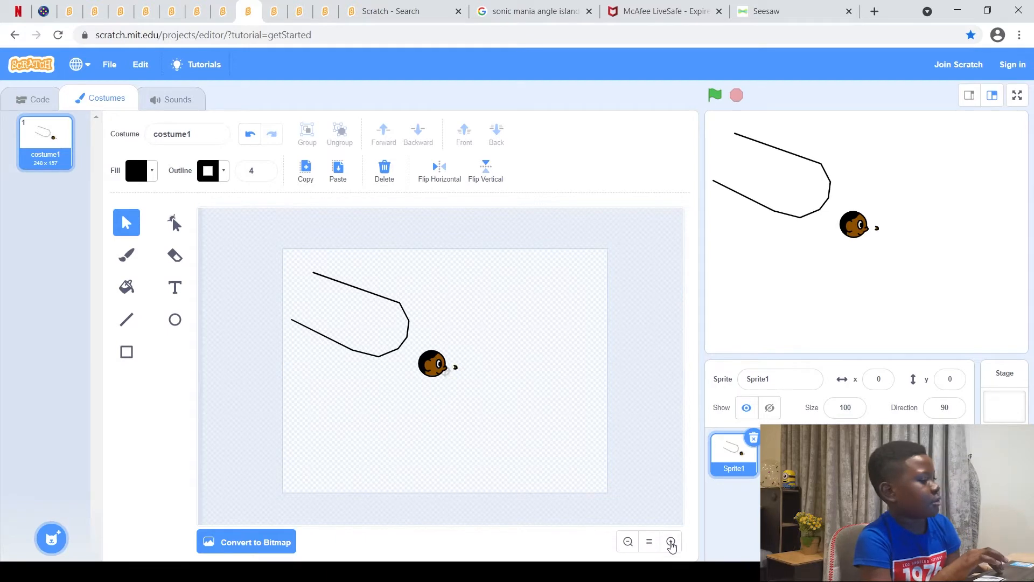
pyautogui.click(670, 540)
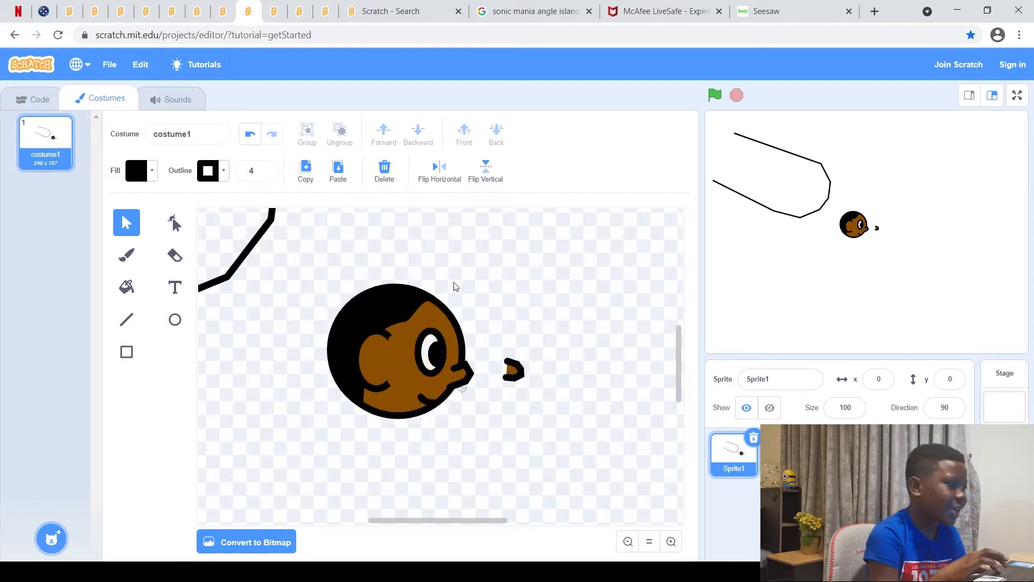
pyautogui.click(398, 351)
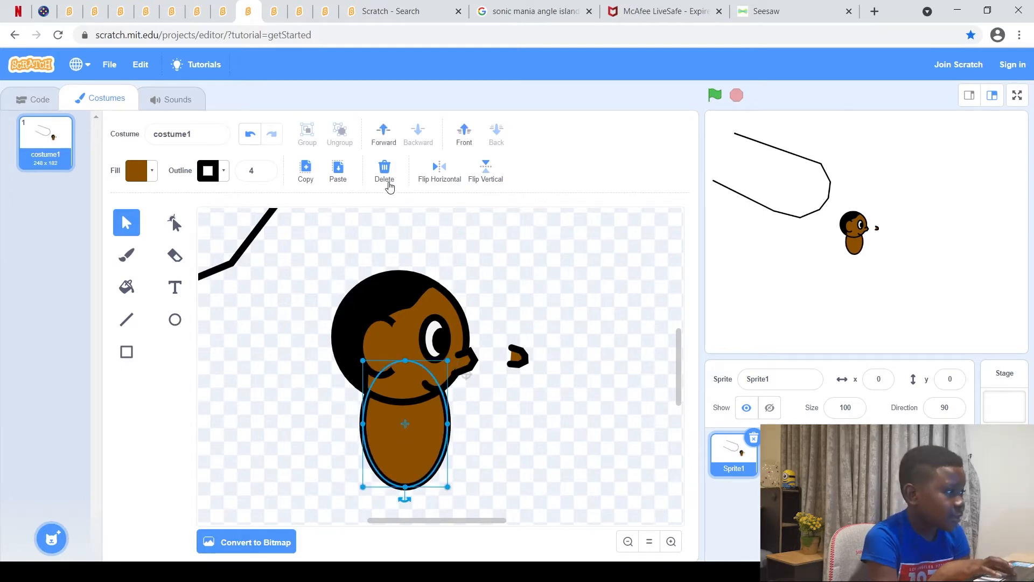
pyautogui.click(384, 167)
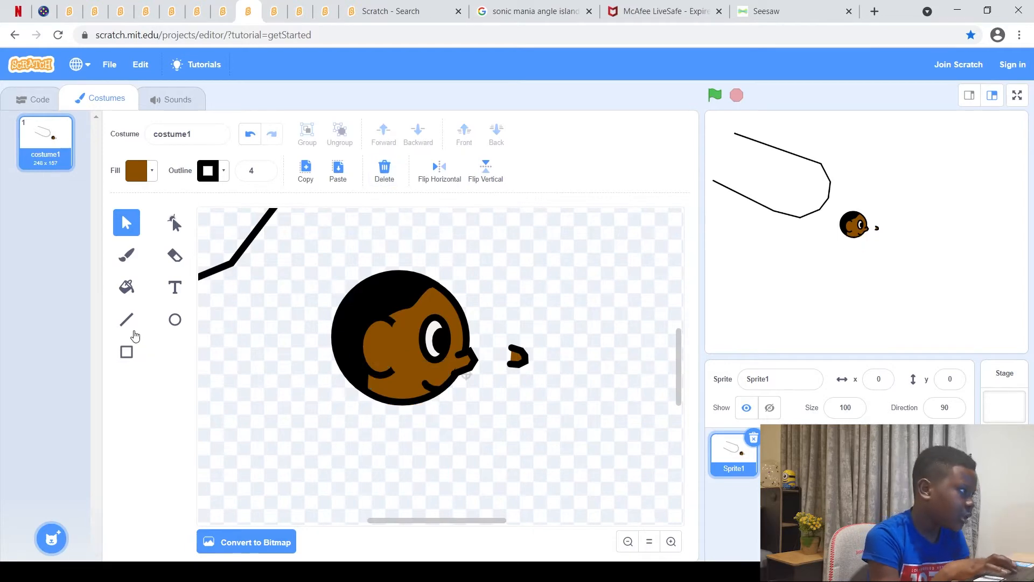
pyautogui.click(126, 319)
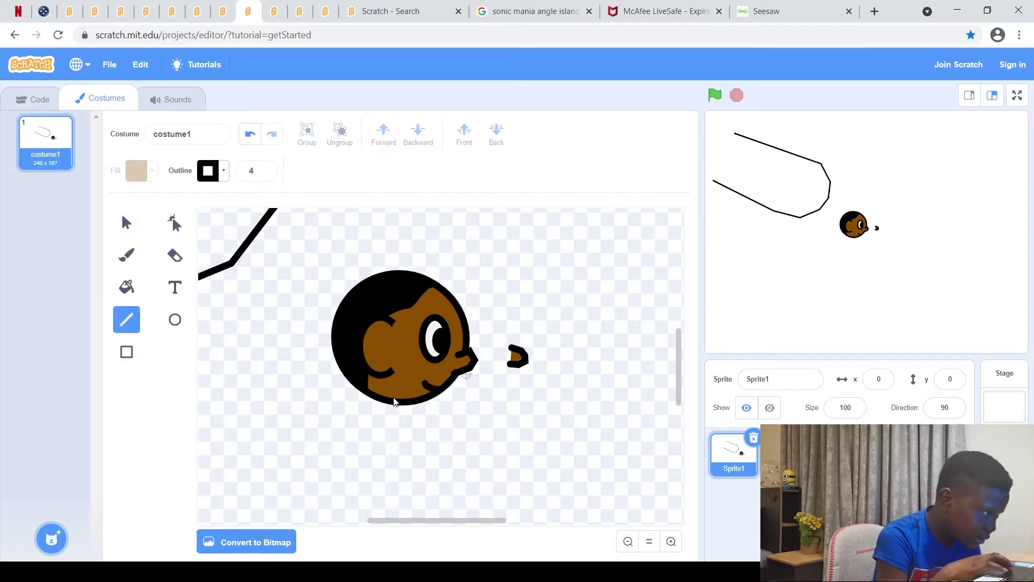
# - Draw a black-outlined torso below the head and change its fill to red
pyautogui.moveTo(395, 402); pyautogui.dragTo(385, 459)
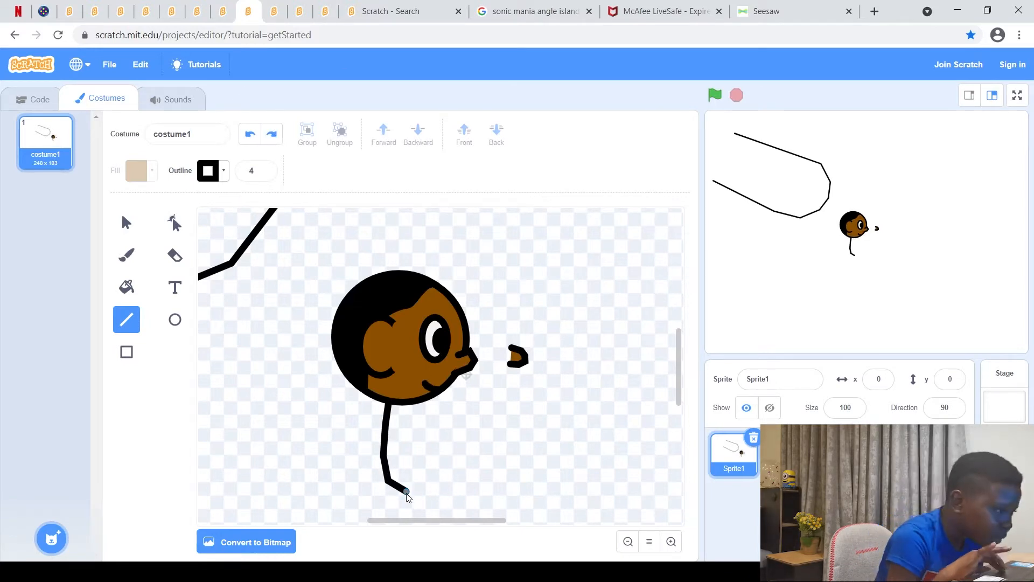
pyautogui.moveTo(405, 490); pyautogui.dragTo(455, 448)
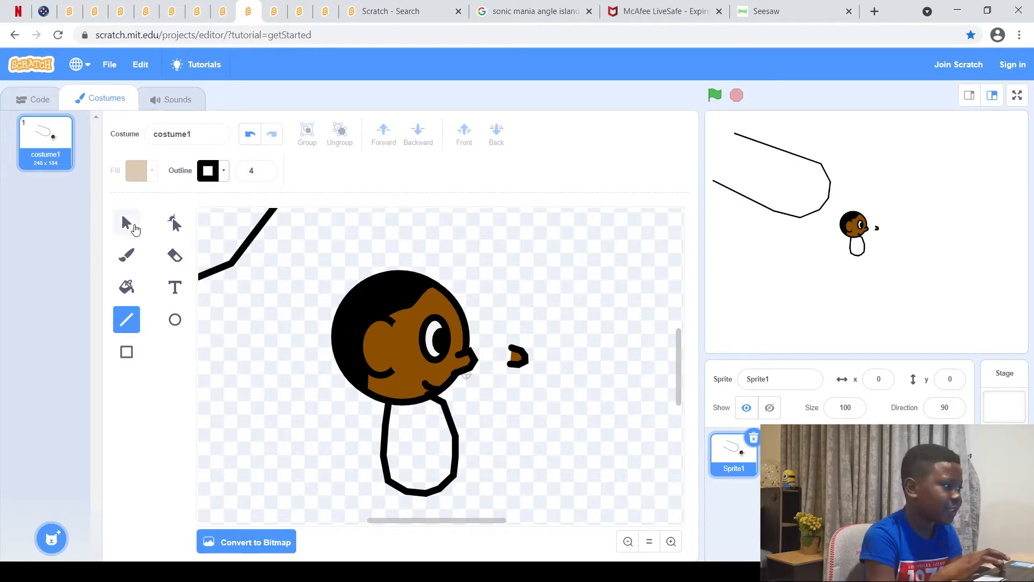
pyautogui.click(126, 221)
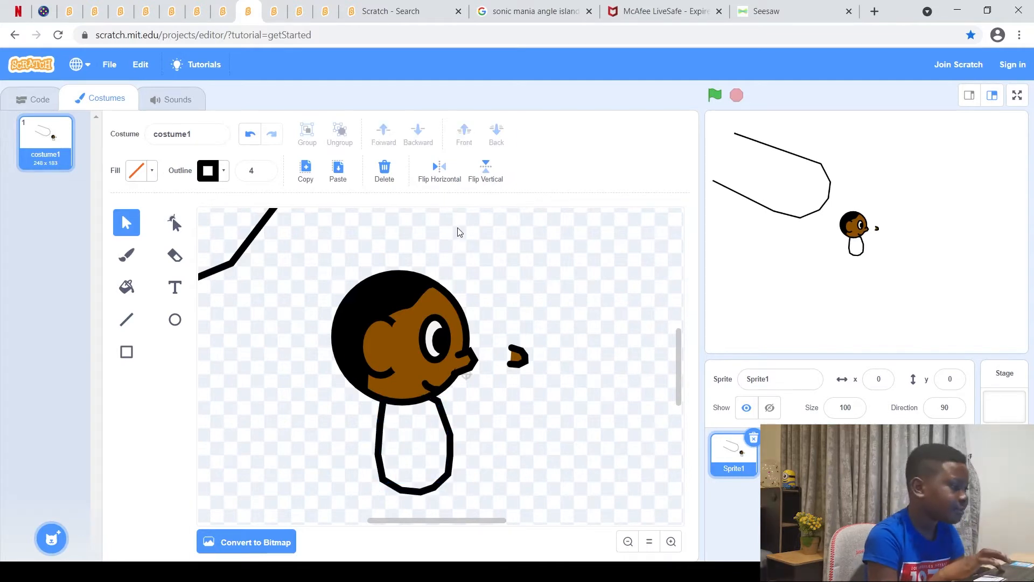
pyautogui.moveTo(403, 465)
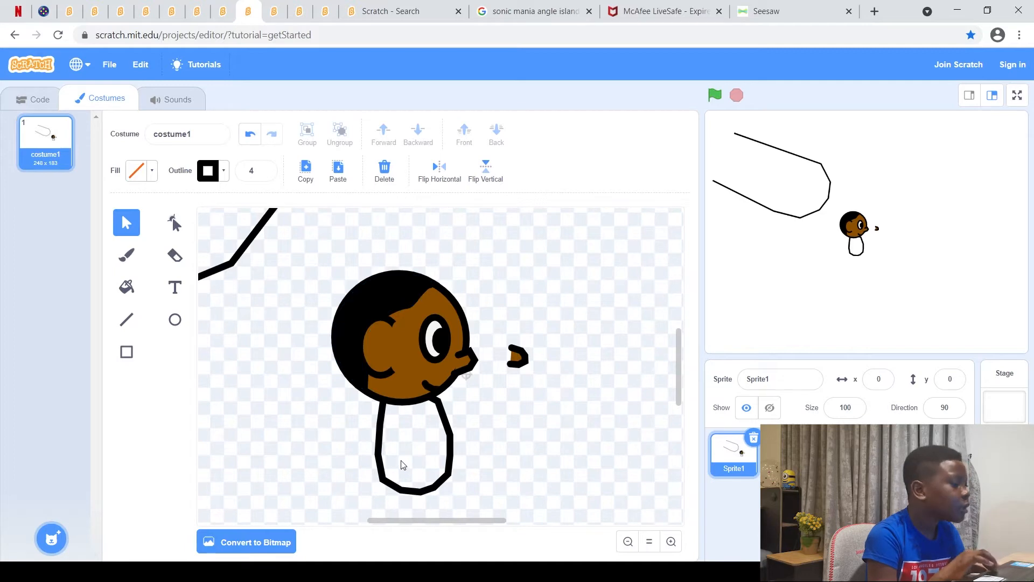
pyautogui.click(411, 463)
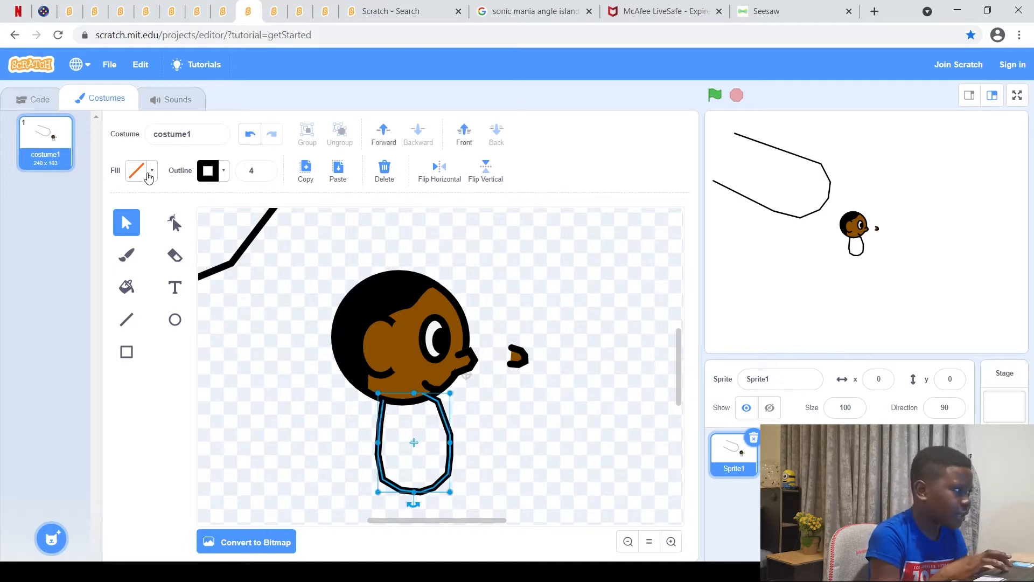
pyautogui.click(153, 170)
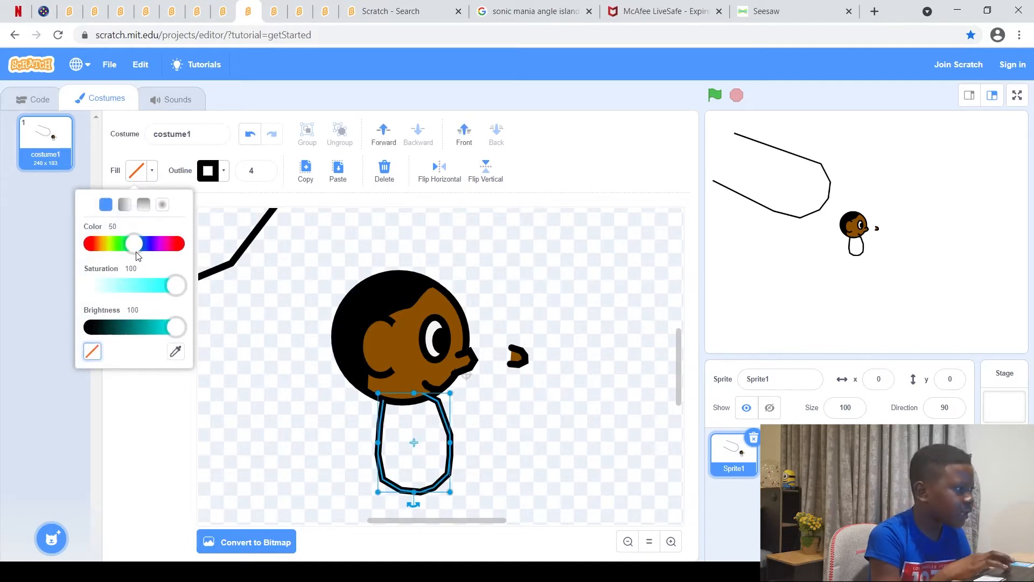
pyautogui.moveTo(133, 243); pyautogui.dragTo(176, 242)
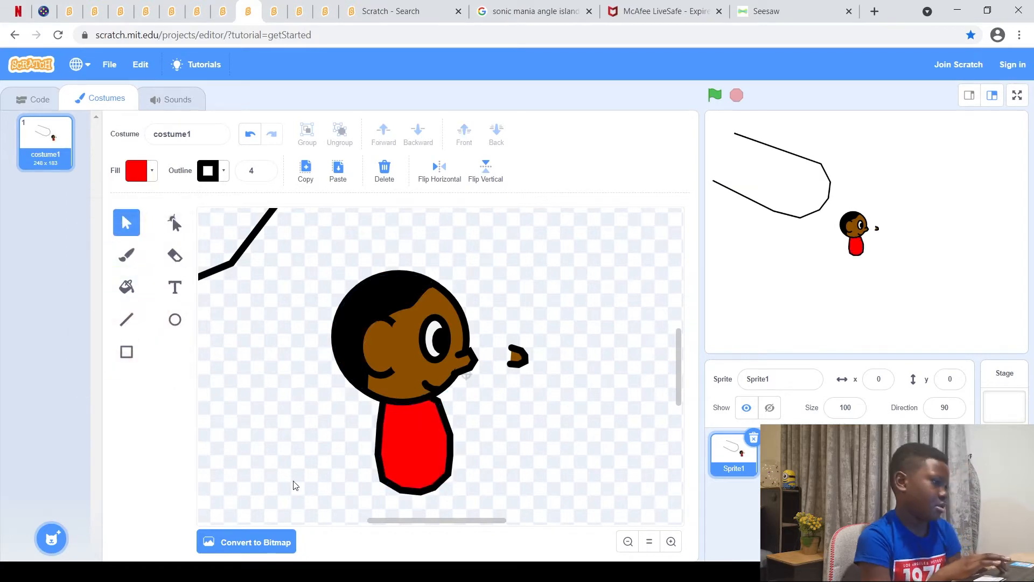
# - Outline a red cap on top of the head and magnify the shirt view
pyautogui.click(126, 319)
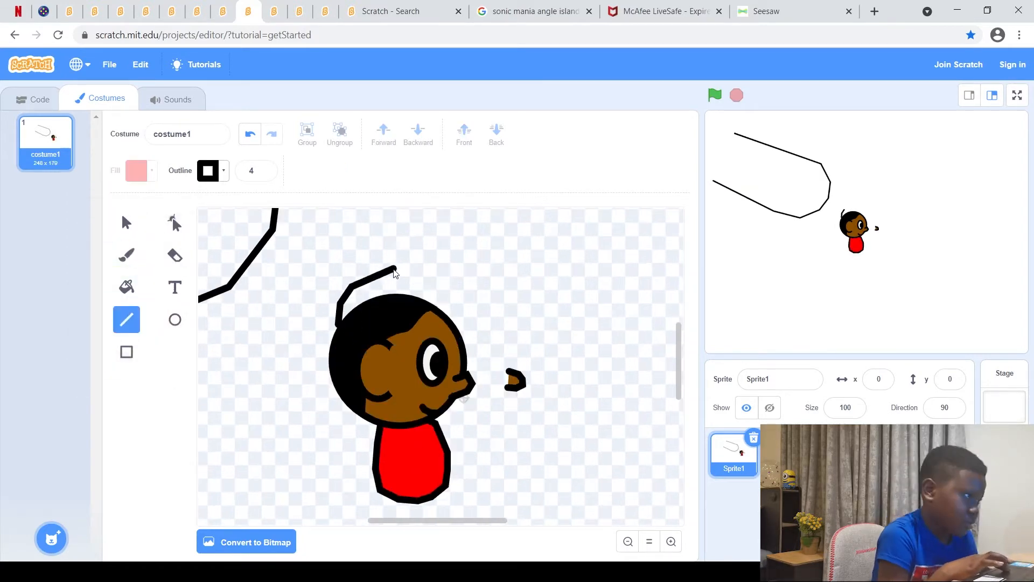
pyautogui.moveTo(386, 267); pyautogui.dragTo(426, 283)
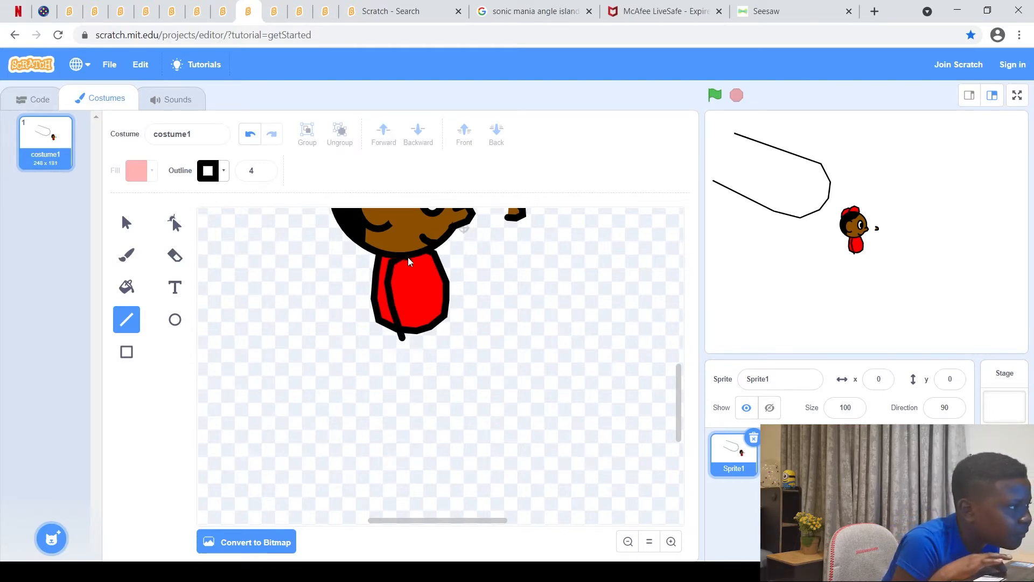
pyautogui.moveTo(412, 265)
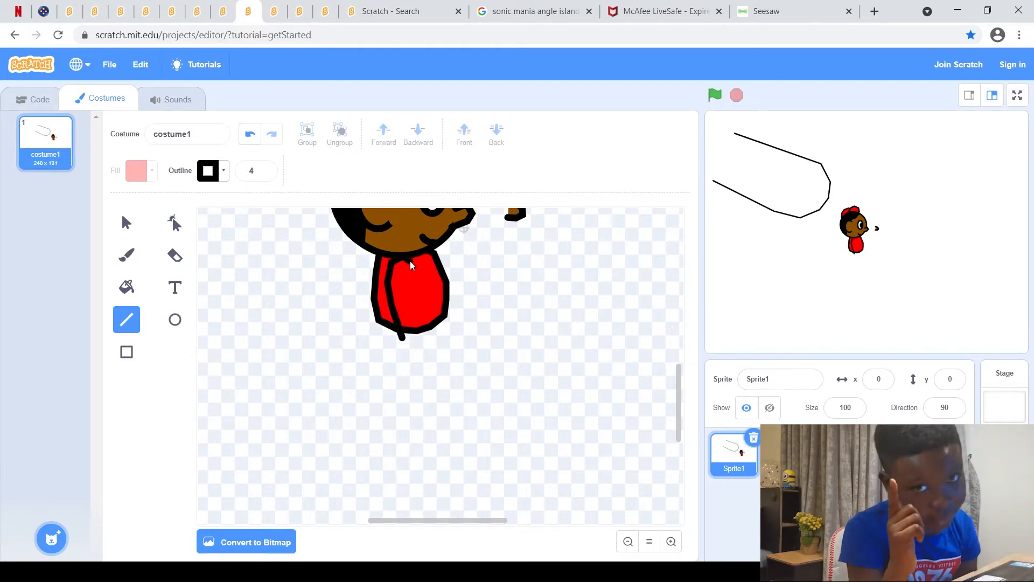
pyautogui.moveTo(415, 273)
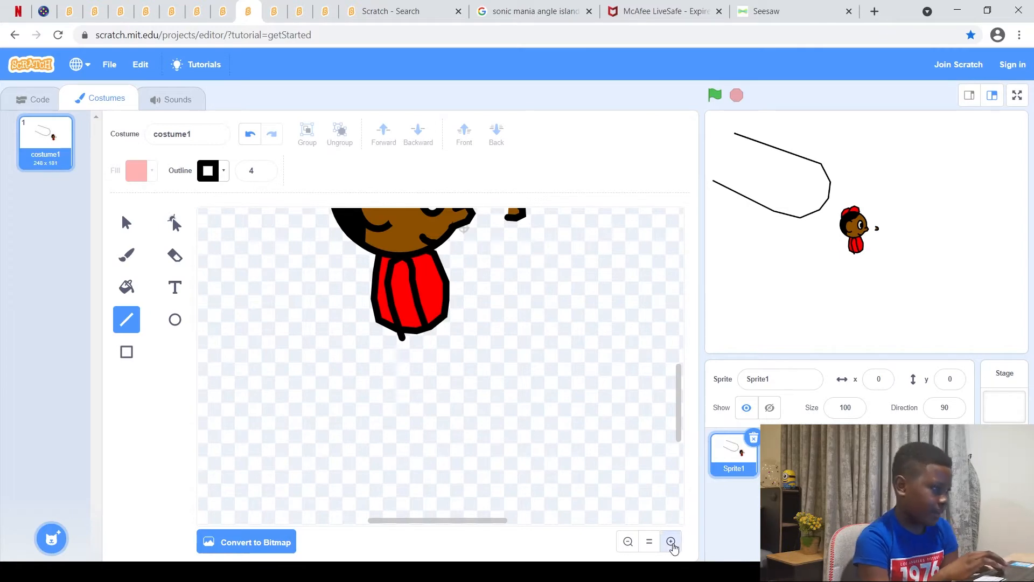
pyautogui.click(671, 541)
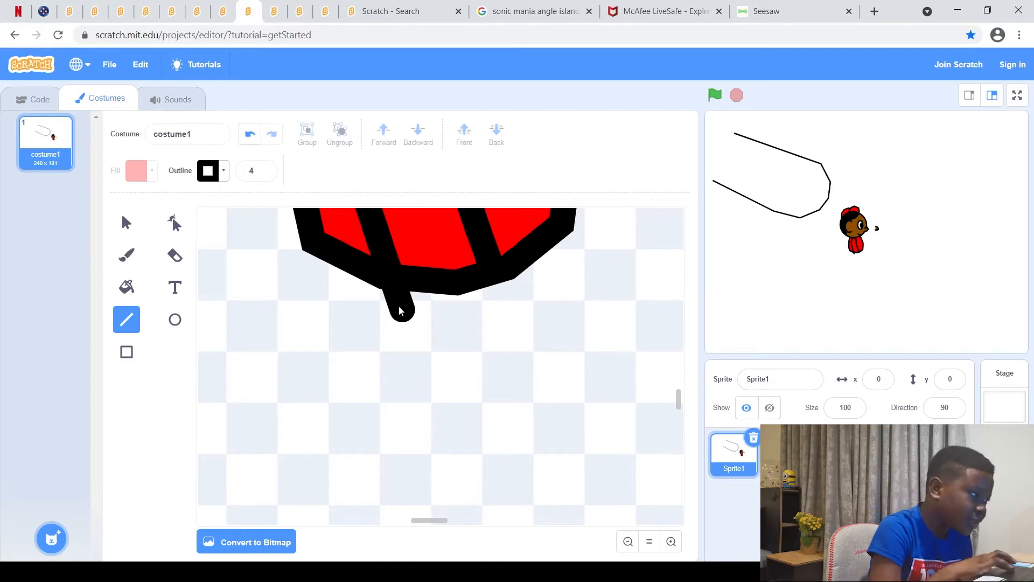
# - Draw the leg line down from the shirt, undoing the hooked stroke
pyautogui.moveTo(395, 297); pyautogui.dragTo(402, 354)
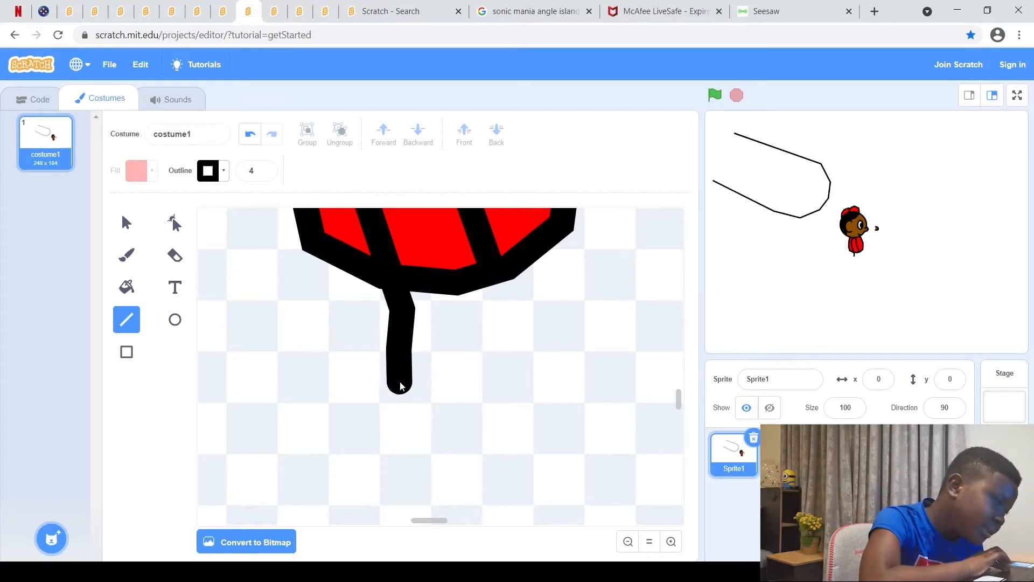
pyautogui.moveTo(401, 387); pyautogui.dragTo(412, 398)
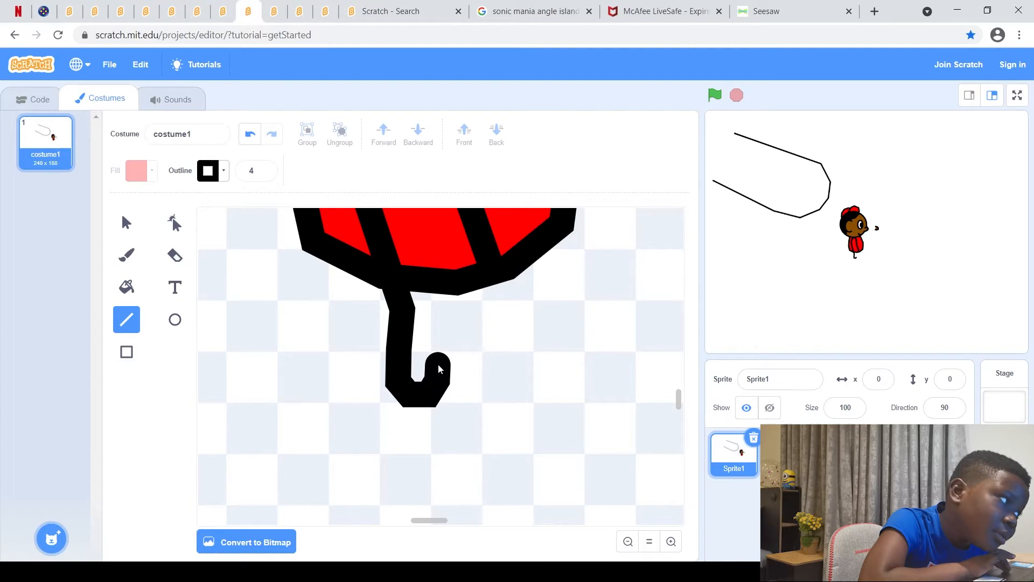
pyautogui.moveTo(438, 351)
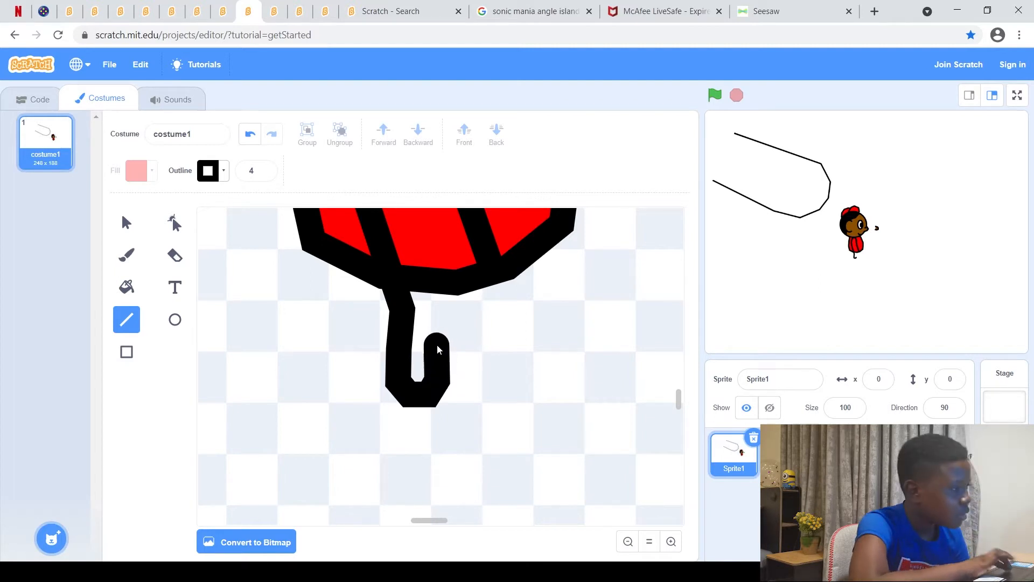
pyautogui.click(250, 134)
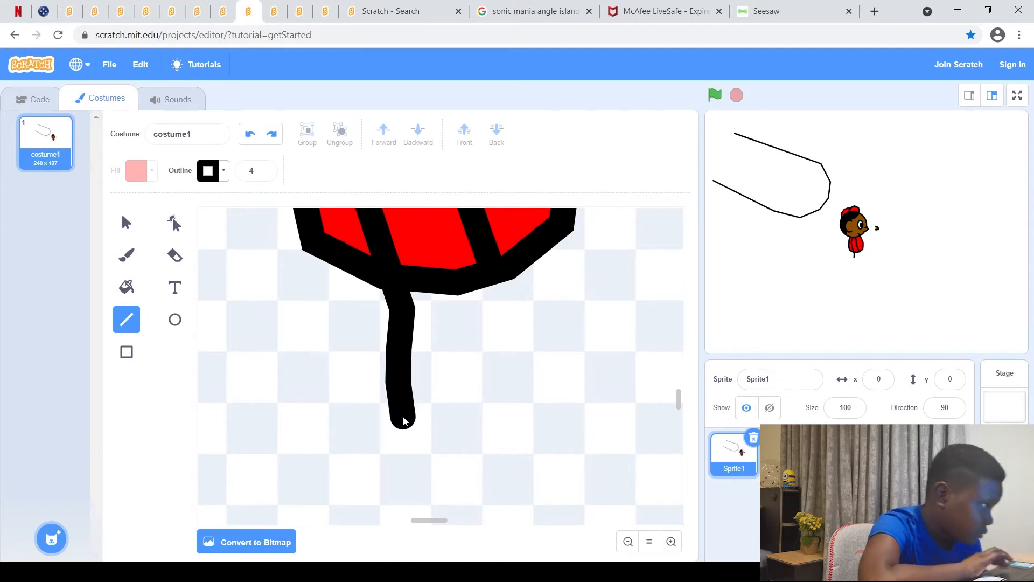
# - Lengthen the leg downward and add a foot at its end
pyautogui.moveTo(404, 422); pyautogui.dragTo(442, 441)
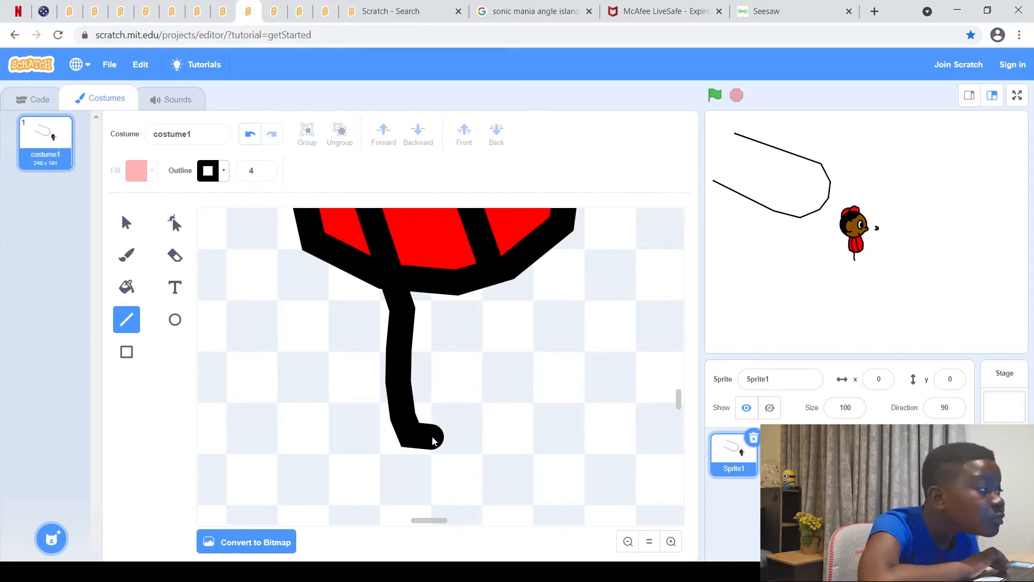
pyautogui.moveTo(402, 442); pyautogui.dragTo(498, 422)
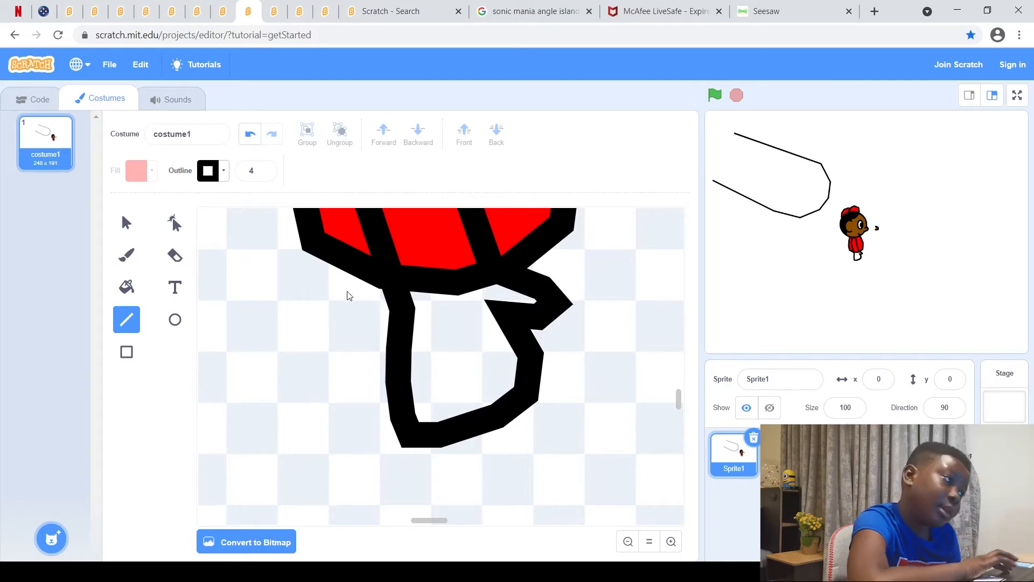
pyautogui.click(126, 222)
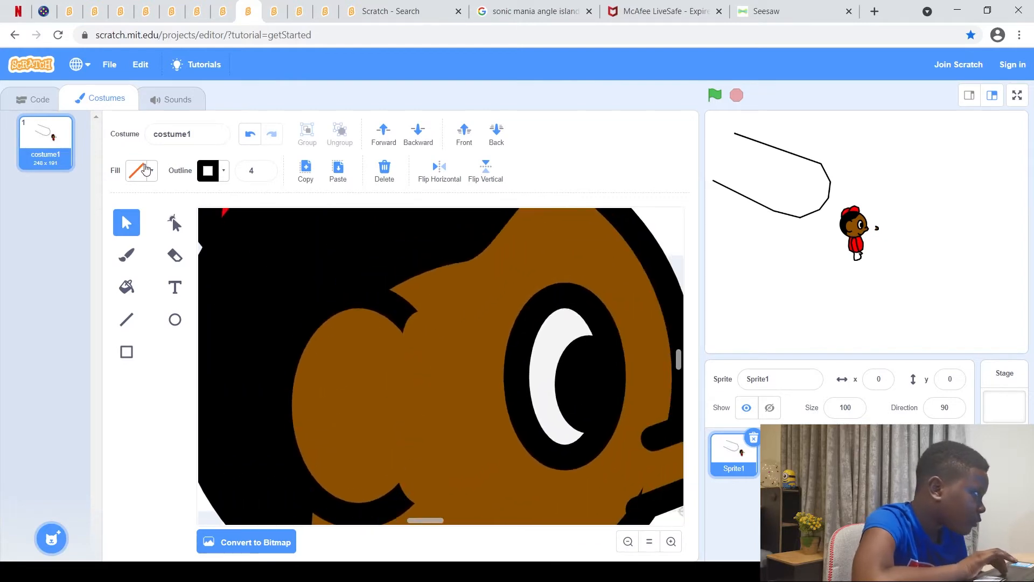
# - Select a brown face shape so the fill swatch shows the skin tone
pyautogui.click(136, 170)
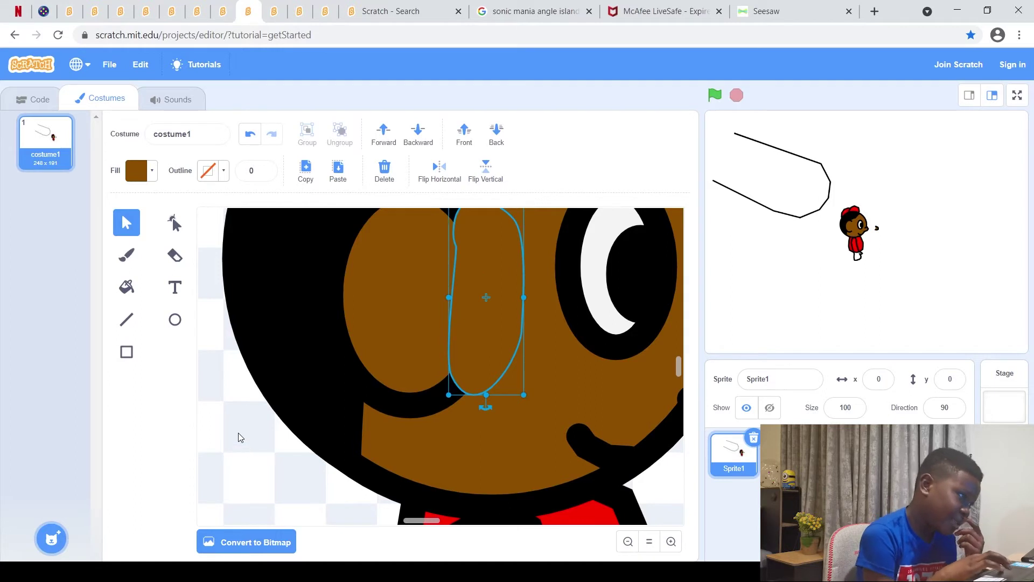
pyautogui.moveTo(214, 380)
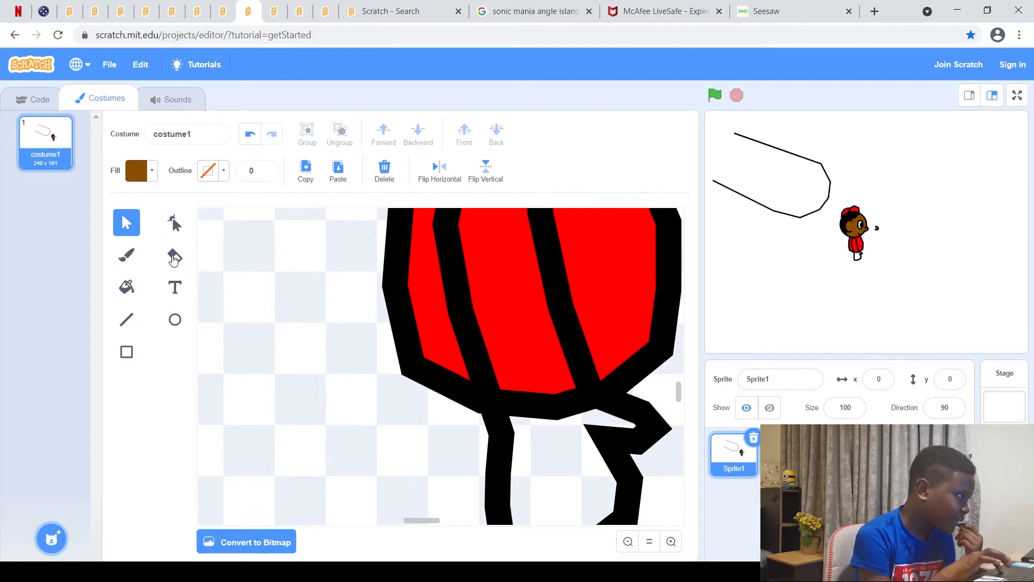
# - Fill the leg outline with brown, then return to the Select tool
pyautogui.click(126, 287)
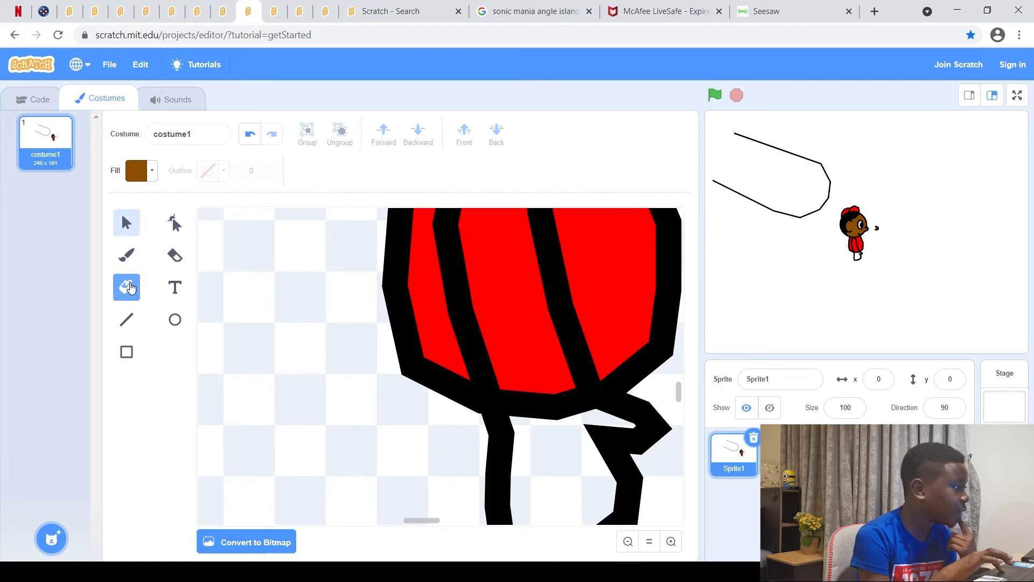
pyautogui.click(577, 456)
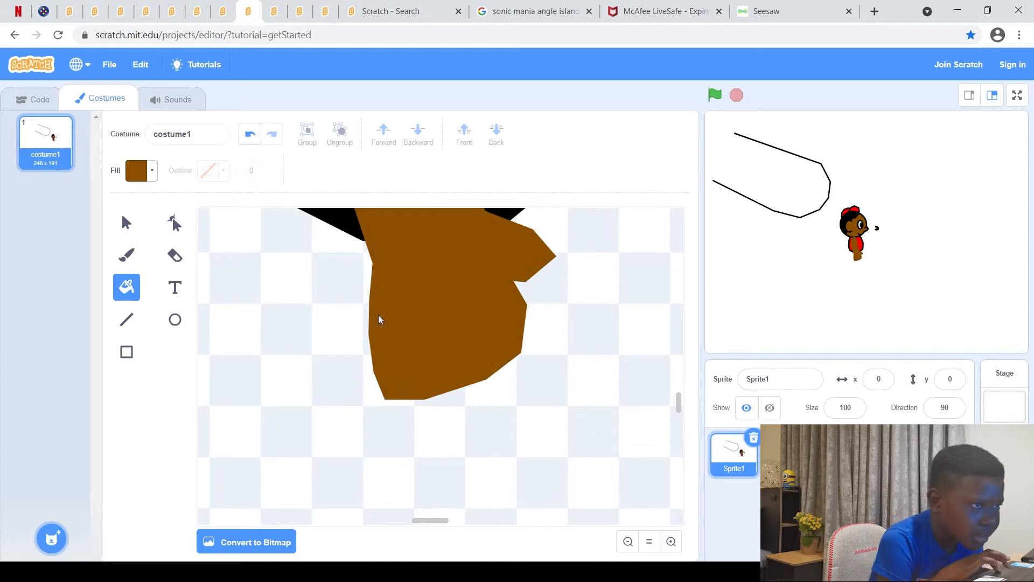
pyautogui.click(250, 134)
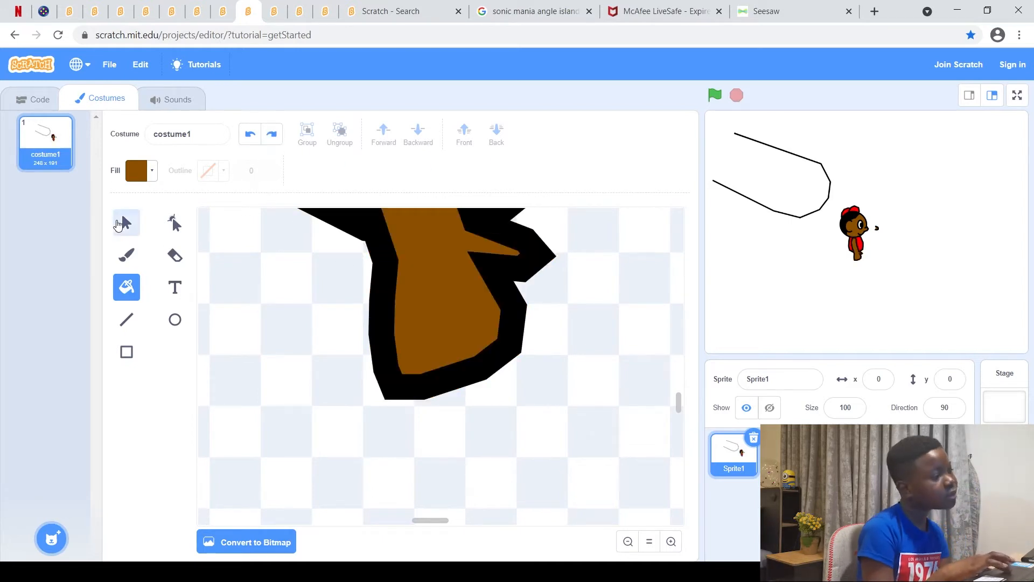
pyautogui.click(126, 319)
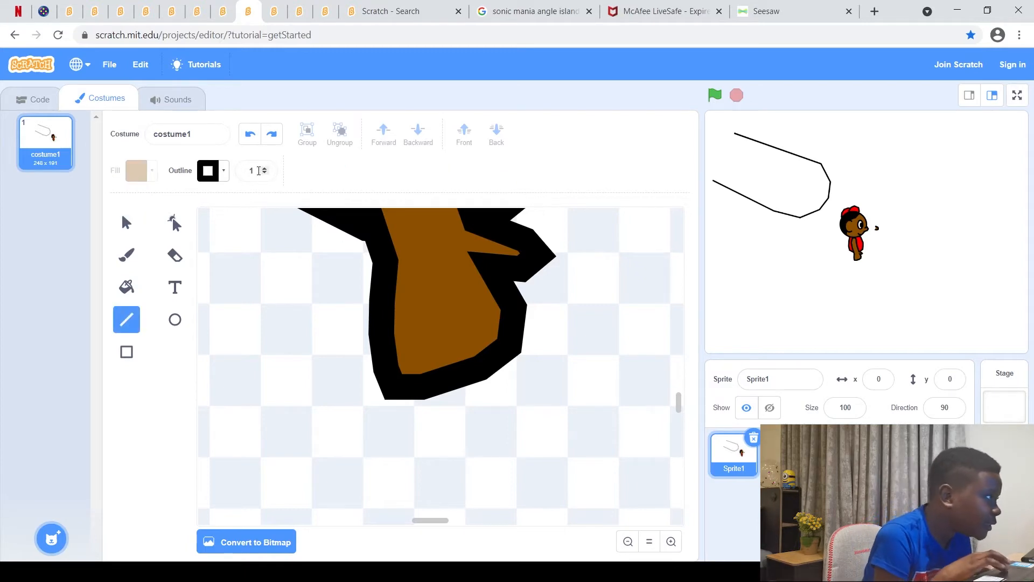
pyautogui.moveTo(416, 278)
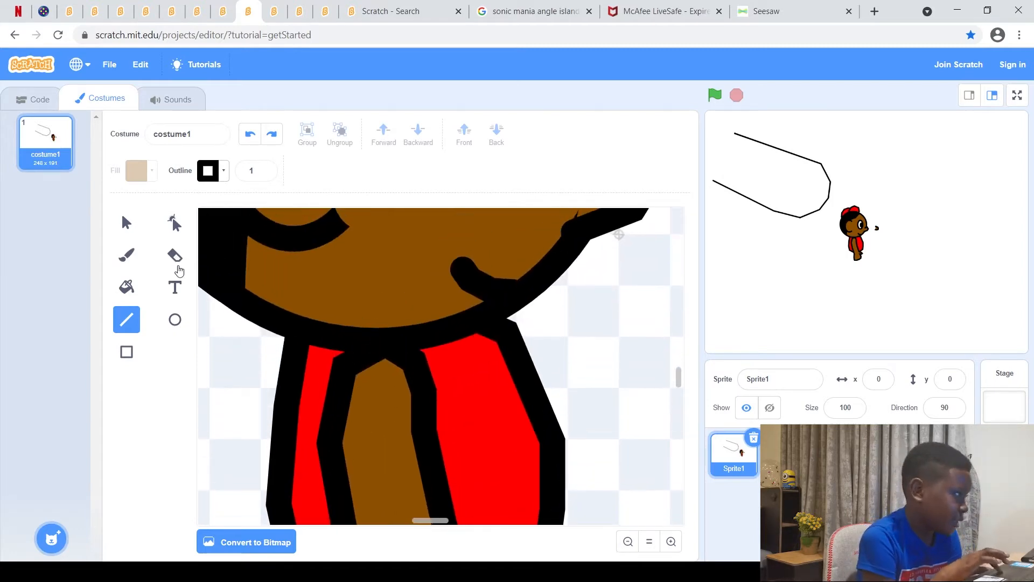
pyautogui.click(126, 222)
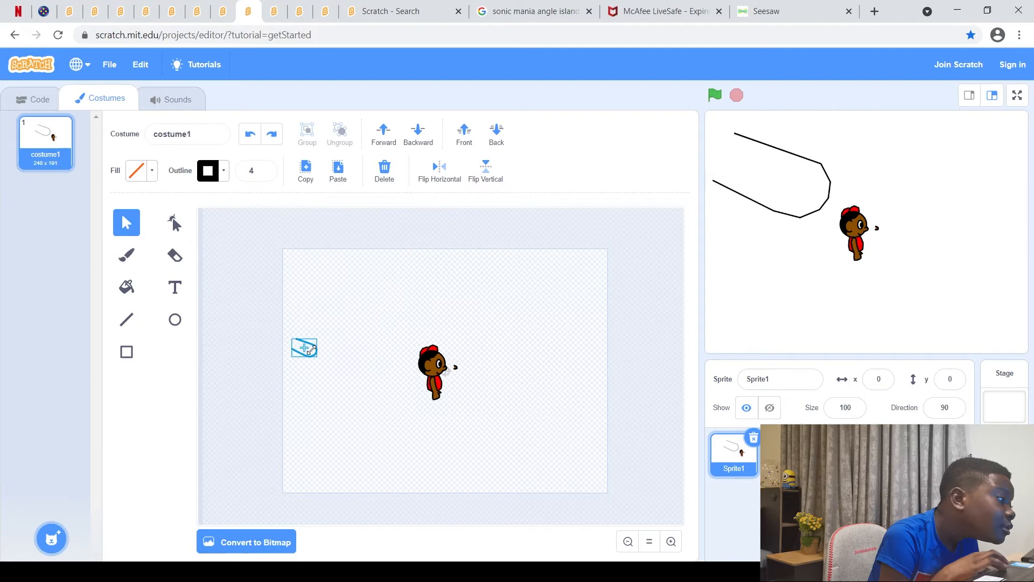
# - Shrink the bent stroke to finger size, place it on the hand and fill it brown
pyautogui.click(671, 541)
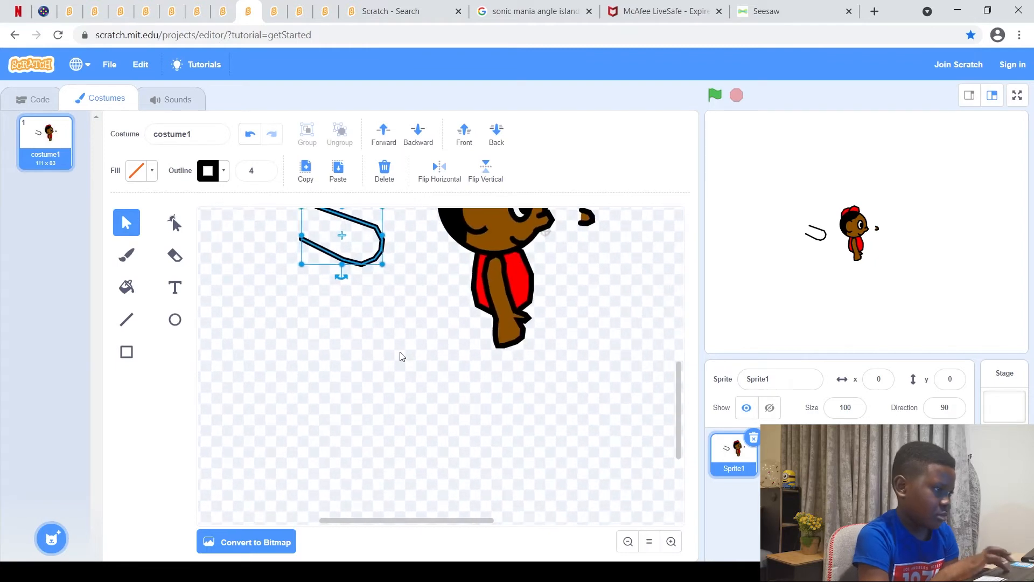
pyautogui.moveTo(341, 241); pyautogui.dragTo(500, 376)
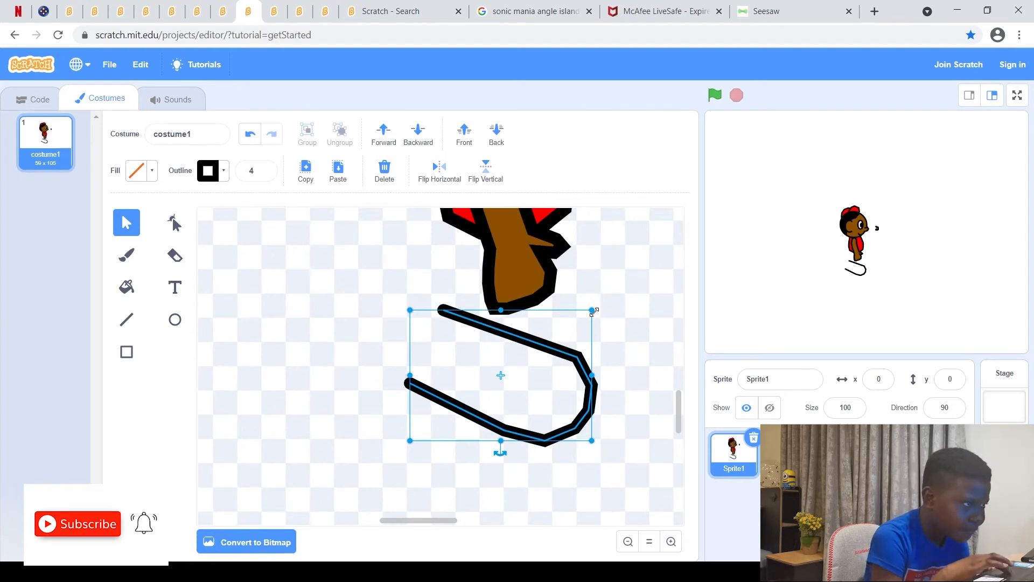
pyautogui.moveTo(592, 310); pyautogui.dragTo(457, 406)
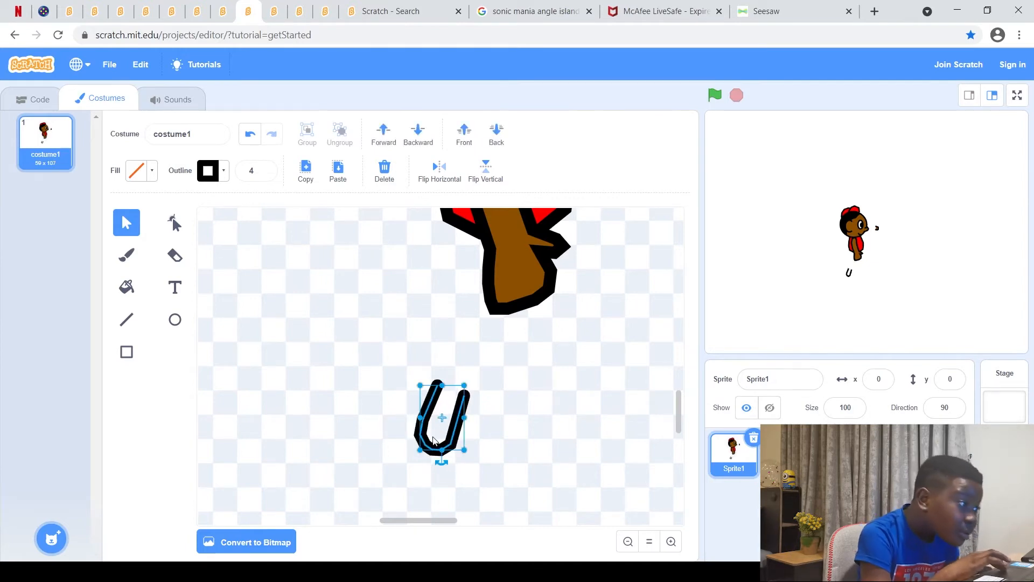
pyautogui.moveTo(442, 419); pyautogui.dragTo(529, 287)
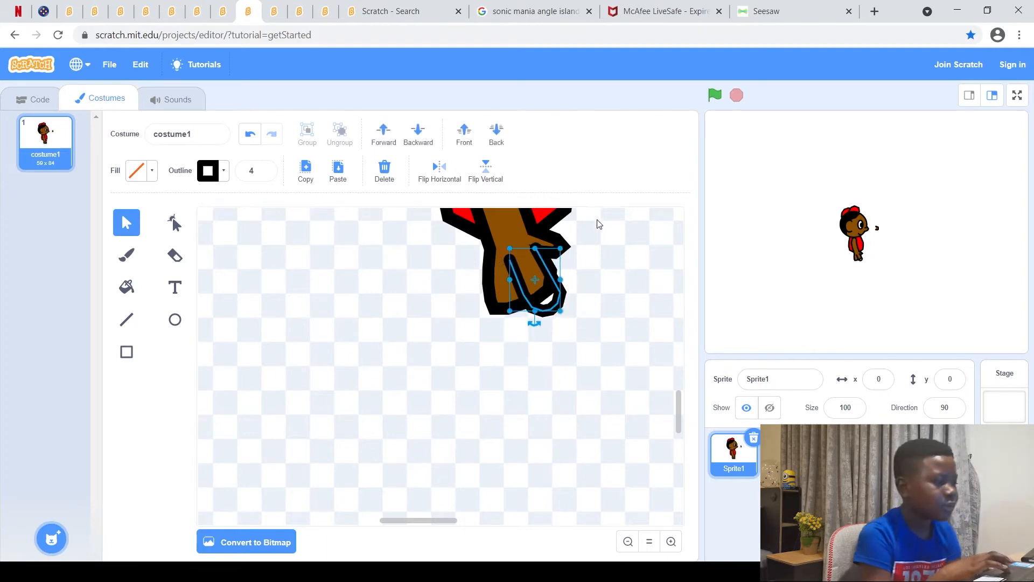
pyautogui.moveTo(559, 321)
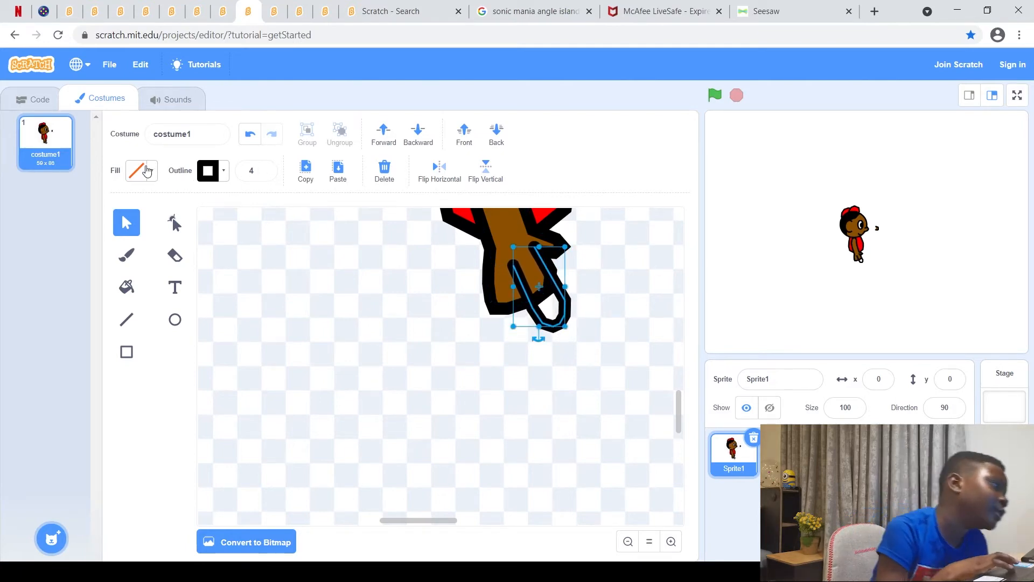
pyautogui.click(140, 170)
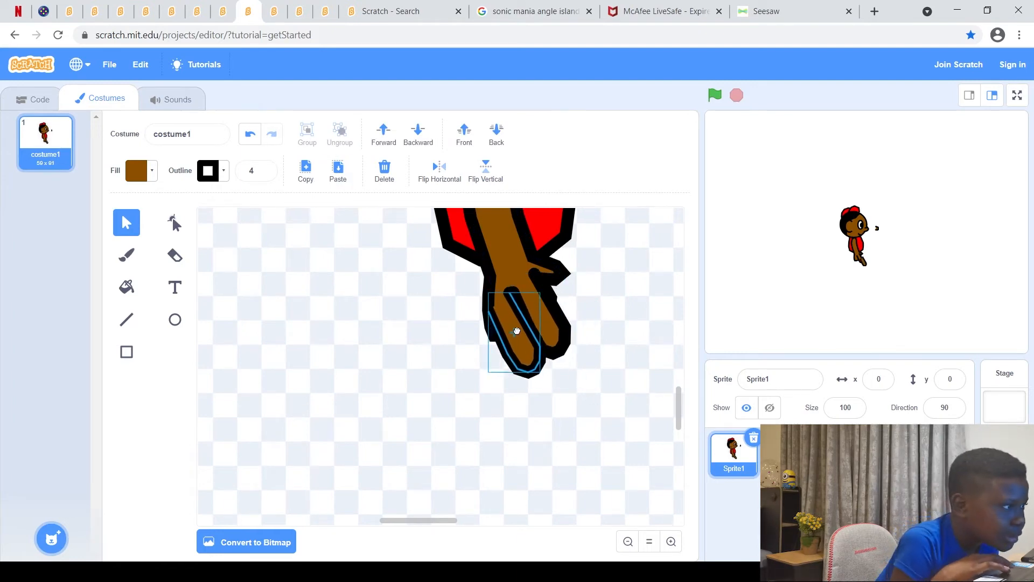
# - Duplicate the brown finger and position the copy on the hand
pyautogui.moveTo(517, 330); pyautogui.dragTo(525, 324)
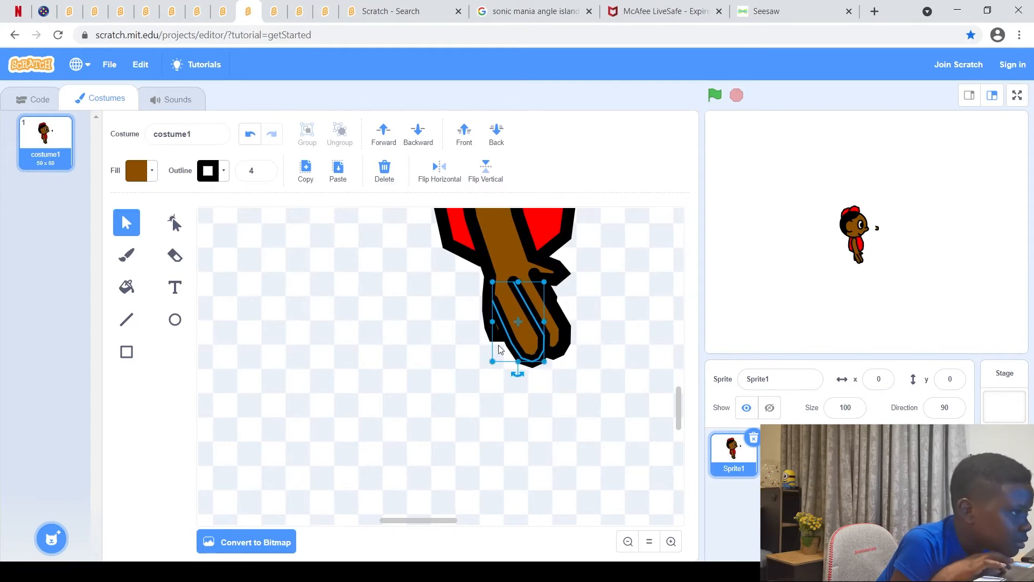
pyautogui.click(542, 319)
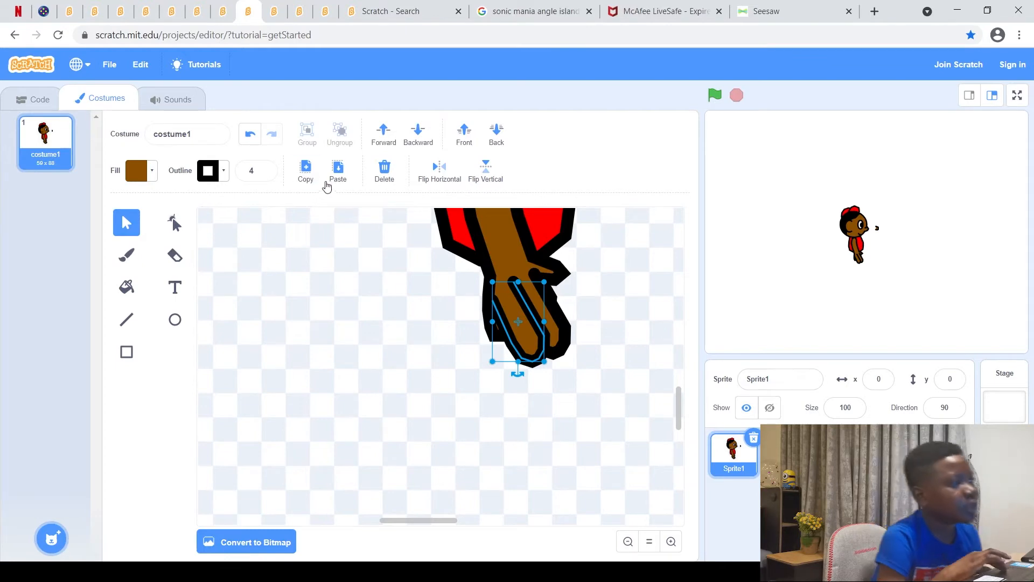
pyautogui.moveTo(518, 322); pyautogui.dragTo(498, 339)
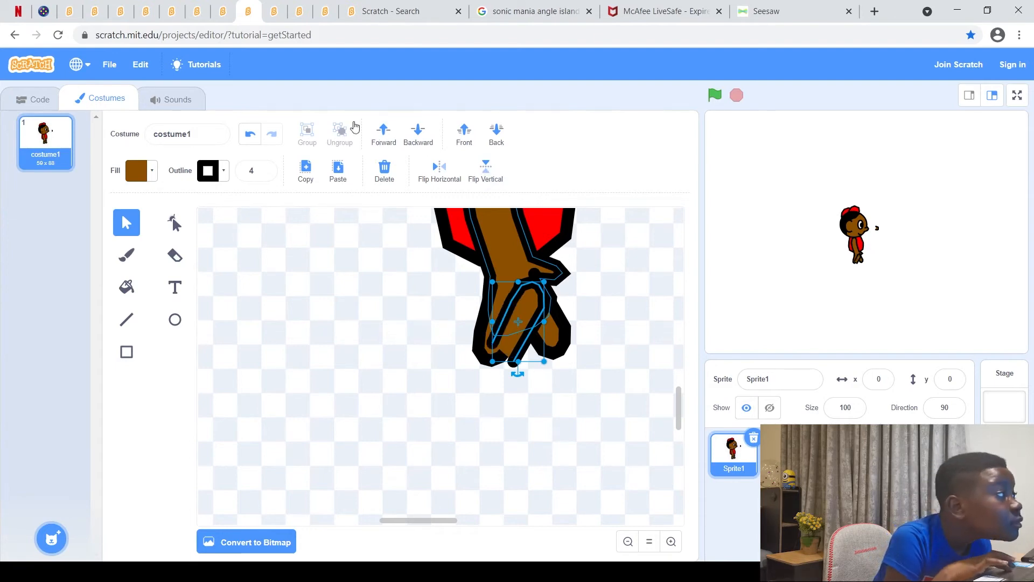
# - Add another finger copy on the hand and deselect to review
pyautogui.click(250, 134)
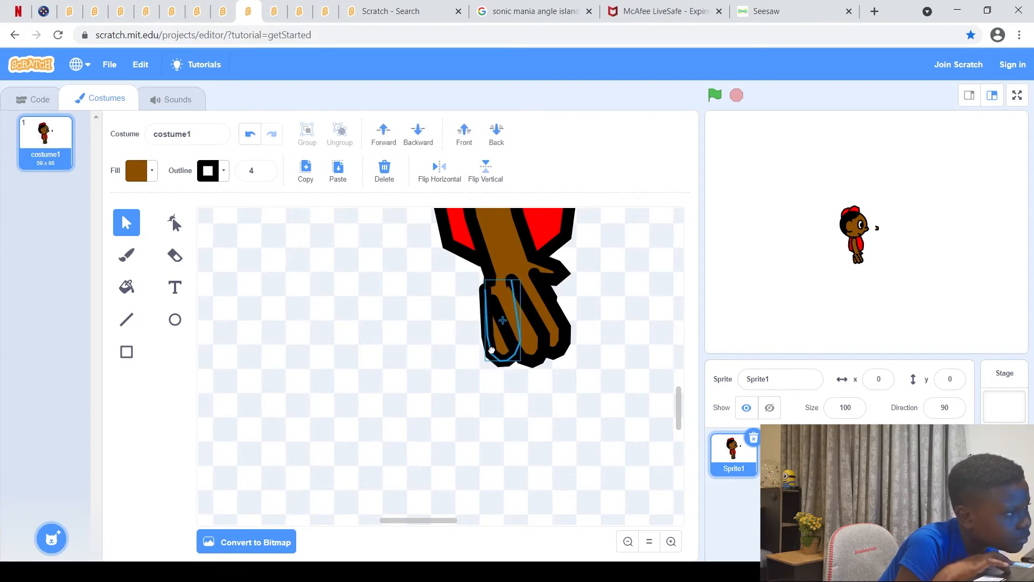
pyautogui.click(550, 387)
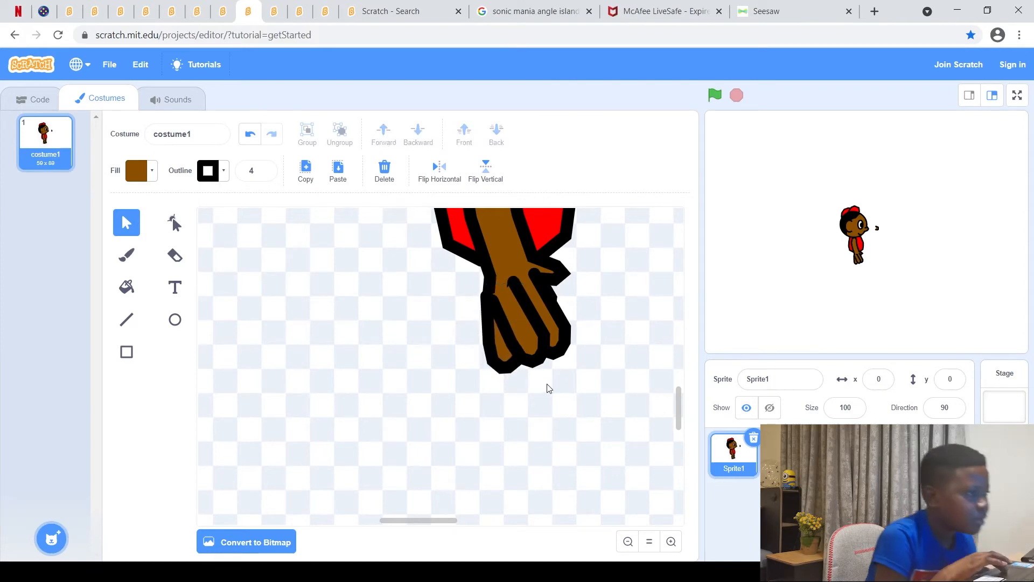
pyautogui.click(519, 321)
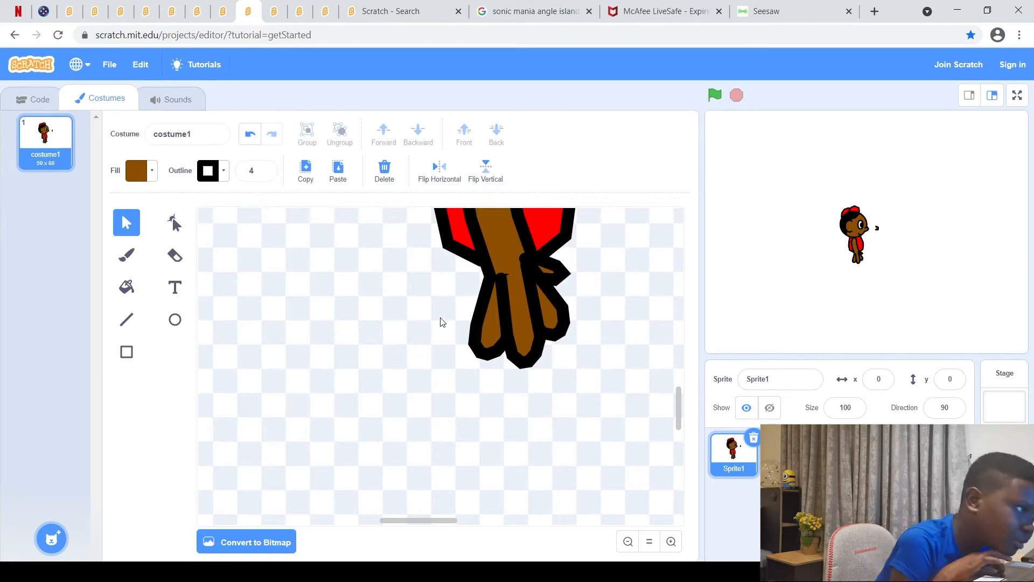
# - Drag each finger so they hang side by side from the hand
pyautogui.click(489, 318)
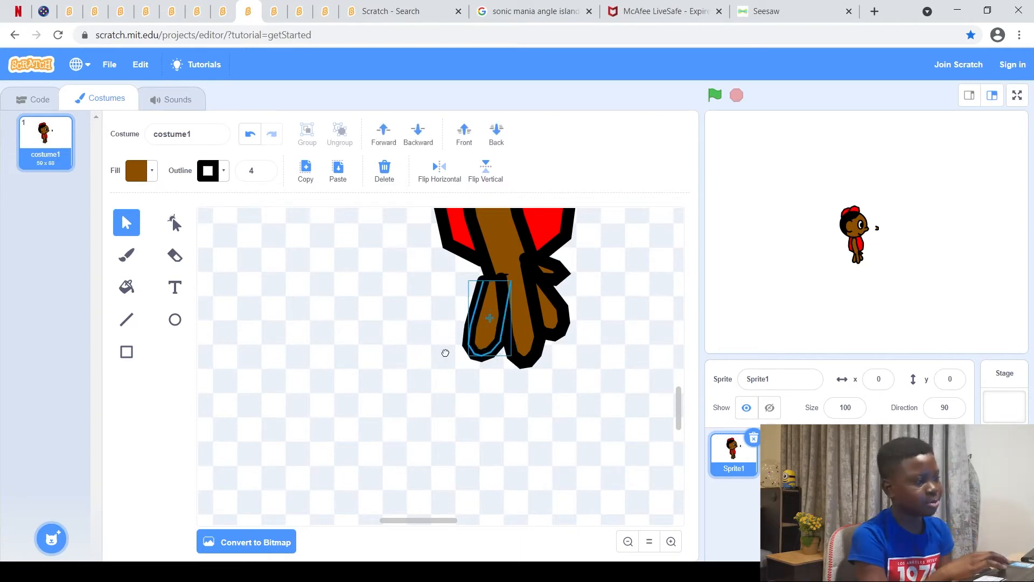
pyautogui.moveTo(489, 317); pyautogui.dragTo(453, 348)
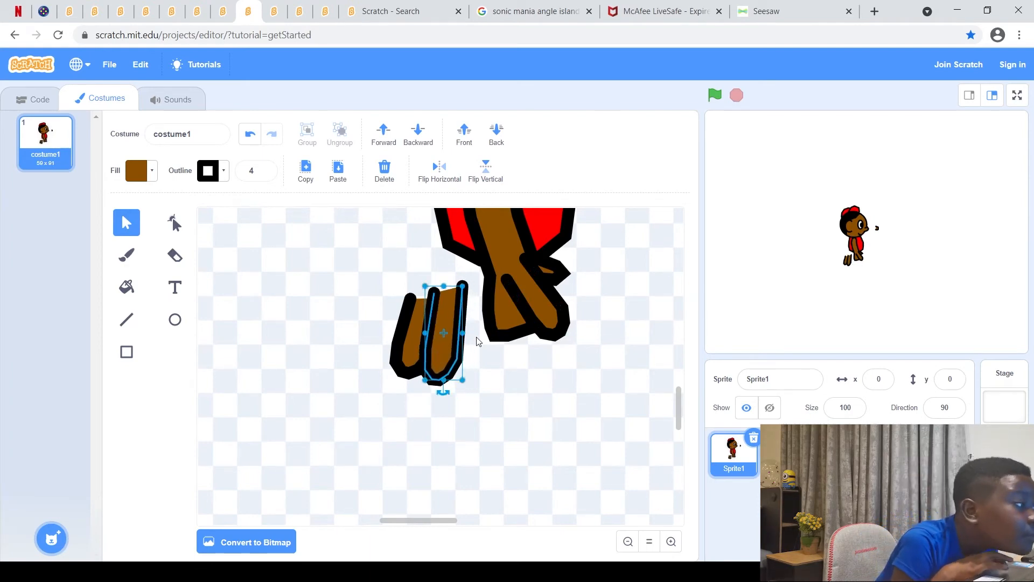
pyautogui.moveTo(435, 336); pyautogui.dragTo(473, 364)
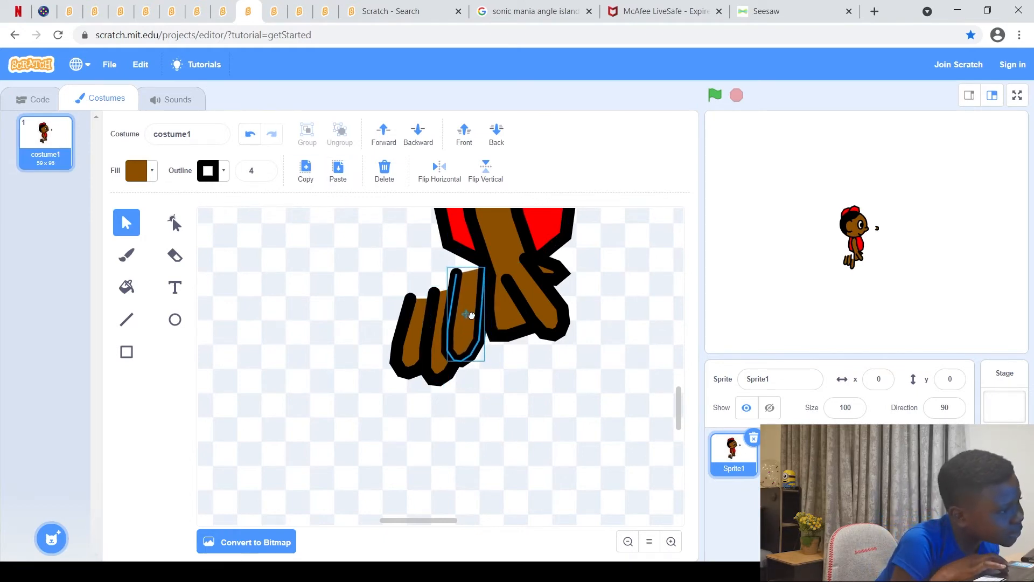
pyautogui.moveTo(470, 316); pyautogui.dragTo(474, 328)
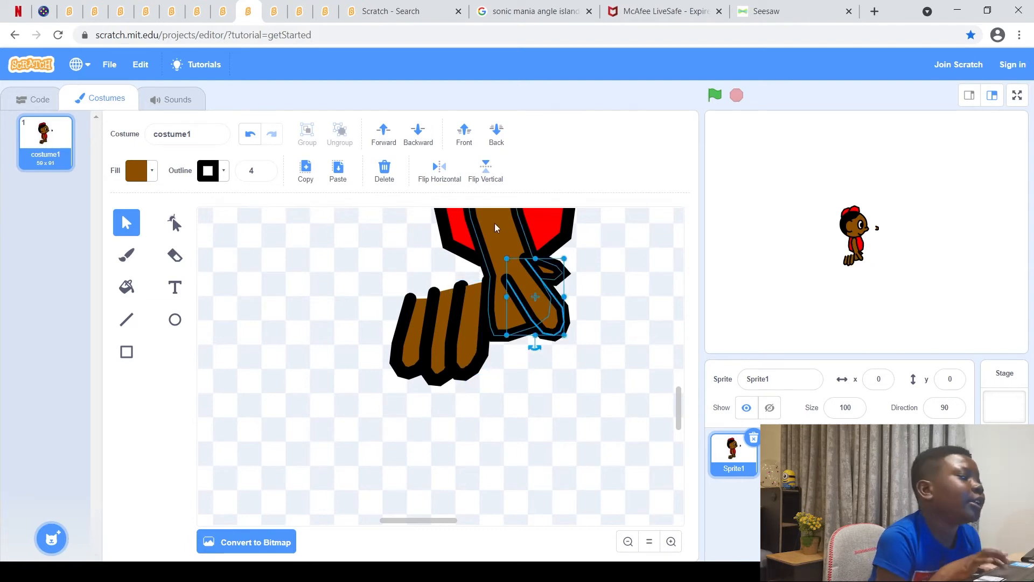
pyautogui.click(381, 301)
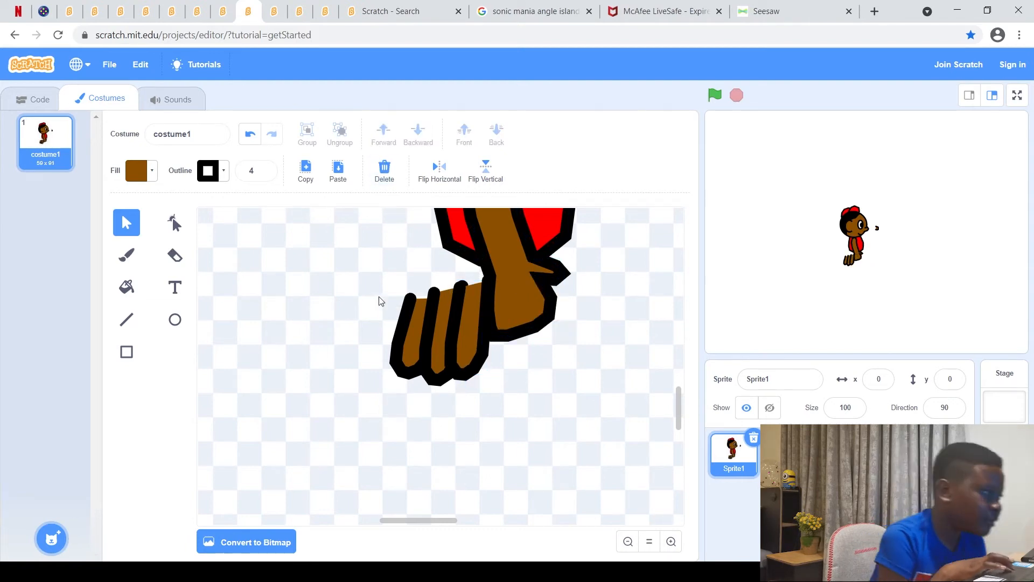
pyautogui.click(440, 329)
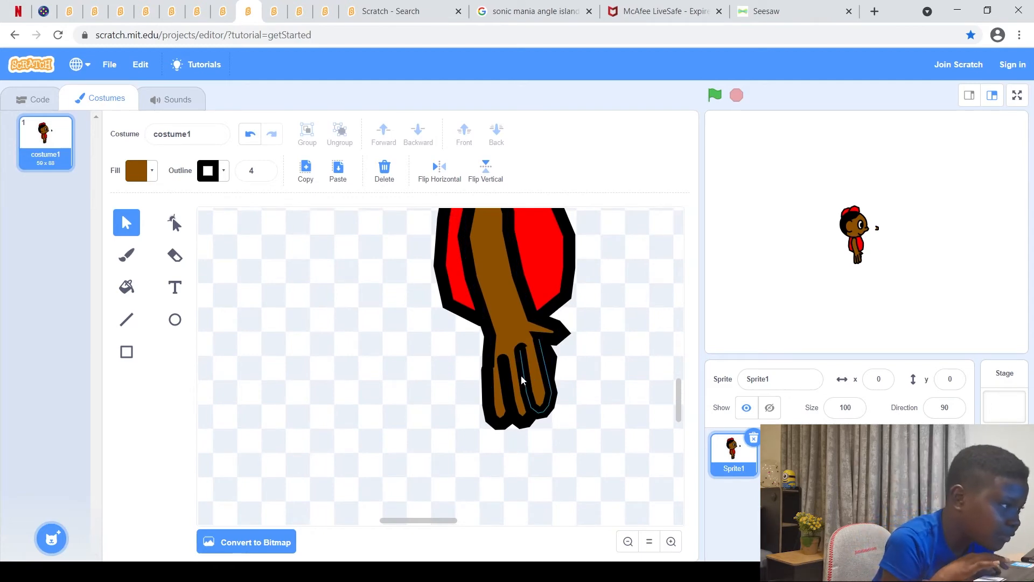
pyautogui.moveTo(544, 386)
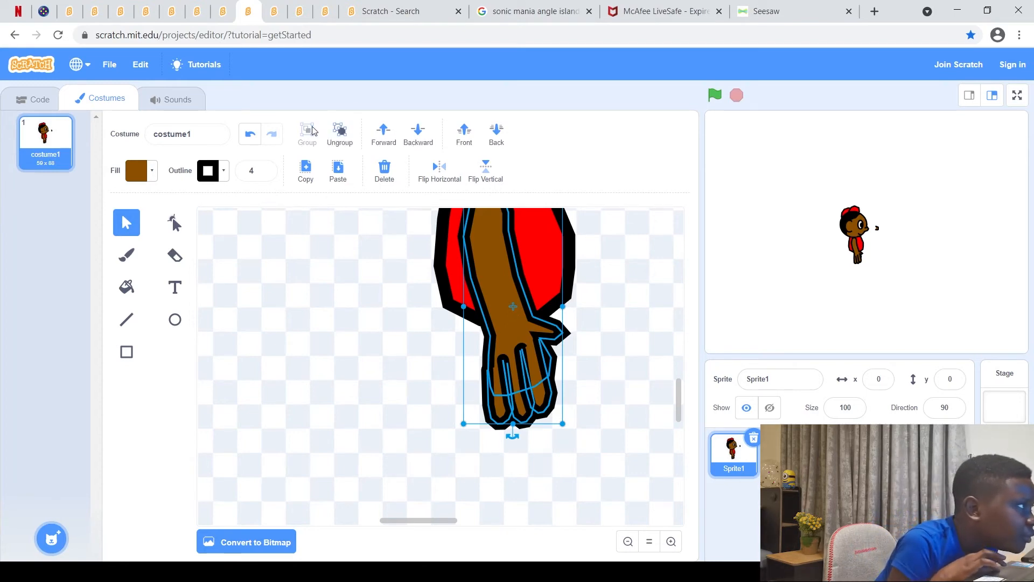
# - Group the arm, hand and fingers into one piece and nudge it into place
pyautogui.click(418, 334)
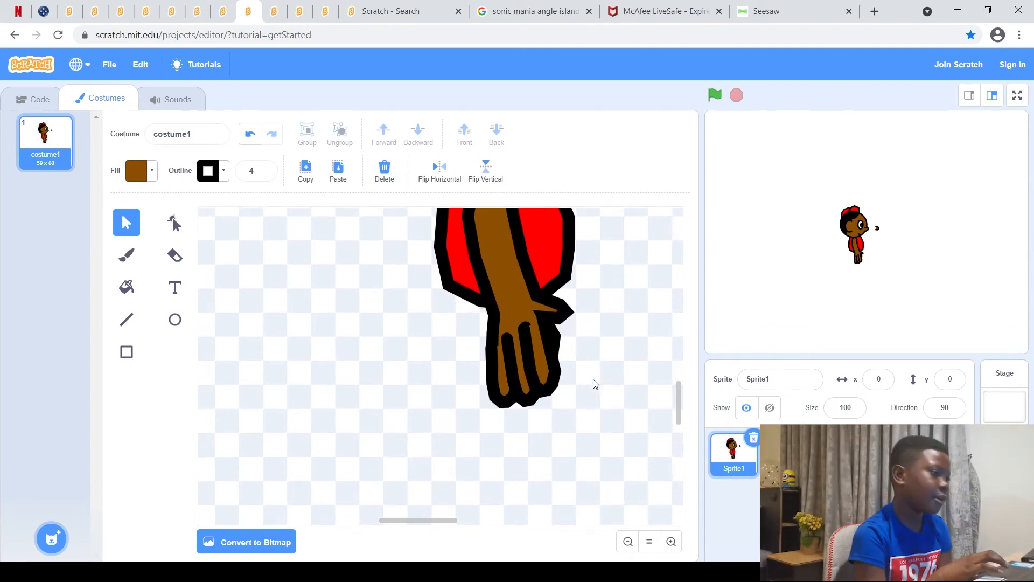
pyautogui.click(508, 337)
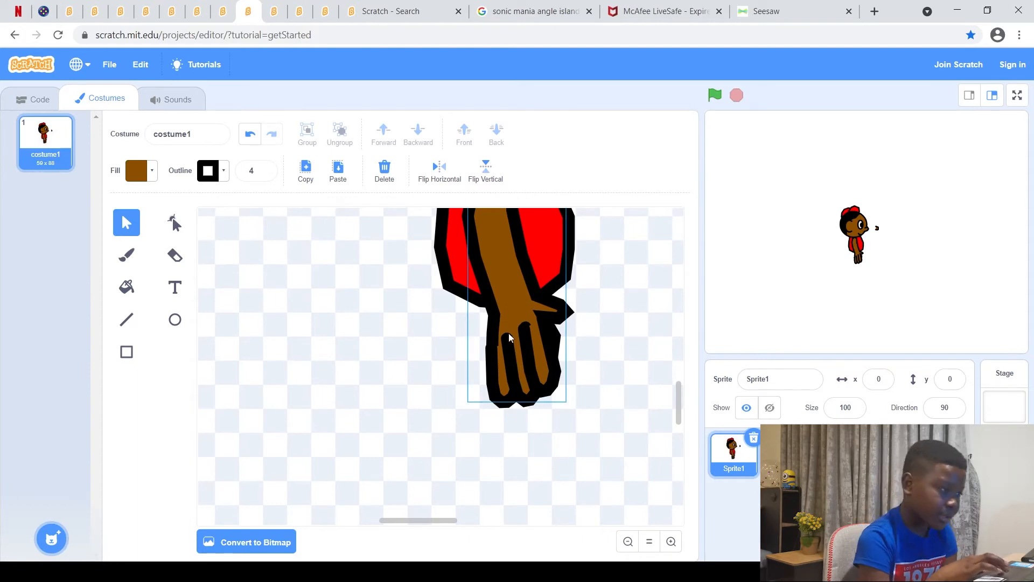
pyautogui.moveTo(536, 346)
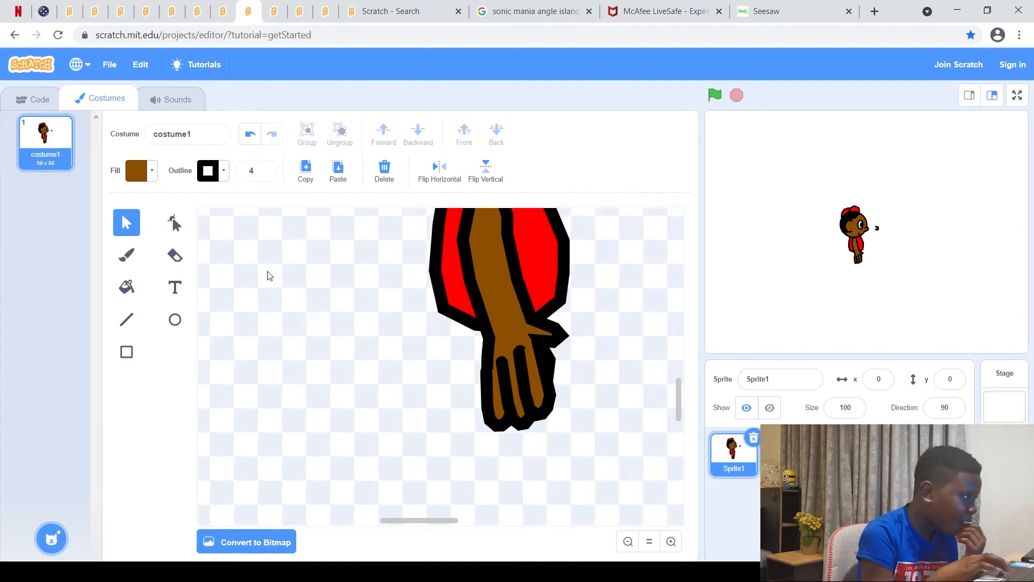
pyautogui.moveTo(125, 321)
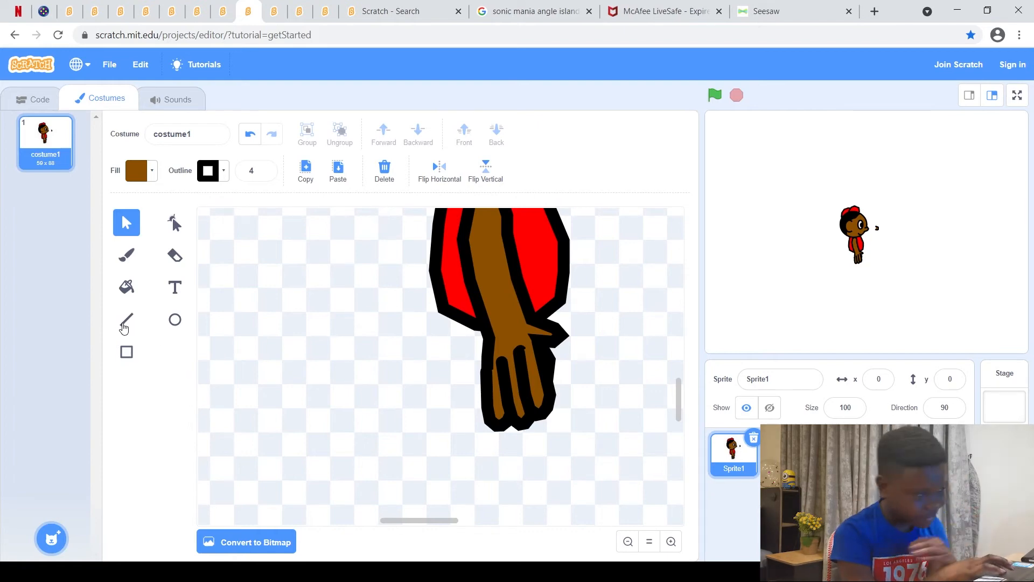
# - Draw the two vertical sides and top edge of the jeans leg outline
pyautogui.click(126, 319)
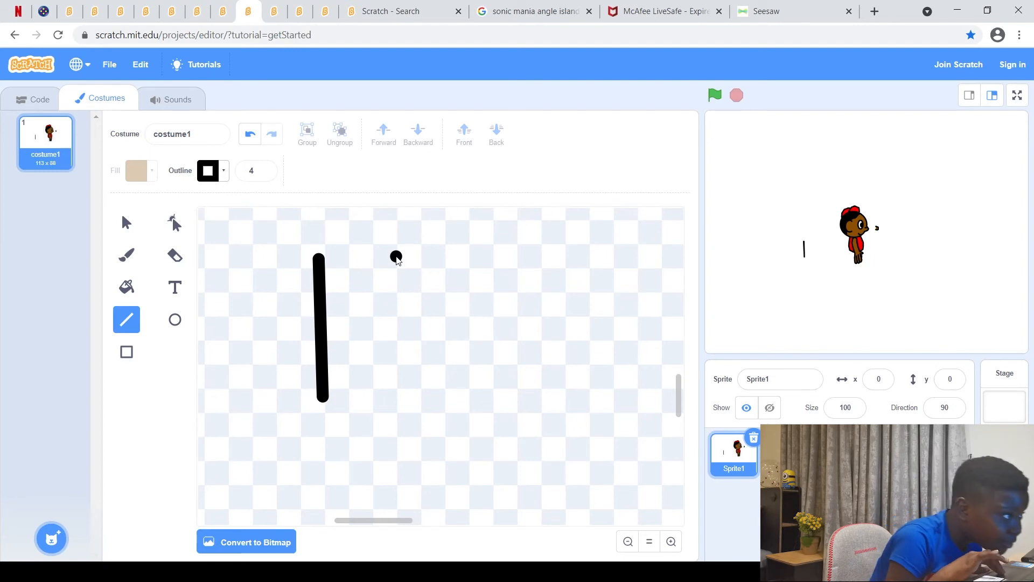
pyautogui.moveTo(395, 252); pyautogui.dragTo(399, 406)
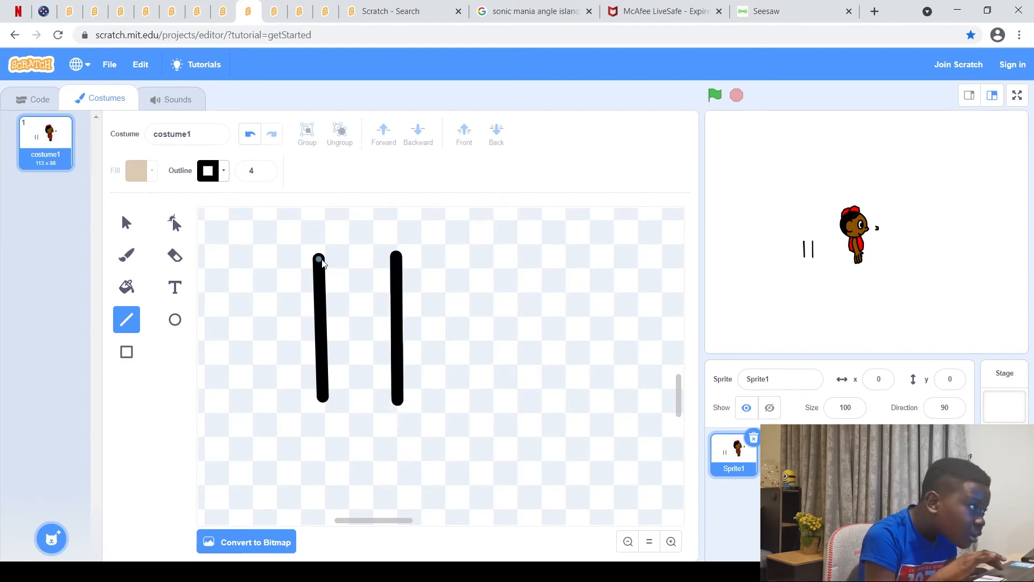
pyautogui.moveTo(319, 256); pyautogui.dragTo(402, 256)
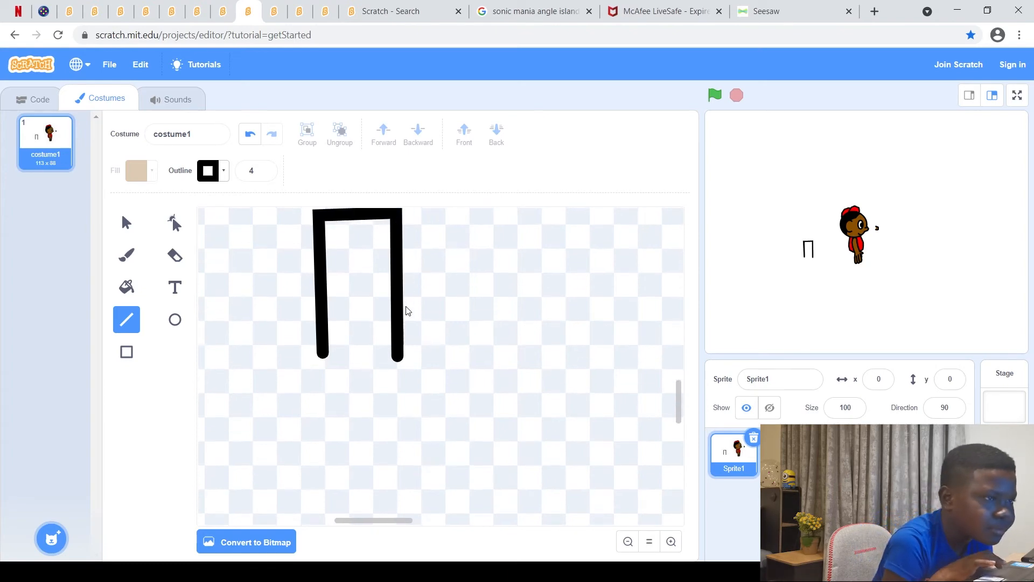
pyautogui.moveTo(319, 366)
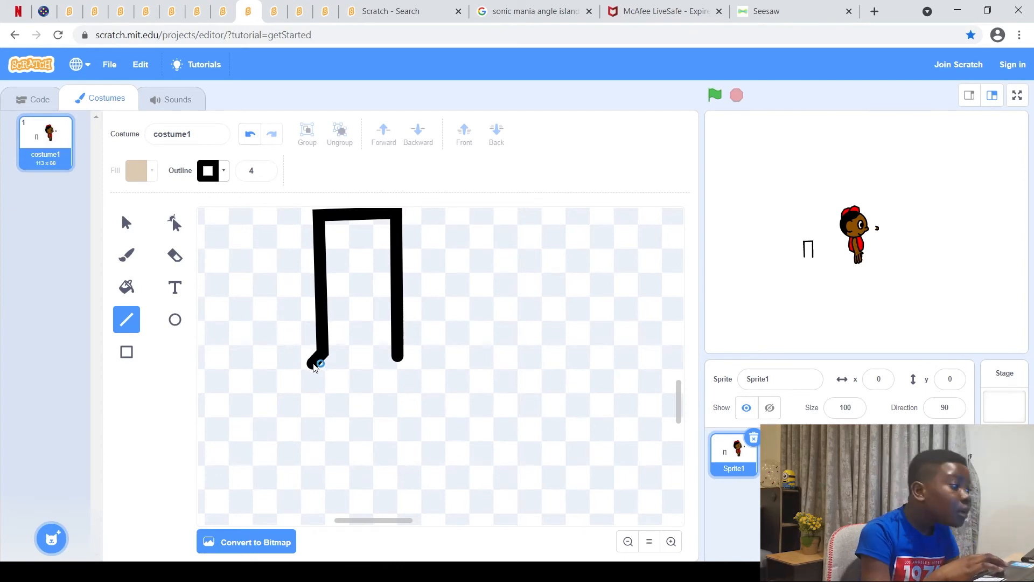
# - Angle the left side outward and close the outline along the bottom
pyautogui.moveTo(319, 363); pyautogui.dragTo(316, 384)
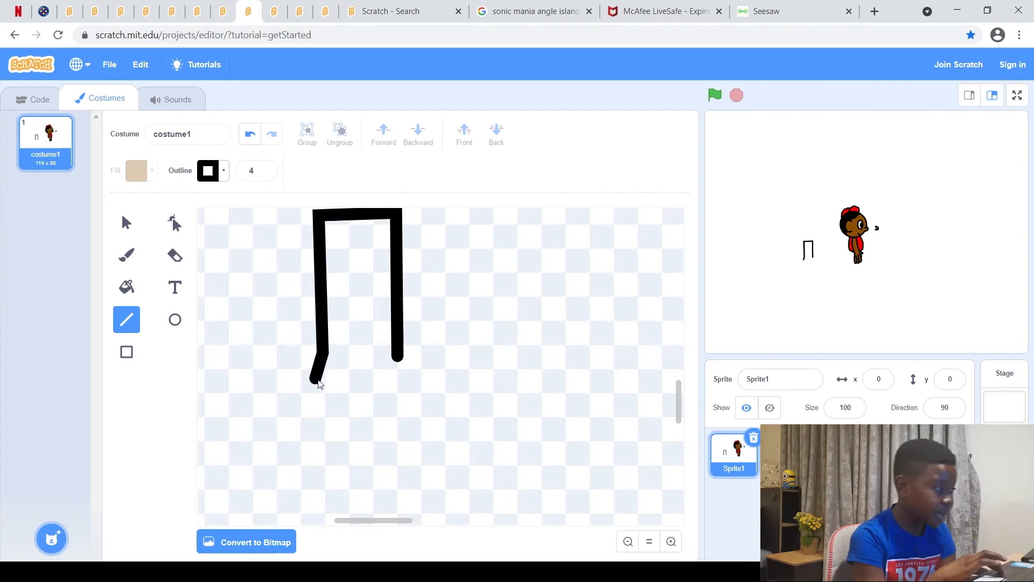
pyautogui.moveTo(313, 382); pyautogui.dragTo(375, 387)
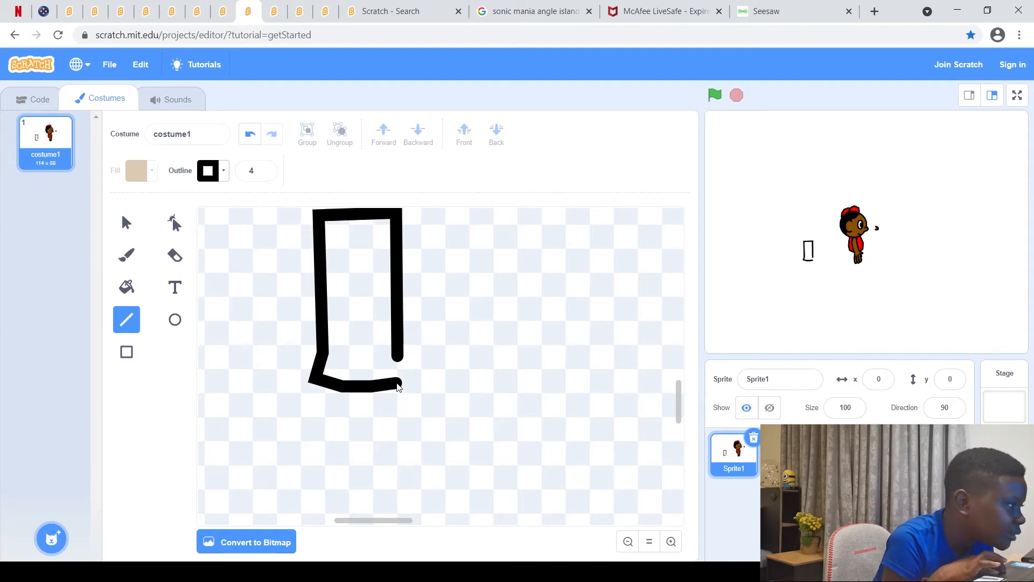
pyautogui.moveTo(399, 387); pyautogui.dragTo(419, 370)
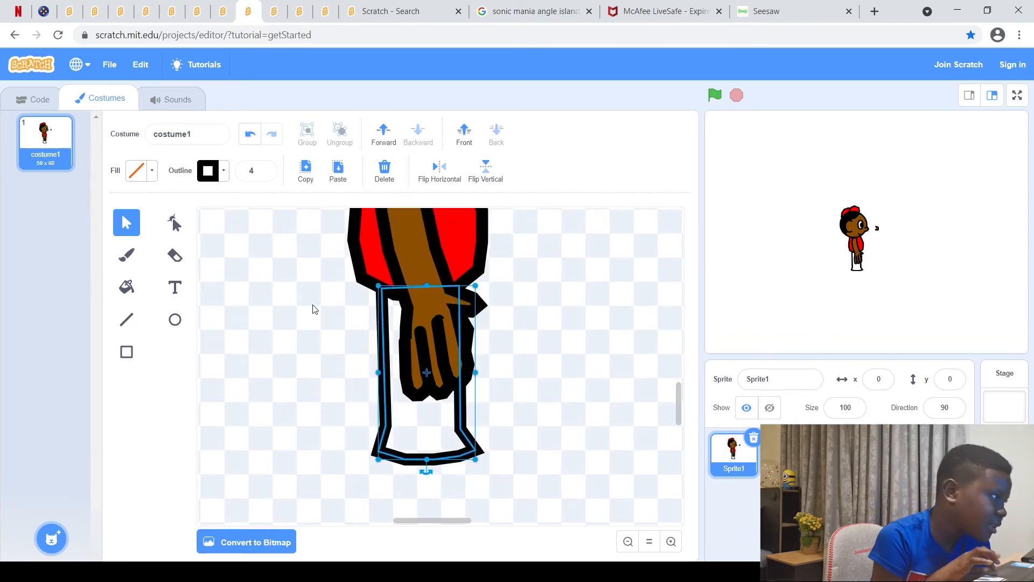
# - Fill the jeans leg blue and lower brightness to about 53 for navy
pyautogui.click(138, 170)
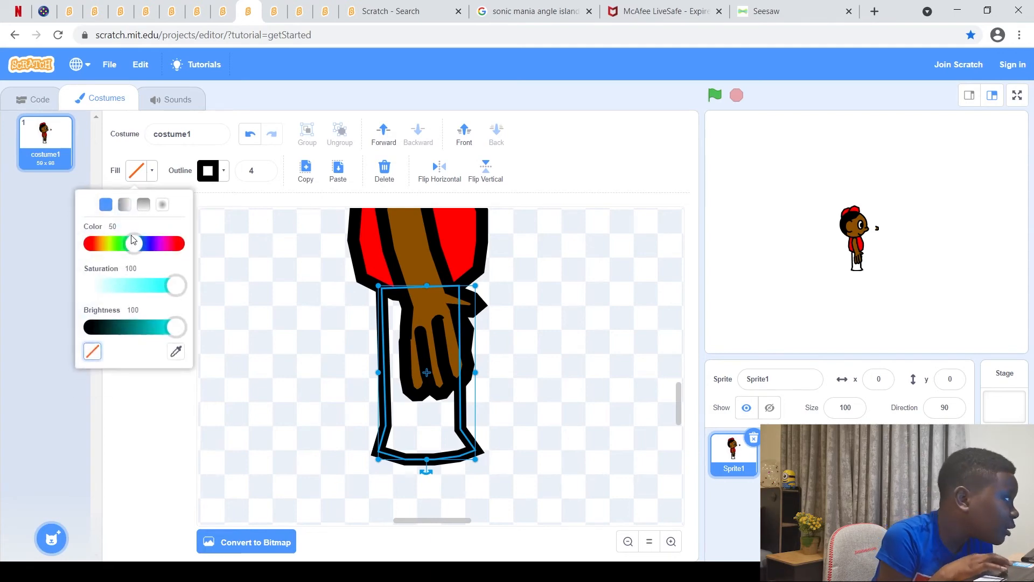
pyautogui.moveTo(131, 242); pyautogui.dragTo(147, 243)
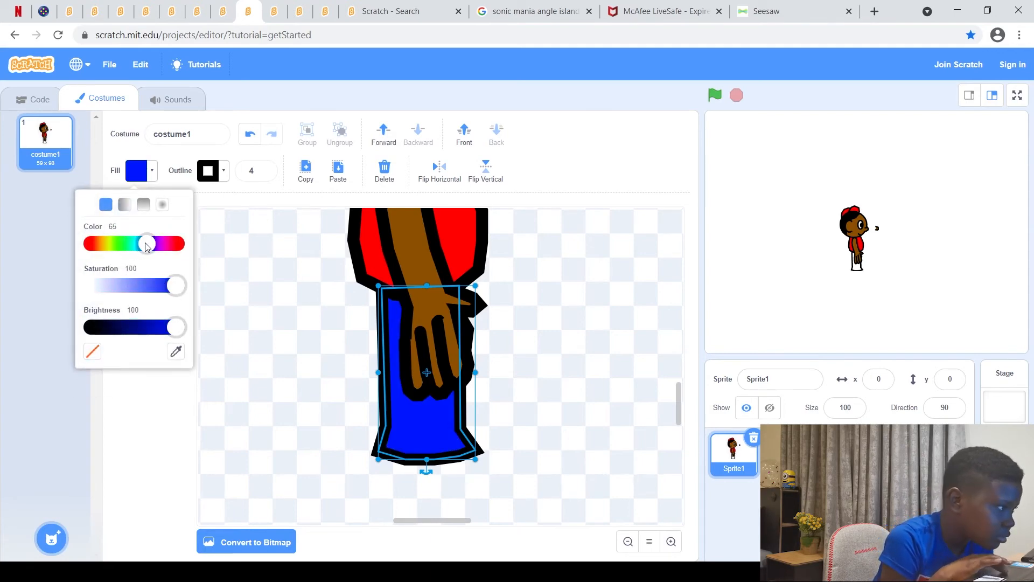
pyautogui.moveTo(172, 327)
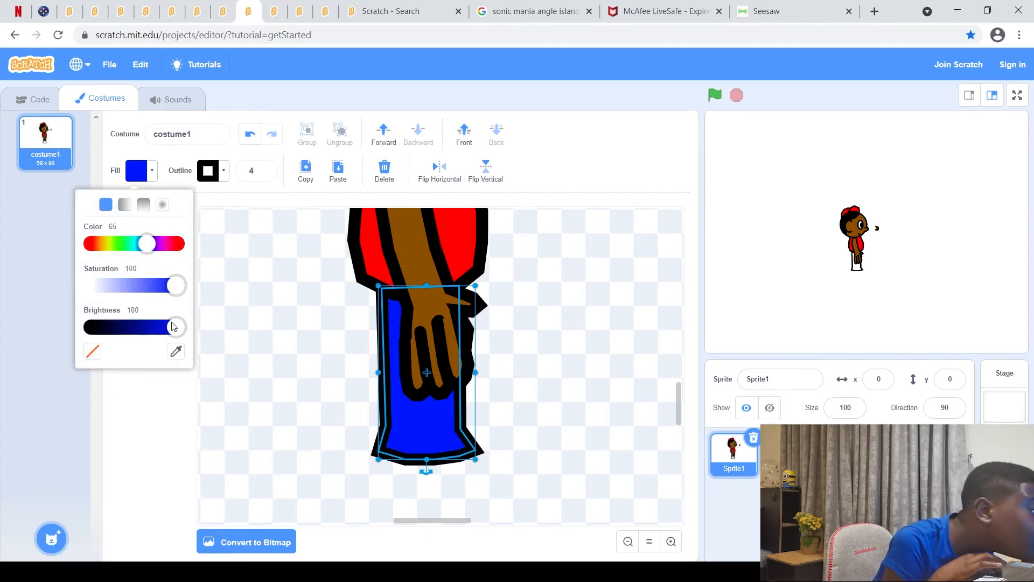
pyautogui.moveTo(173, 326); pyautogui.dragTo(136, 326)
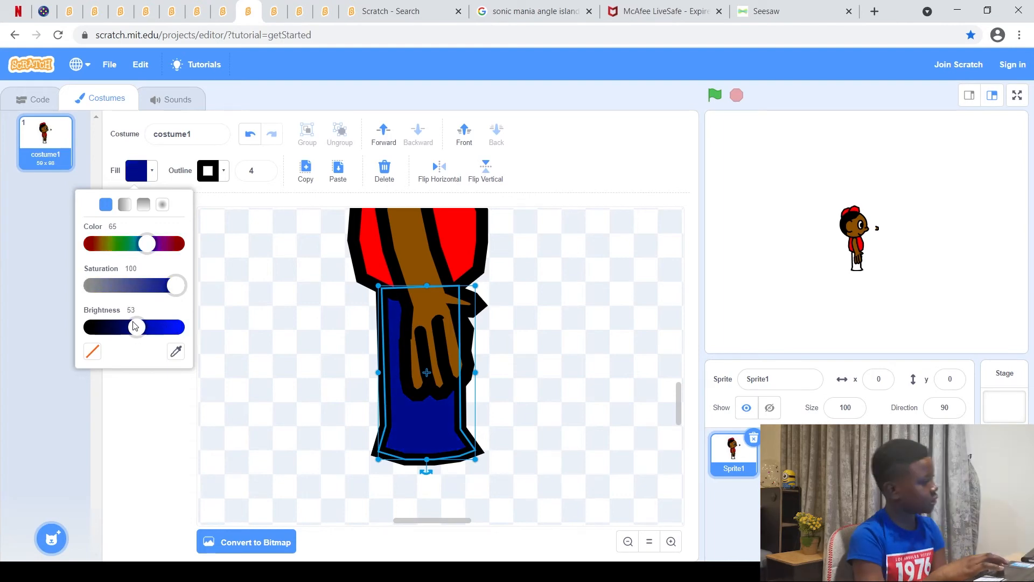
pyautogui.click(300, 359)
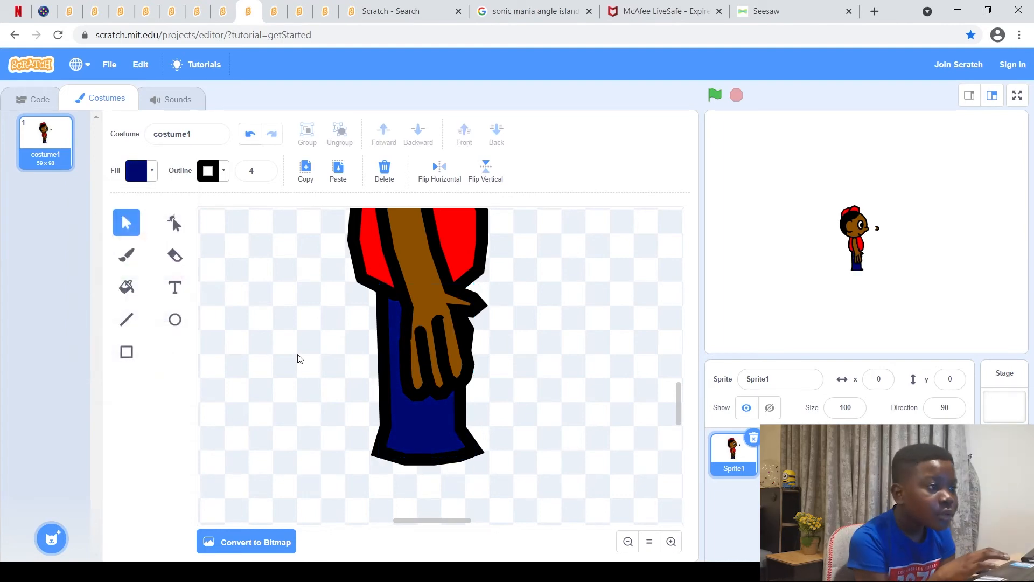
pyautogui.click(437, 414)
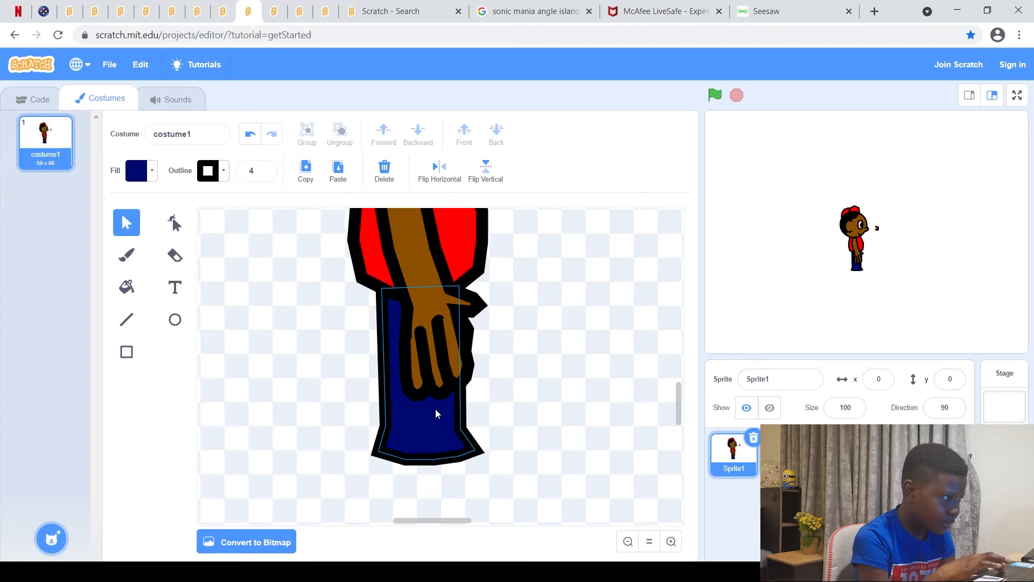
pyautogui.moveTo(403, 442)
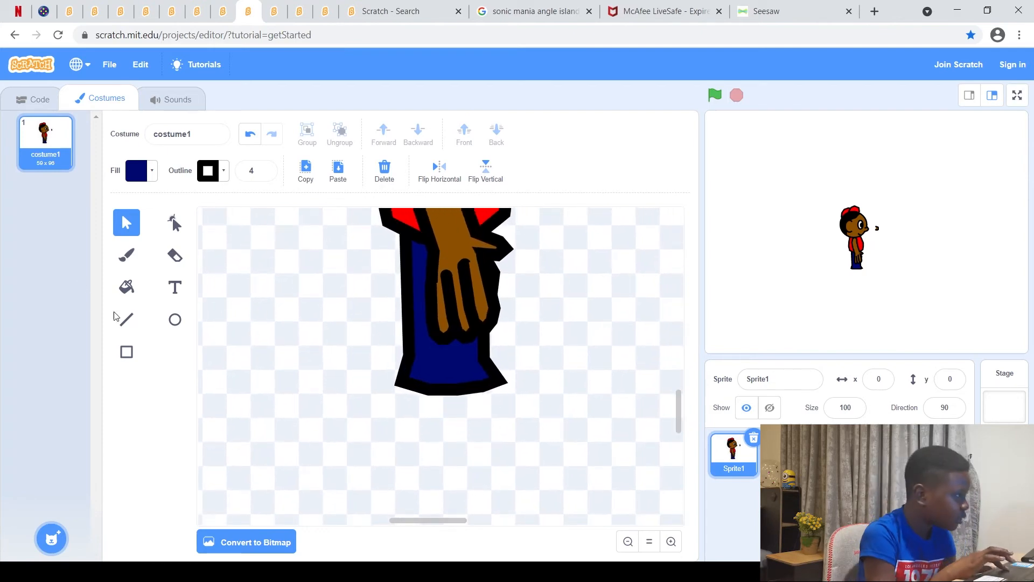
# - Draw the sock outline under the jeans and set its fill saturation to 0 for white
pyautogui.click(126, 319)
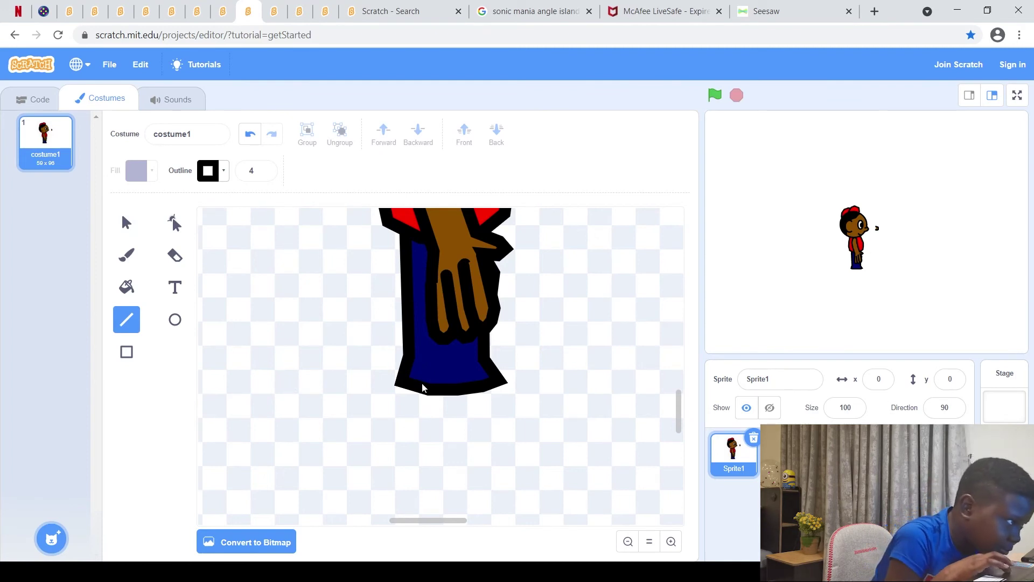
pyautogui.moveTo(422, 388); pyautogui.dragTo(410, 432)
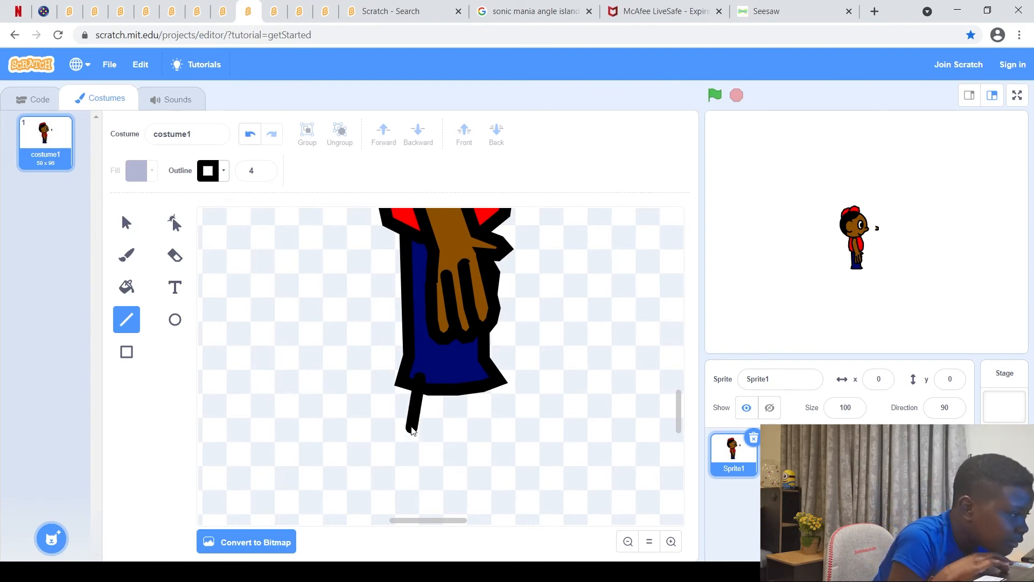
pyautogui.moveTo(413, 429); pyautogui.dragTo(469, 436)
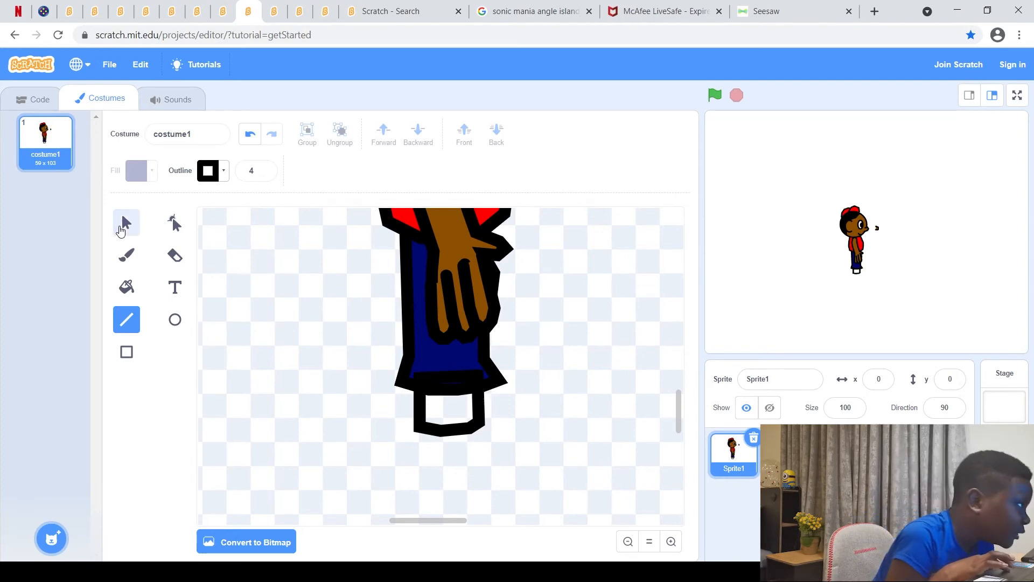
pyautogui.click(126, 222)
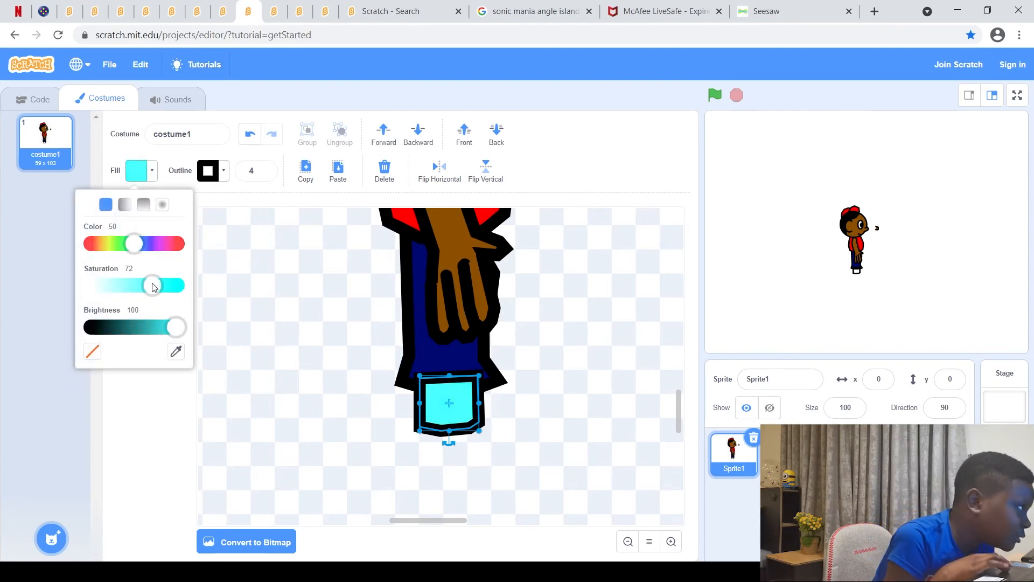
pyautogui.moveTo(152, 284); pyautogui.dragTo(108, 284)
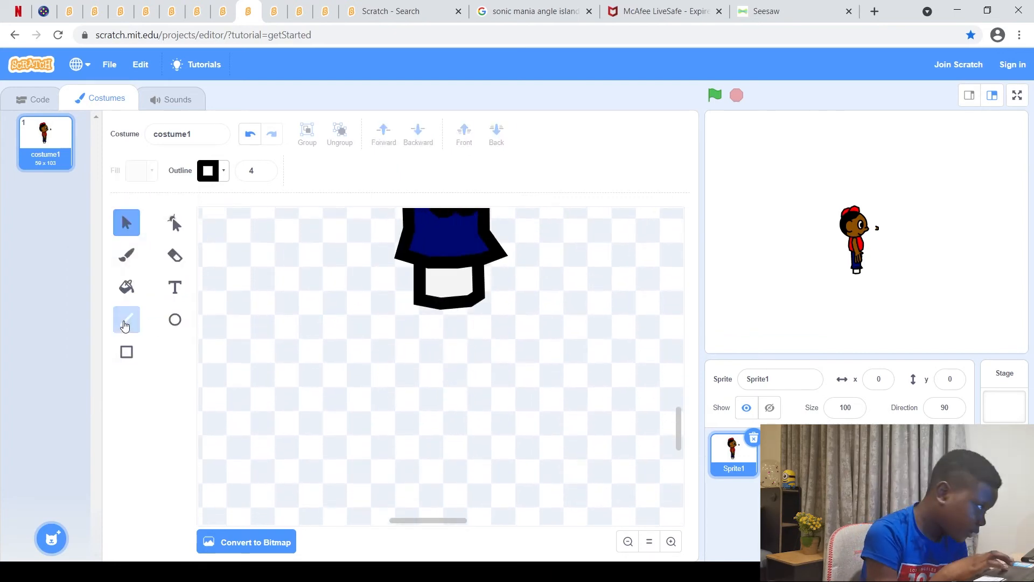
# - Draw a closed shoe outline under the sock with the Line tool and fill it red
pyautogui.moveTo(410, 310); pyautogui.dragTo(409, 346)
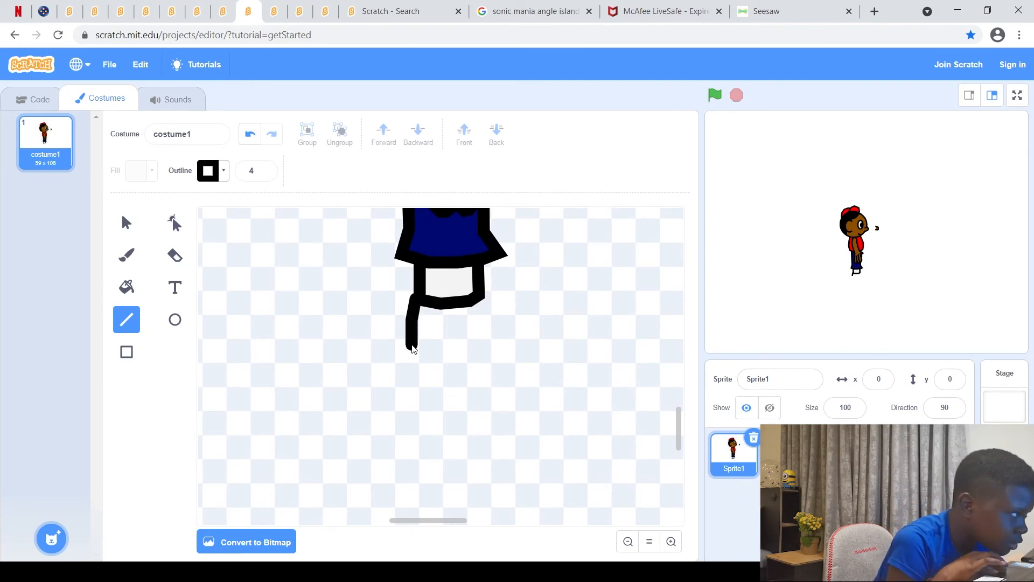
pyautogui.moveTo(410, 348); pyautogui.dragTo(532, 377)
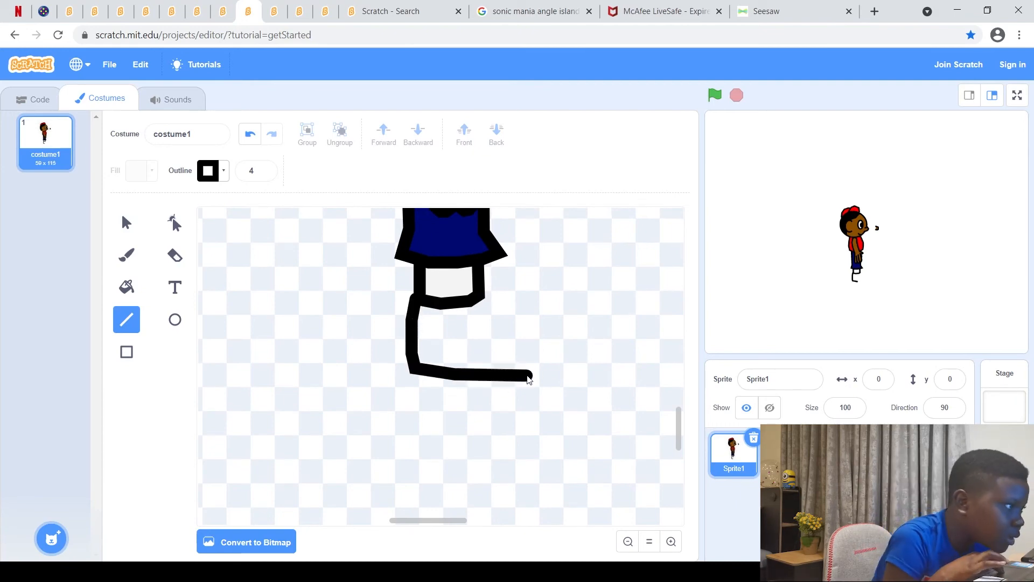
pyautogui.moveTo(531, 378); pyautogui.dragTo(508, 305)
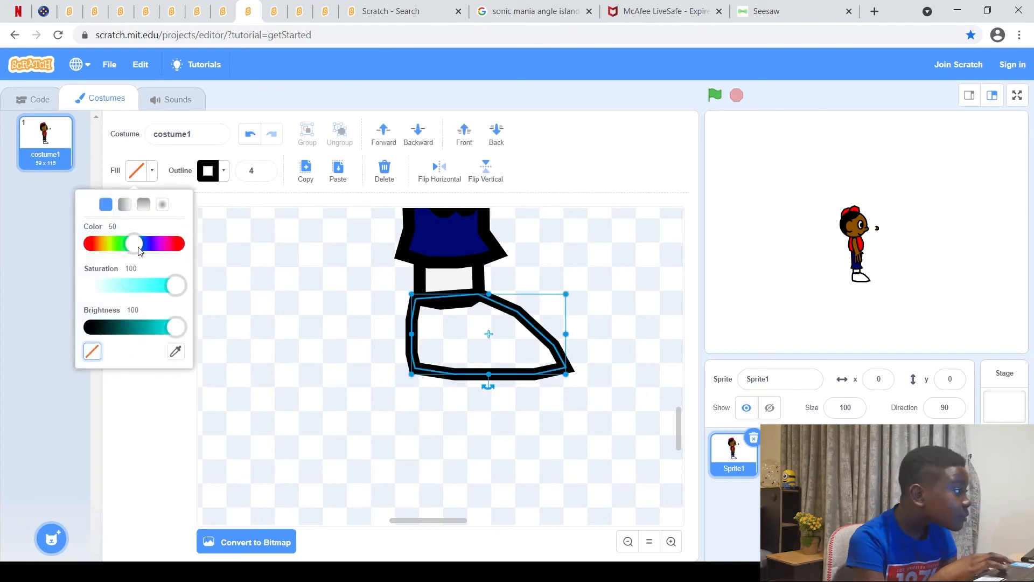
pyautogui.moveTo(137, 242); pyautogui.dragTo(119, 242)
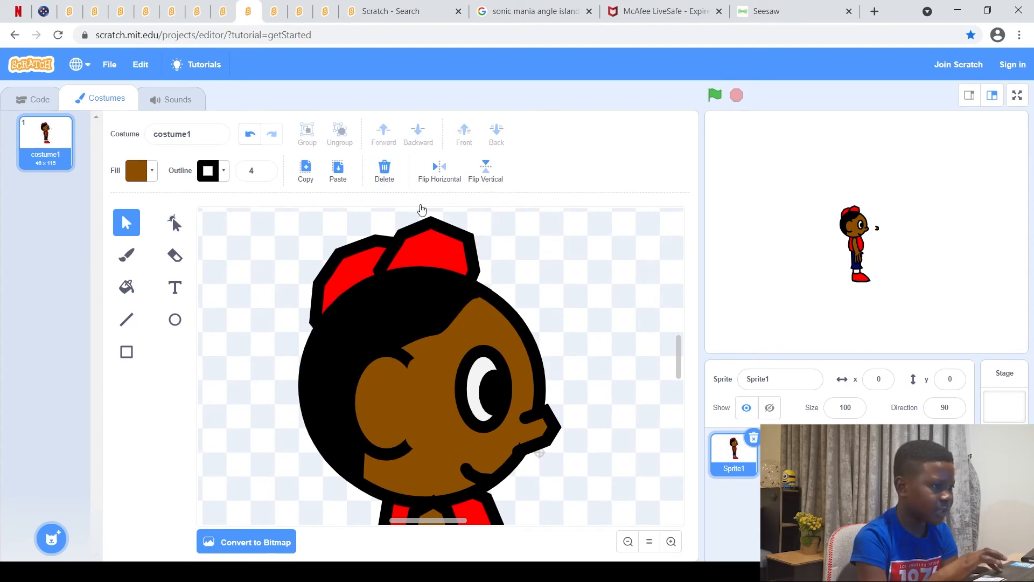
# - Zoom out to view the whole costume, then zoom back in on the boy to rework his lower leg
pyautogui.click(627, 541)
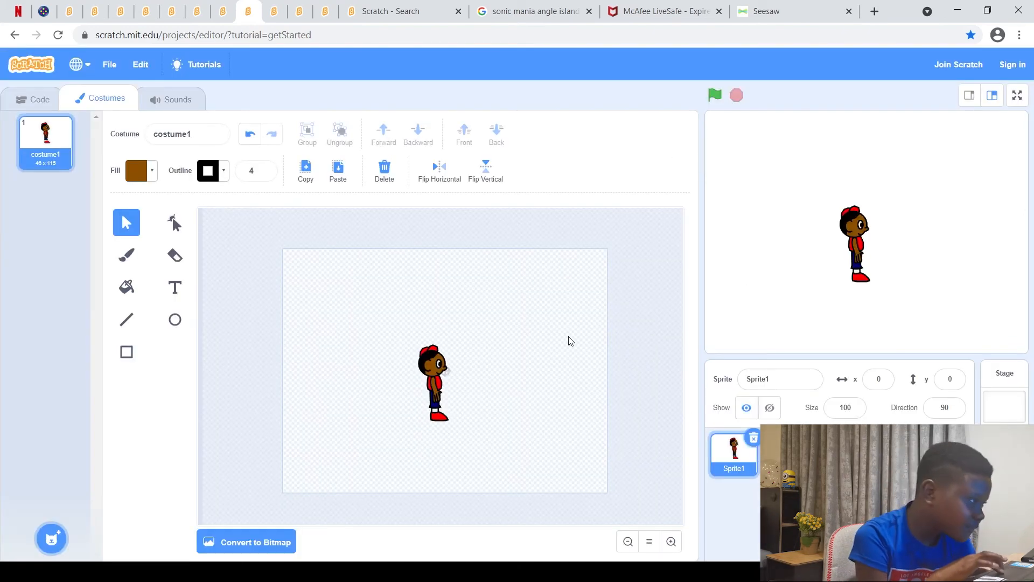
pyautogui.click(670, 541)
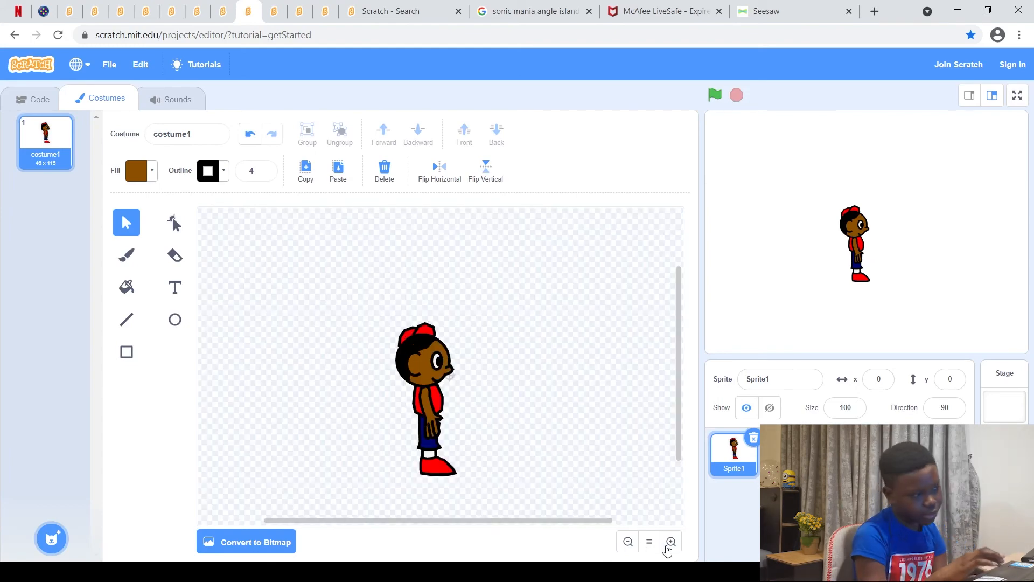
pyautogui.click(671, 541)
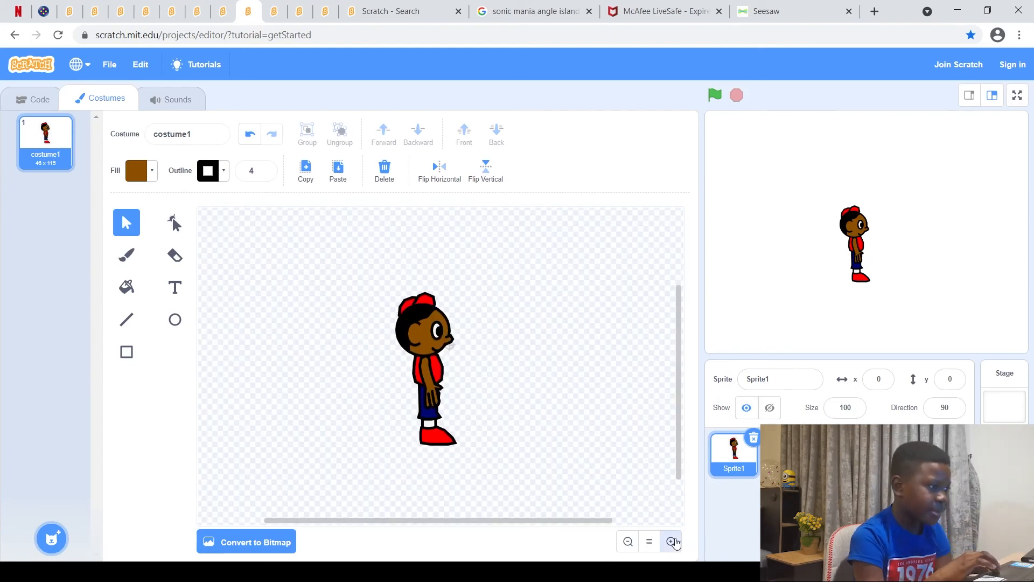
pyautogui.click(670, 541)
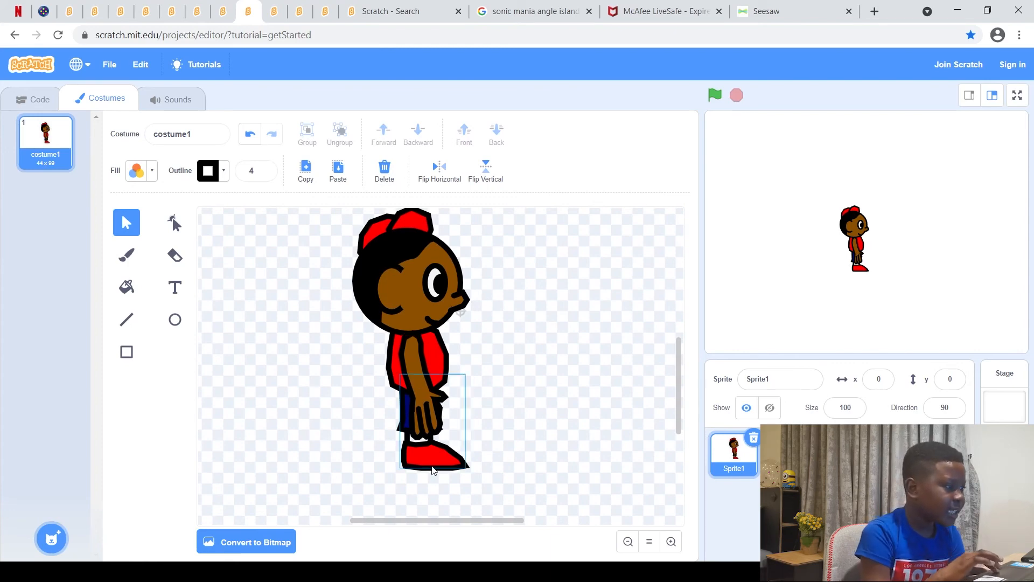
# - Add the second red shoe behind the first, then return to the sprite's Code workspace
pyautogui.click(428, 414)
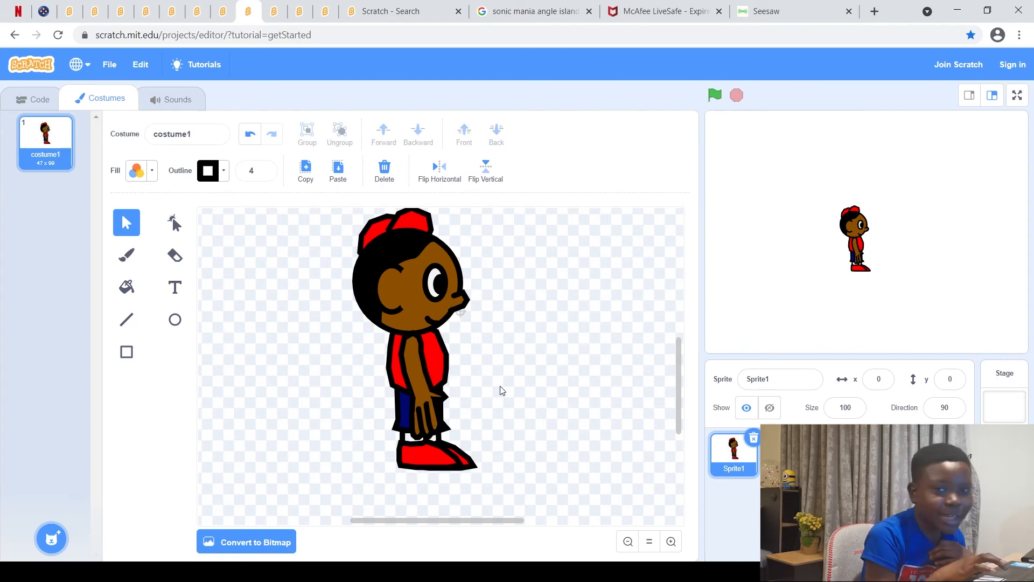
pyautogui.moveTo(592, 386)
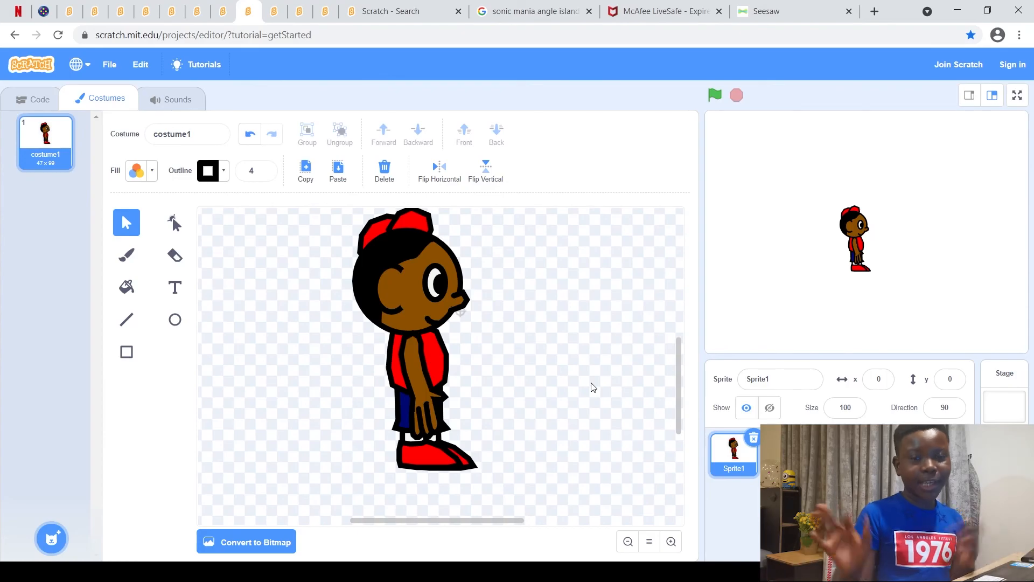
pyautogui.click(39, 98)
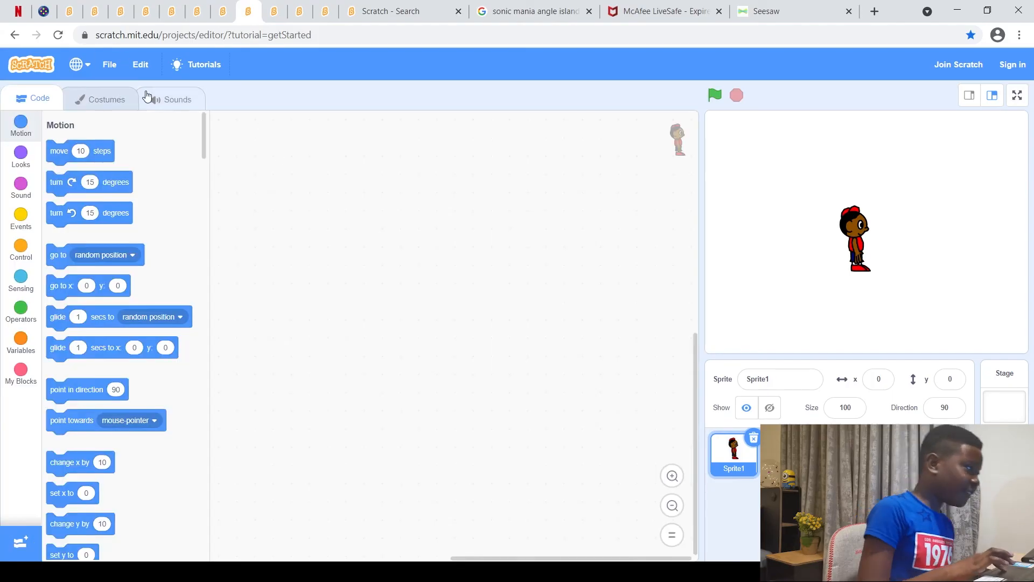
# - Save the project to the computer as an .sb3 download via the File menu
pyautogui.click(110, 65)
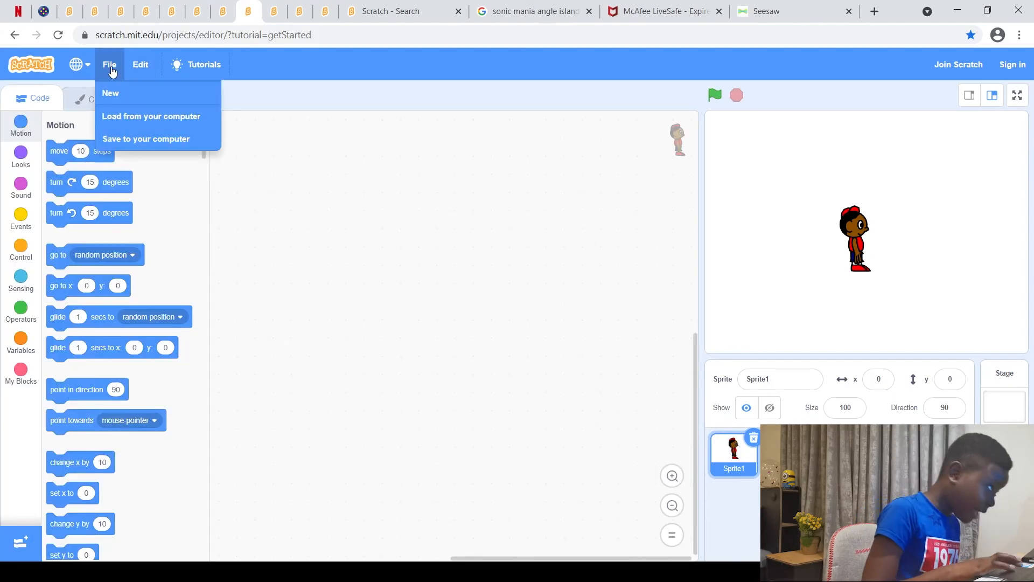
pyautogui.click(145, 139)
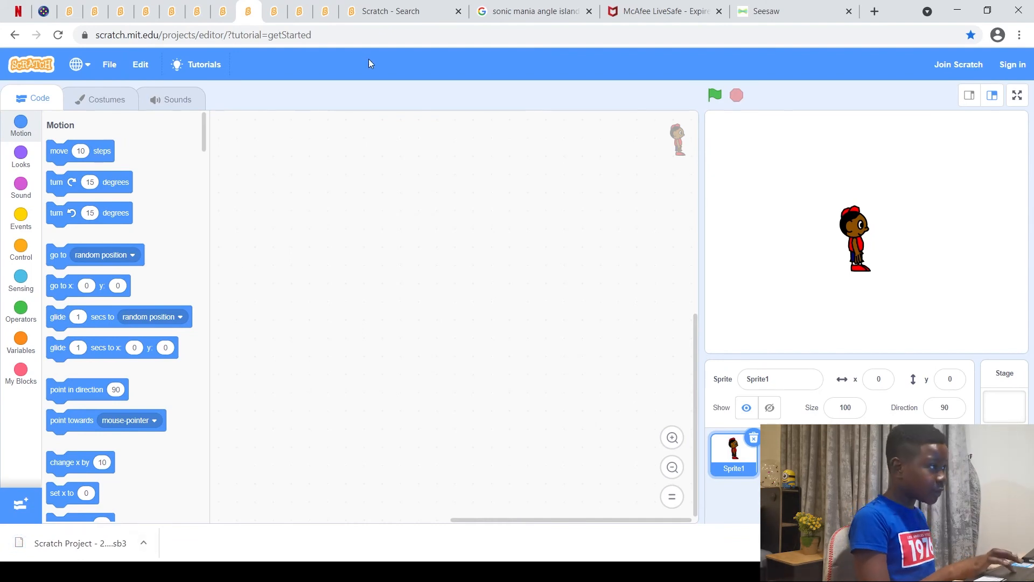
pyautogui.moveTo(959, 65)
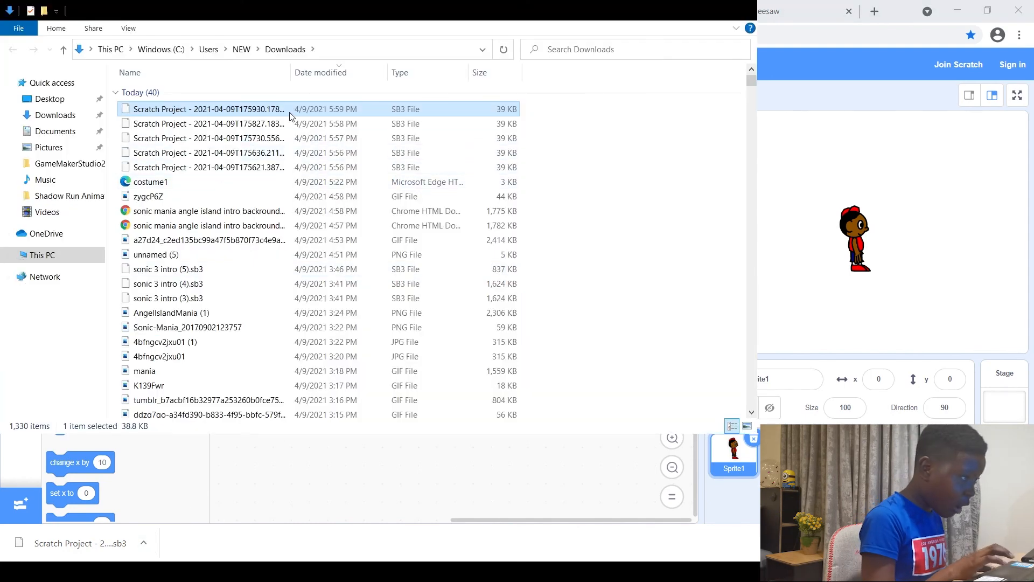
# - Locate the newest Scratch Project .sb3 in Downloads and clear its old name for renaming
pyautogui.scroll(-3)
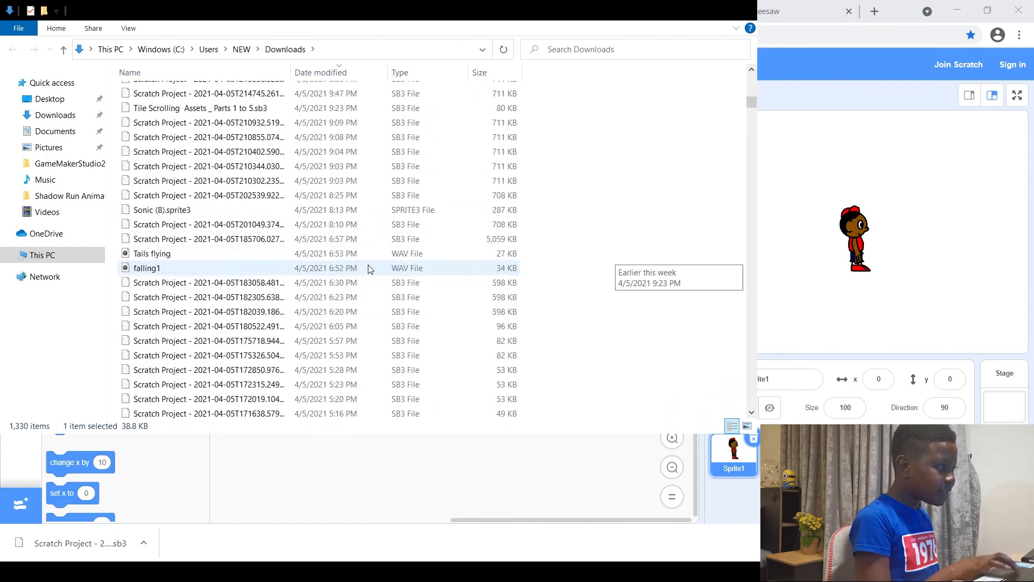
pyautogui.scroll(-3)
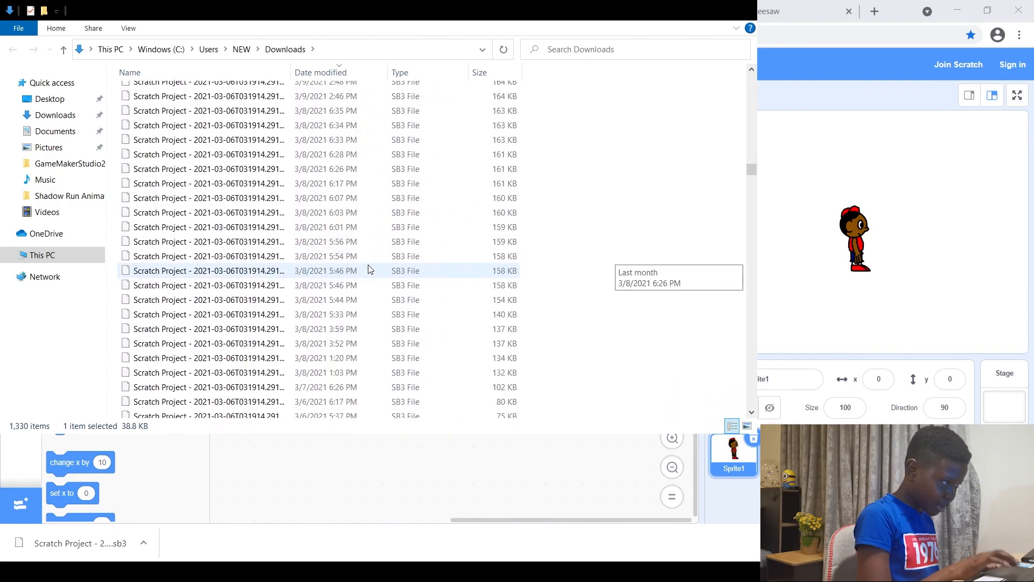
pyautogui.scroll(-3)
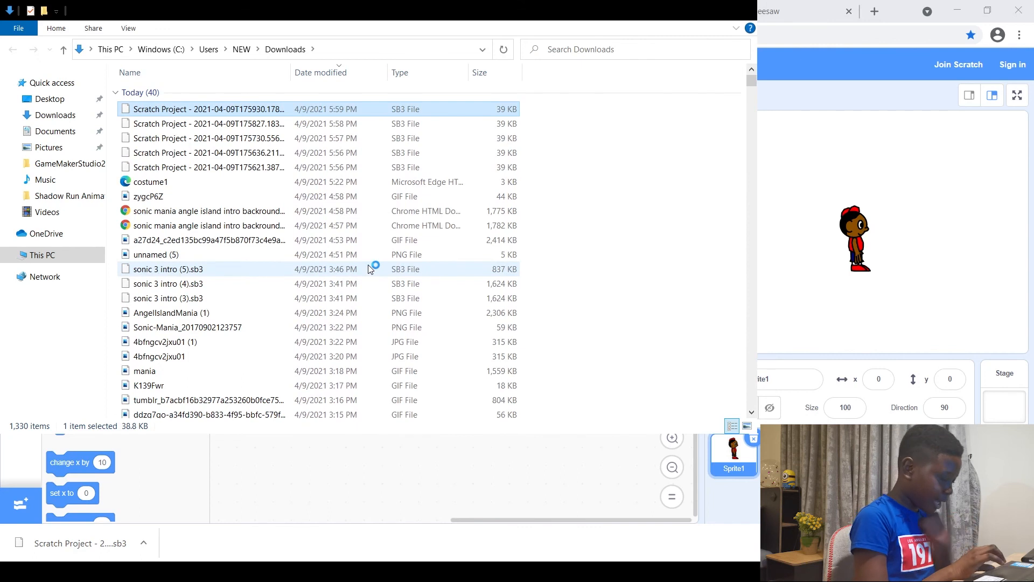
pyautogui.moveTo(371, 270)
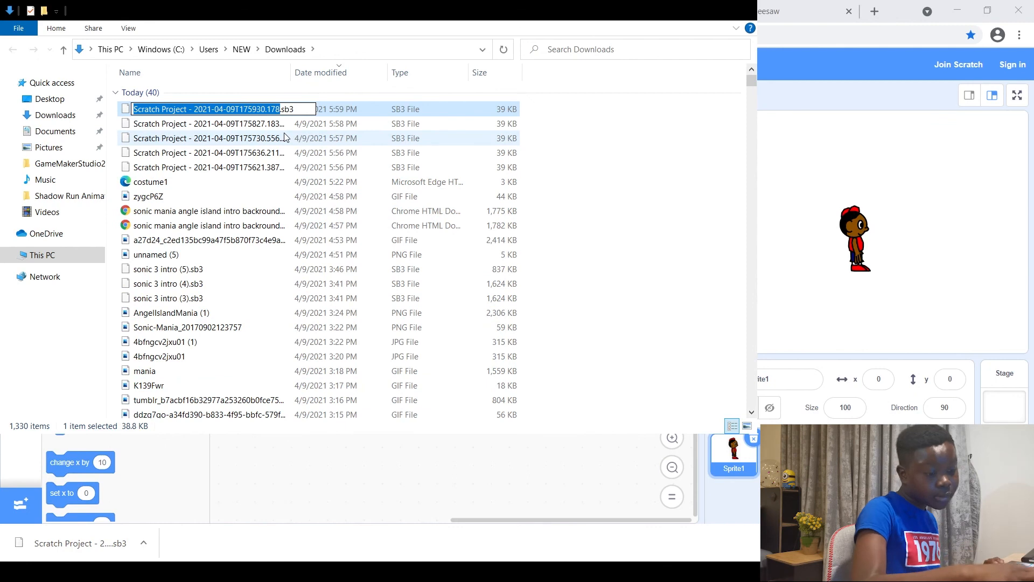
pyautogui.press('Ctrl+A')
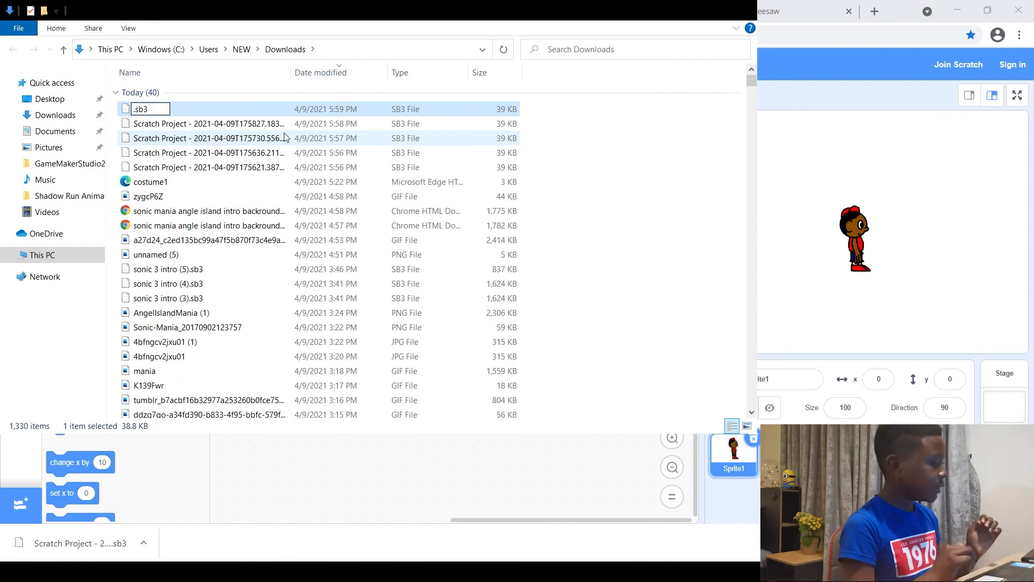